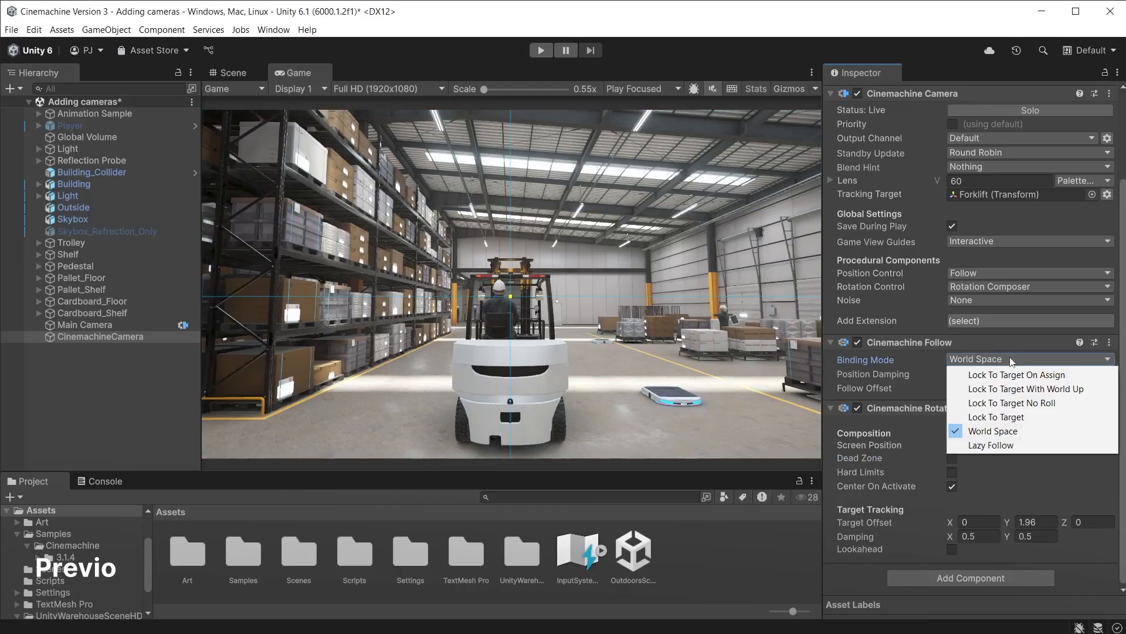
Step: Switch Cinemachine Follow's binding mode to Lock To Target No Roll, then enter Play mode
left_click(1012, 403)
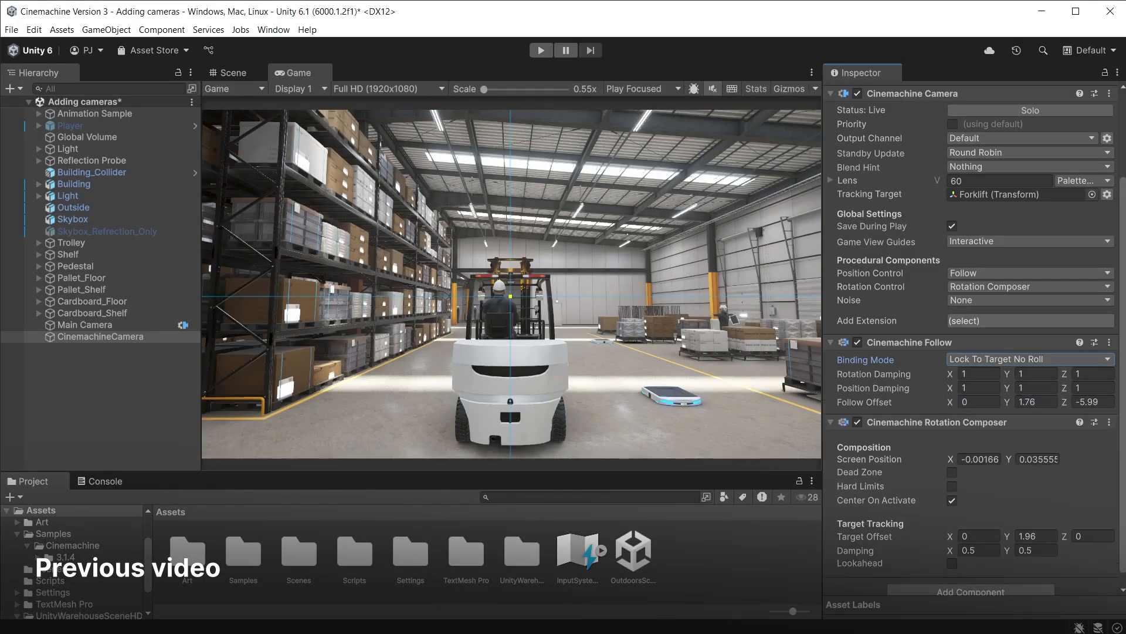
left_click(540, 49)
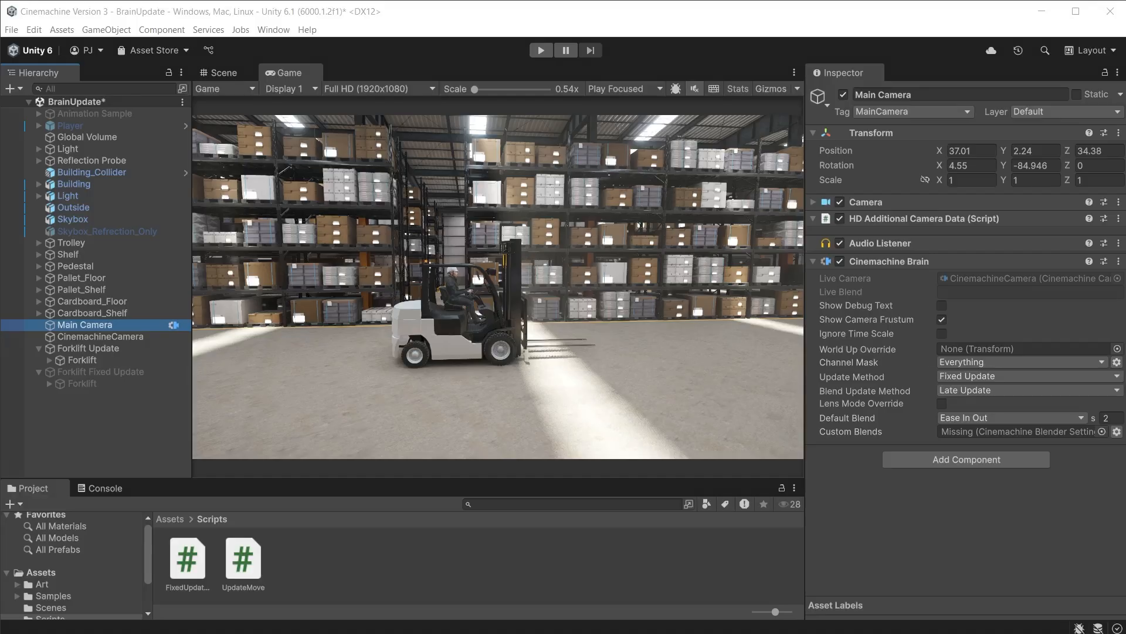
left_click(1027, 376)
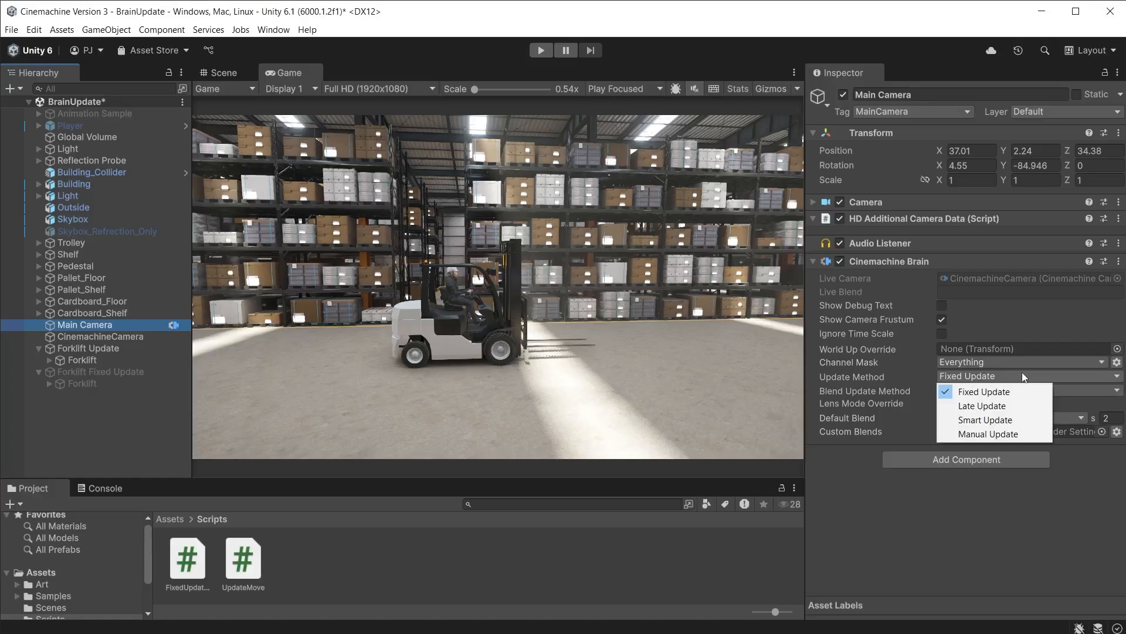
left_click(82, 359)
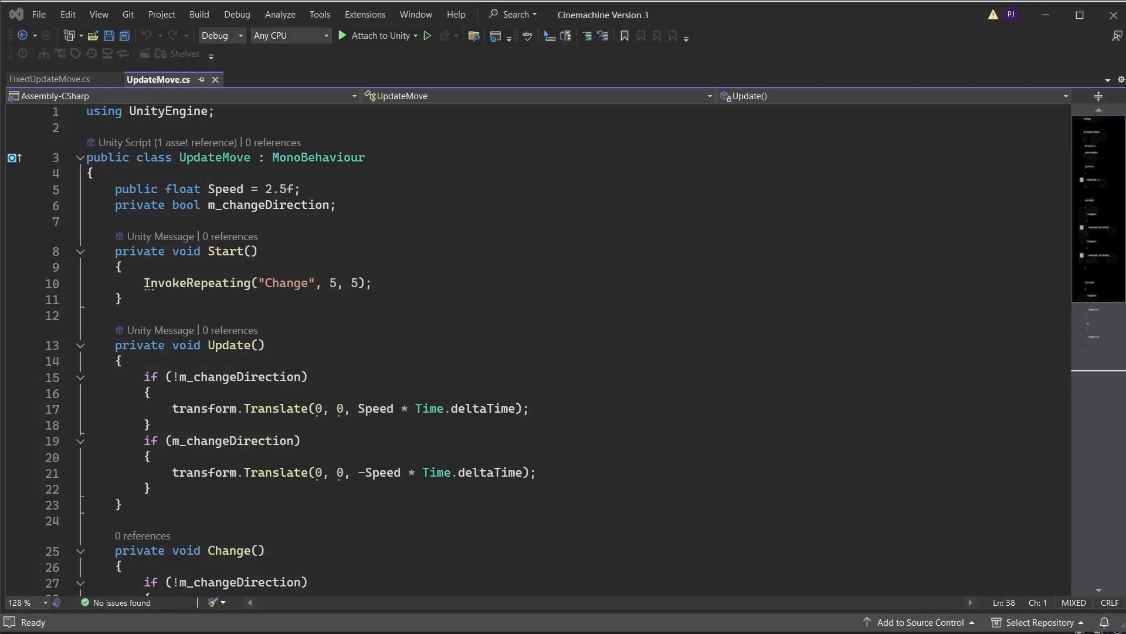
Step: Scroll through UpdateMove.cs to review its Update and Change methods
scroll("down", 3)
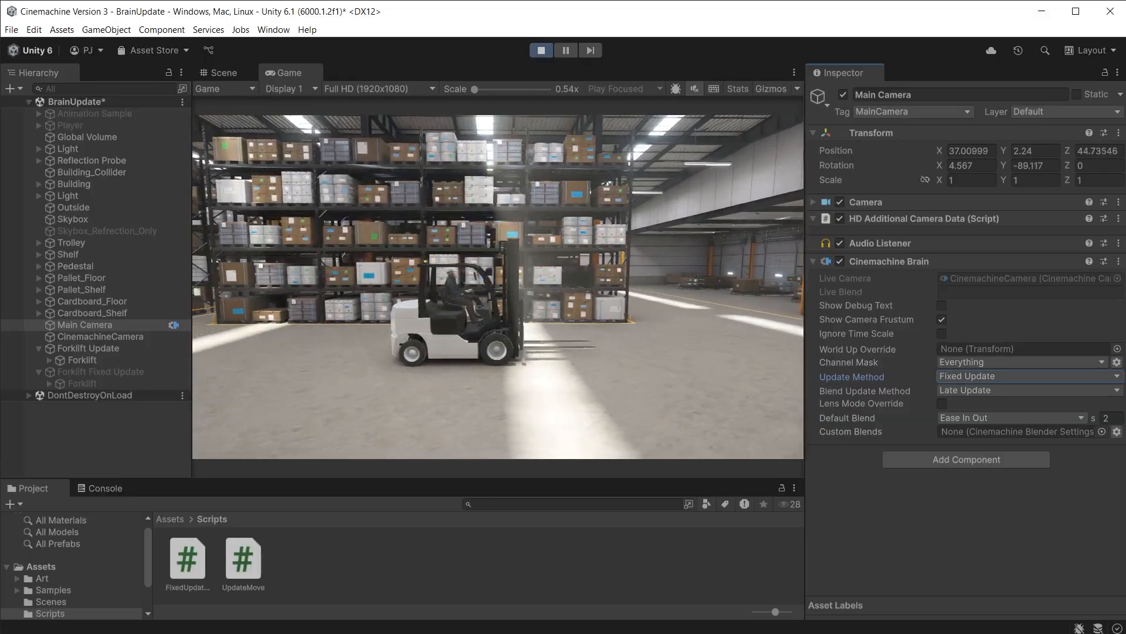
Step: Set the brain update method to Late Update and disable Forklift Update
left_click(1027, 376)
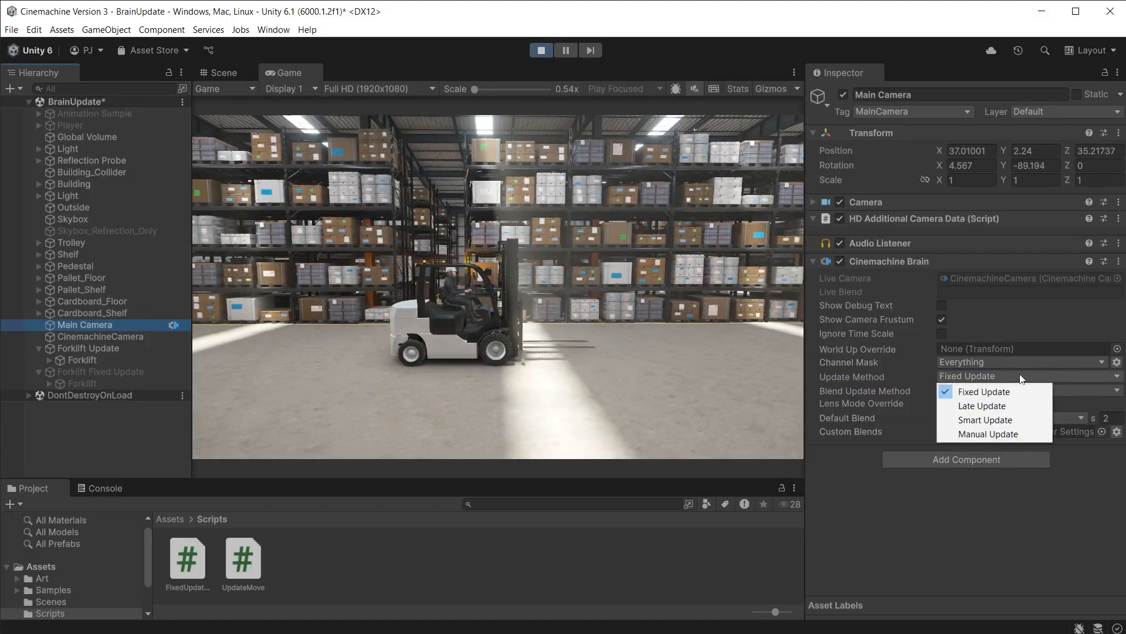
left_click(981, 405)
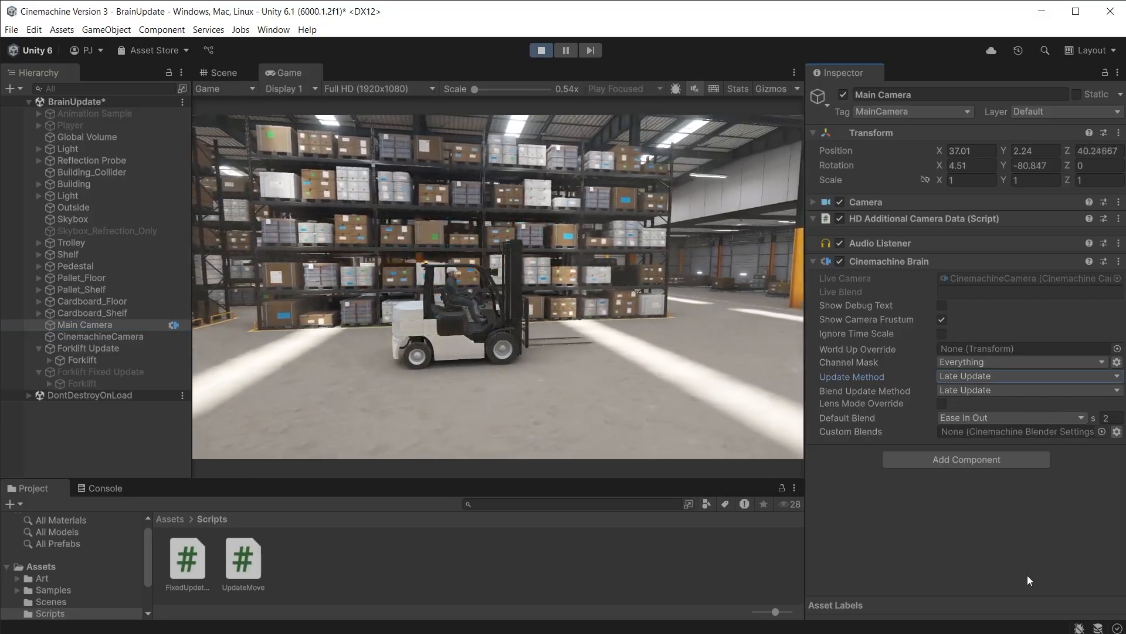
left_click(89, 348)
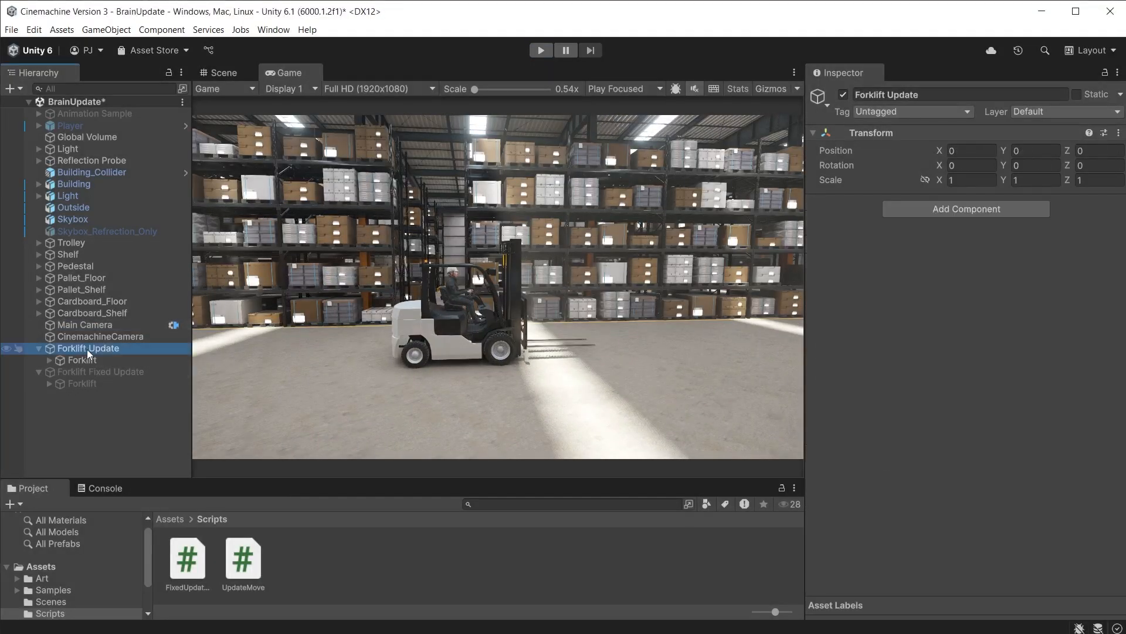
left_click(843, 94)
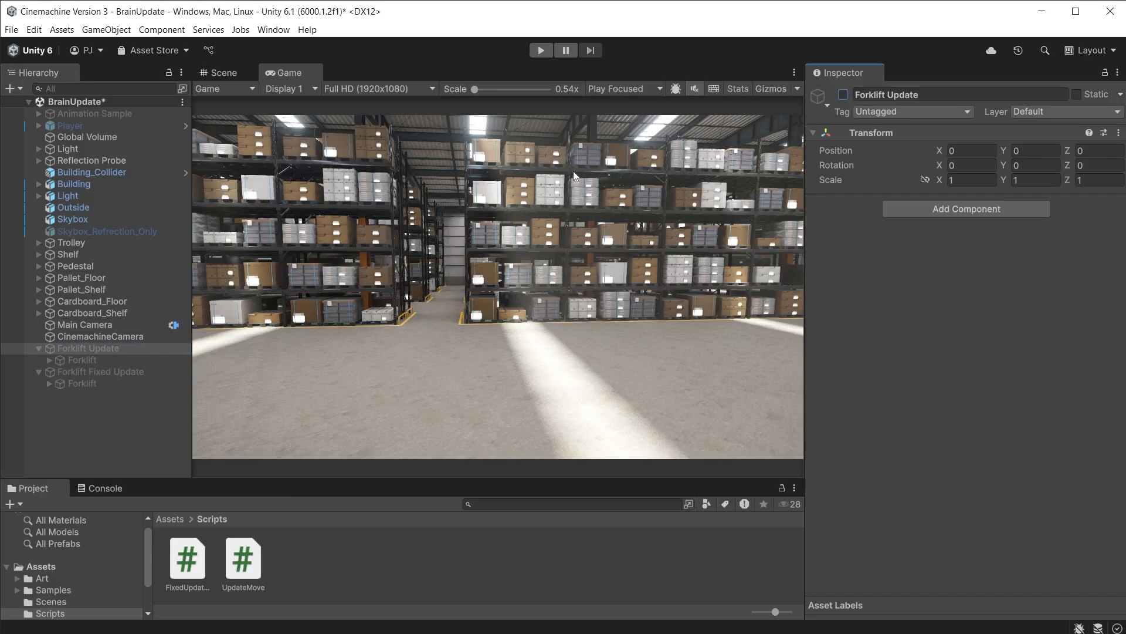
Step: Enable Forklift Fixed Update and inspect its forklift's Rigidbody settings
left_click(99, 371)
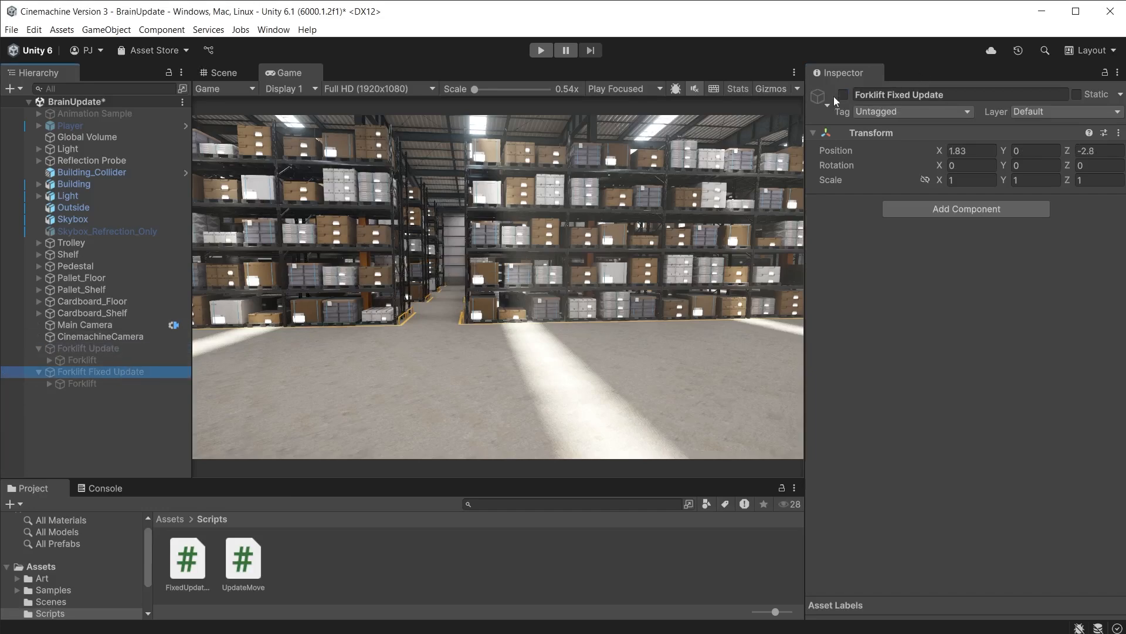
left_click(102, 337)
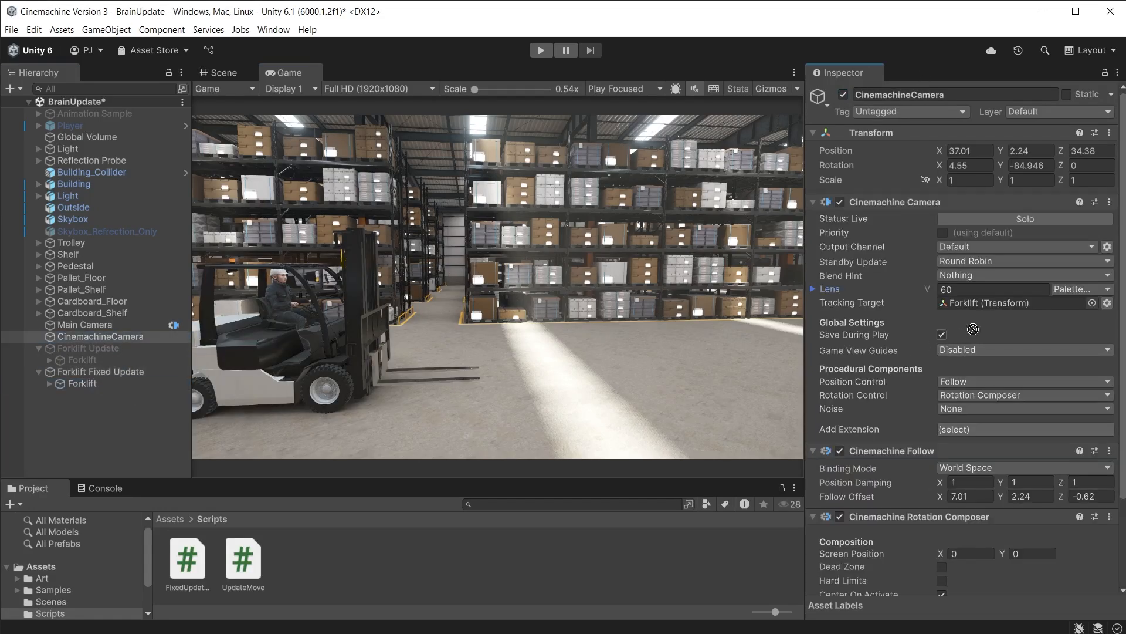
left_click(83, 383)
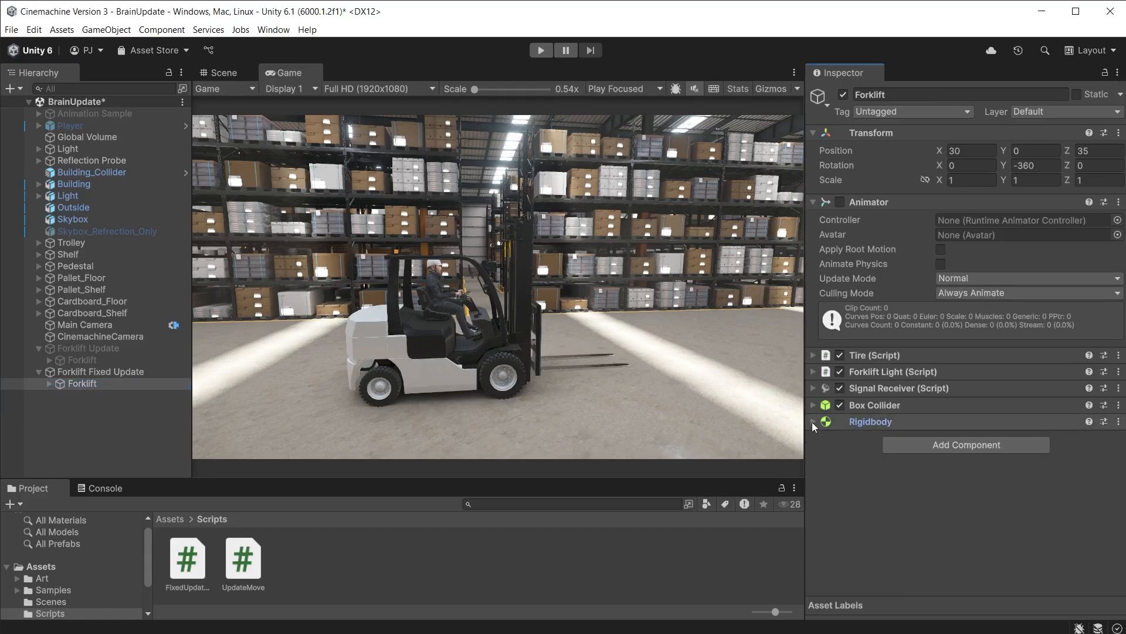
left_click(870, 421)
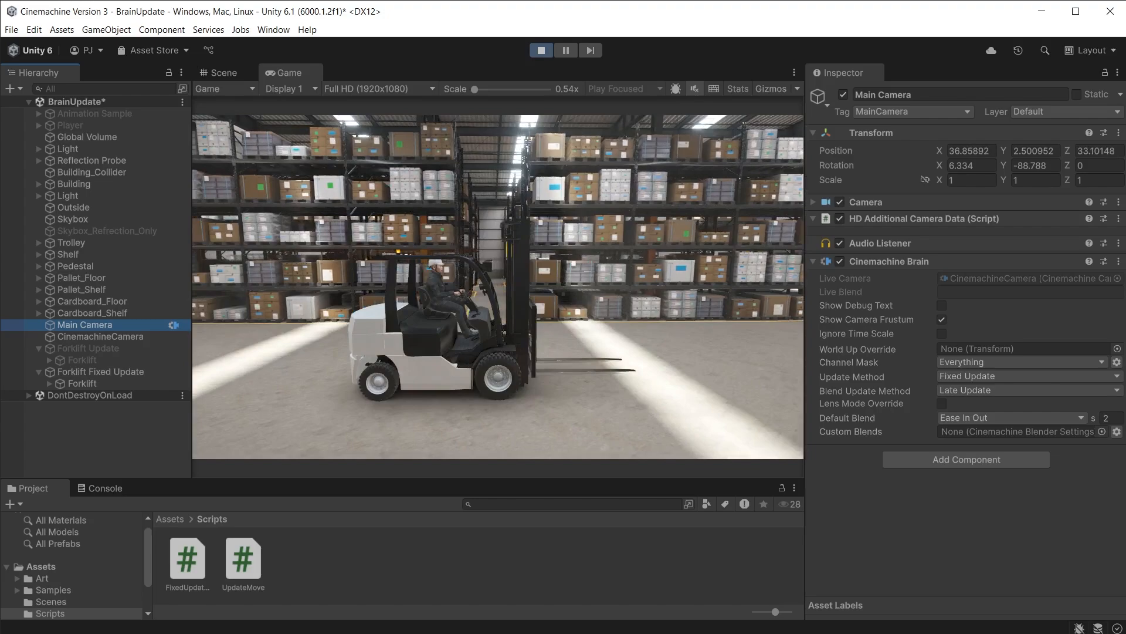
Step: Change the Main Camera's Cinemachine Brain Update Method to Late Update while playing
left_click(1027, 376)
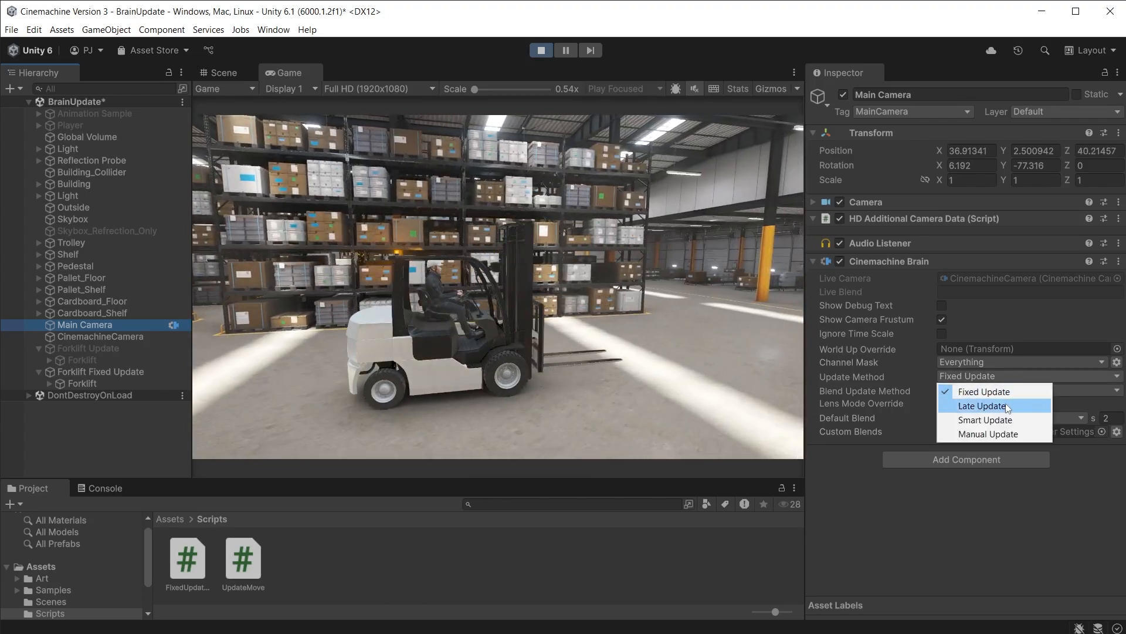
left_click(981, 406)
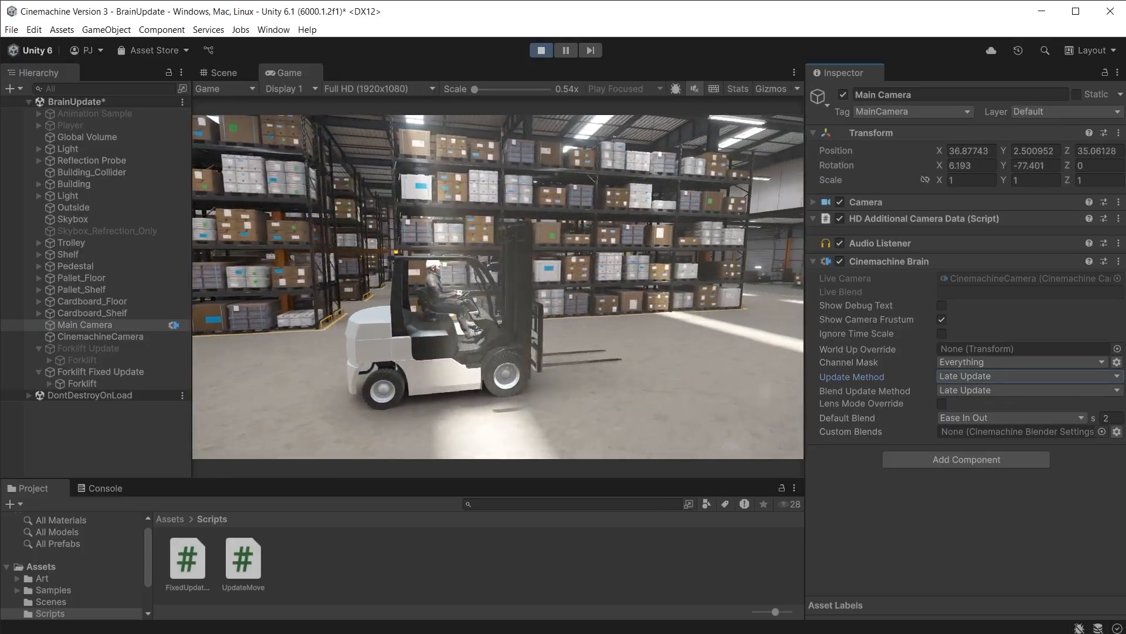
left_click(1027, 375)
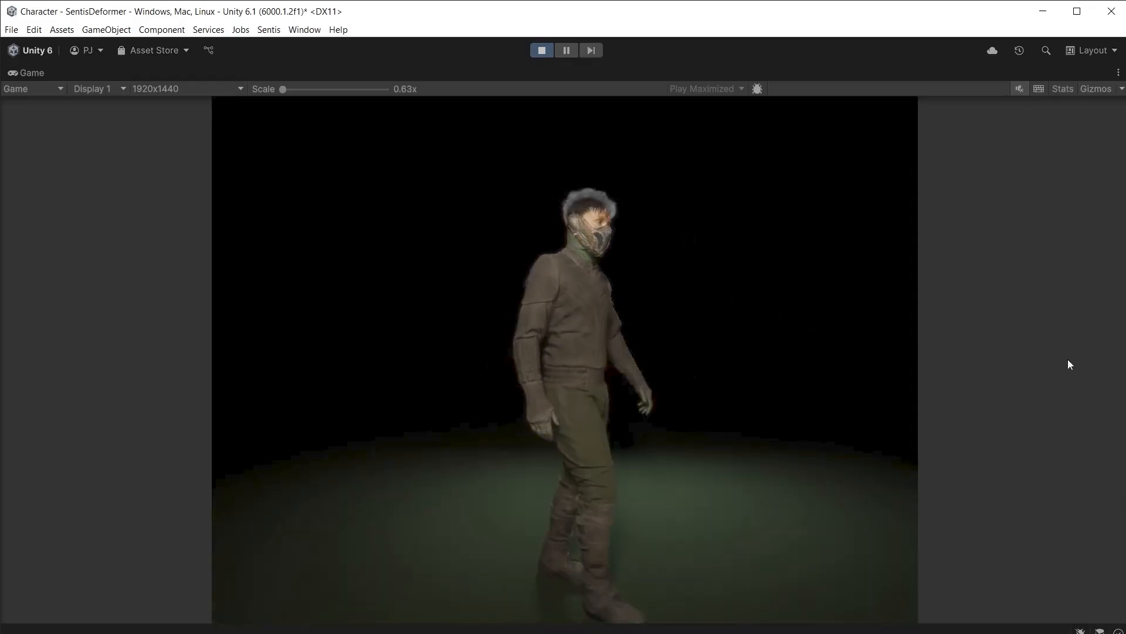
mouse_move(642, 471)
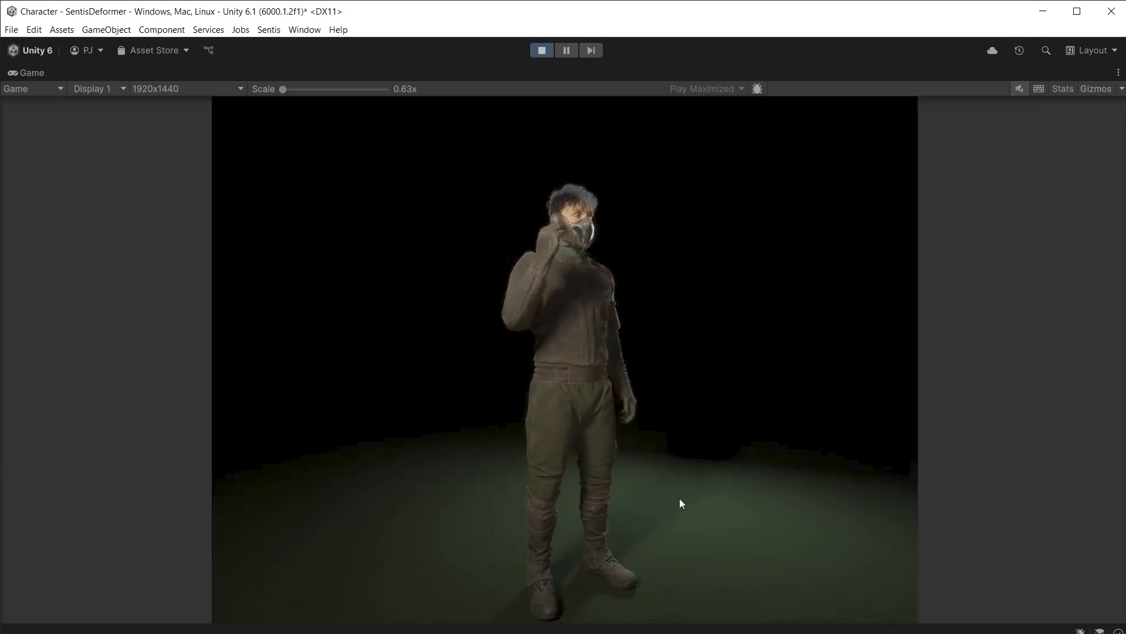
Step: Stop Play mode after watching the SentisDeformer character demo
left_click(542, 49)
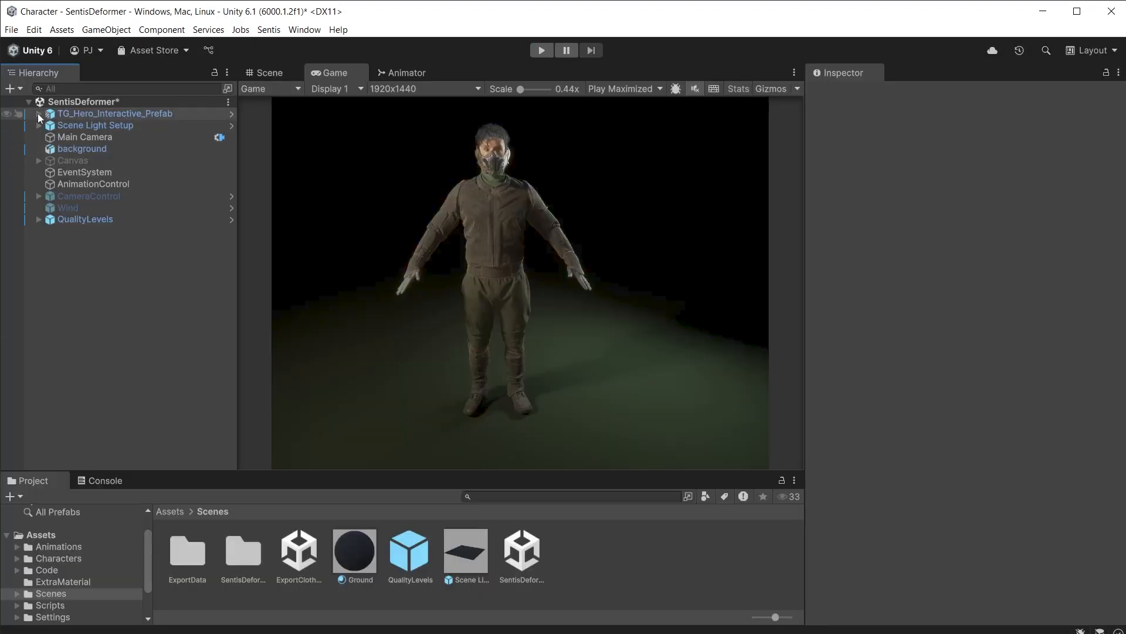
Step: Create a Cinemachine FreeLook Camera on the hero prefab's TG_Hood5 child
left_click(40, 113)
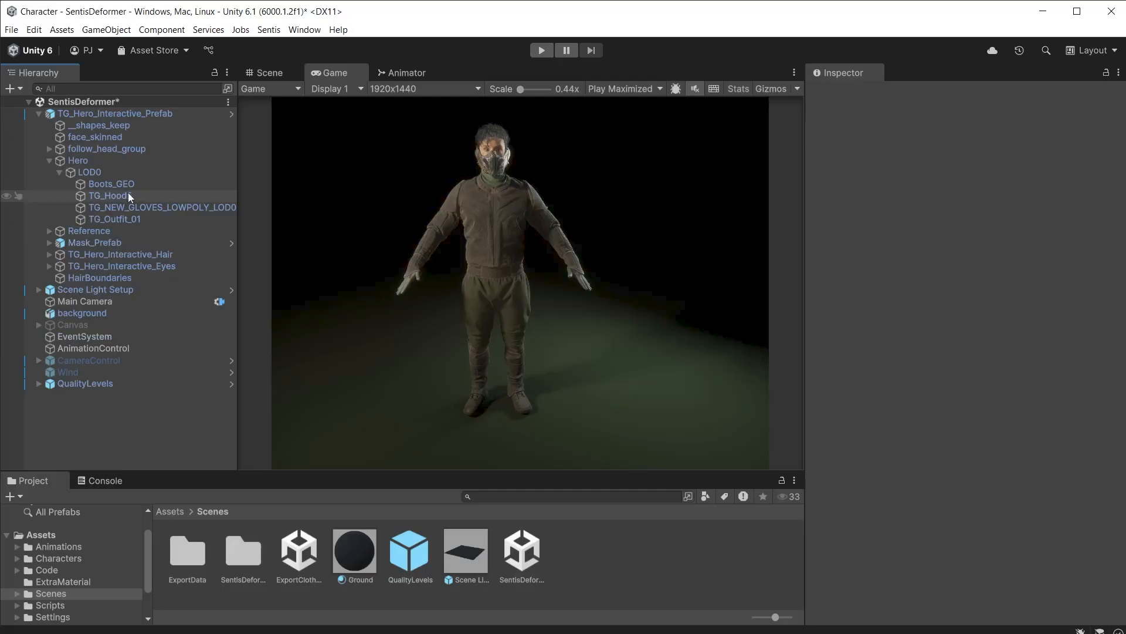
right_click(109, 195)
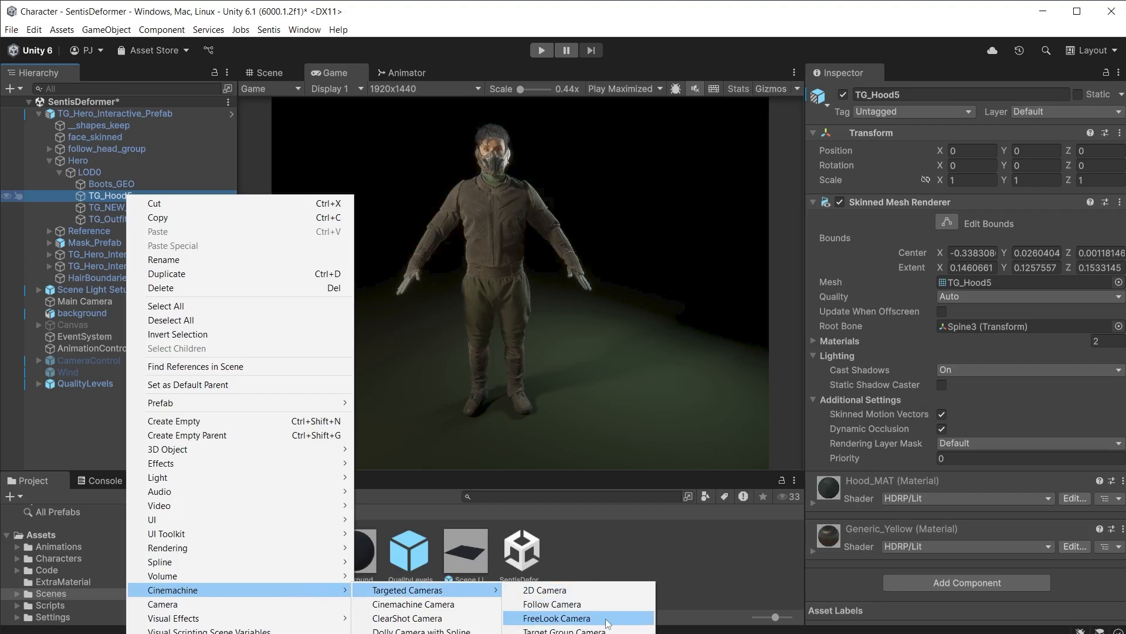
left_click(557, 617)
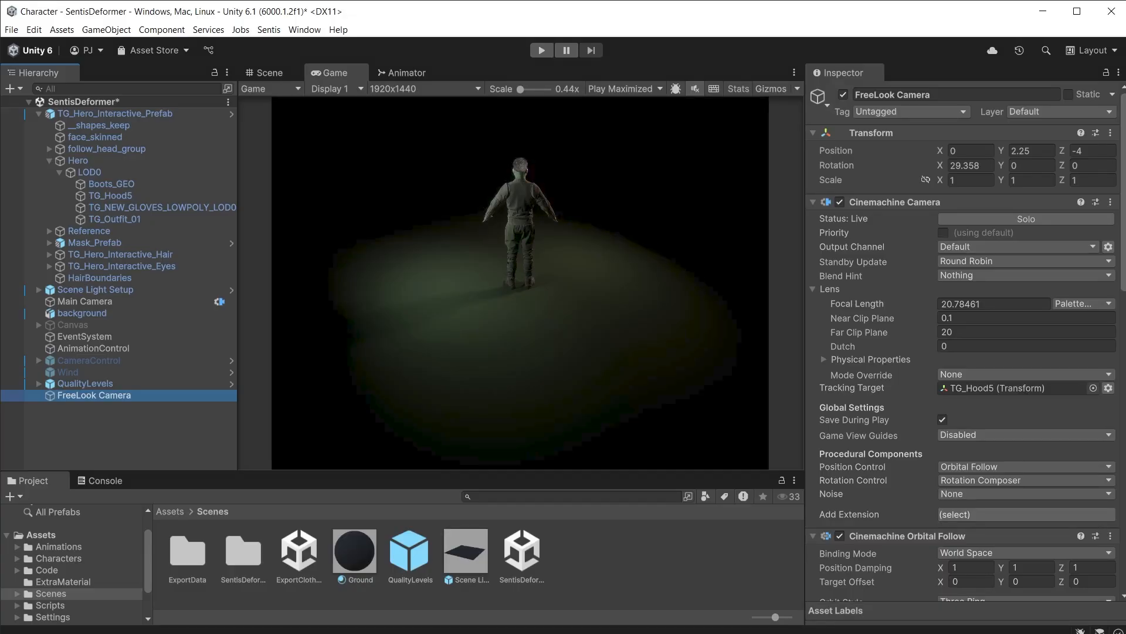
Step: Turn off horizontal wrap and set horizontal range -270 to -90, vertical 45, radial 0.75
scroll("down", 3)
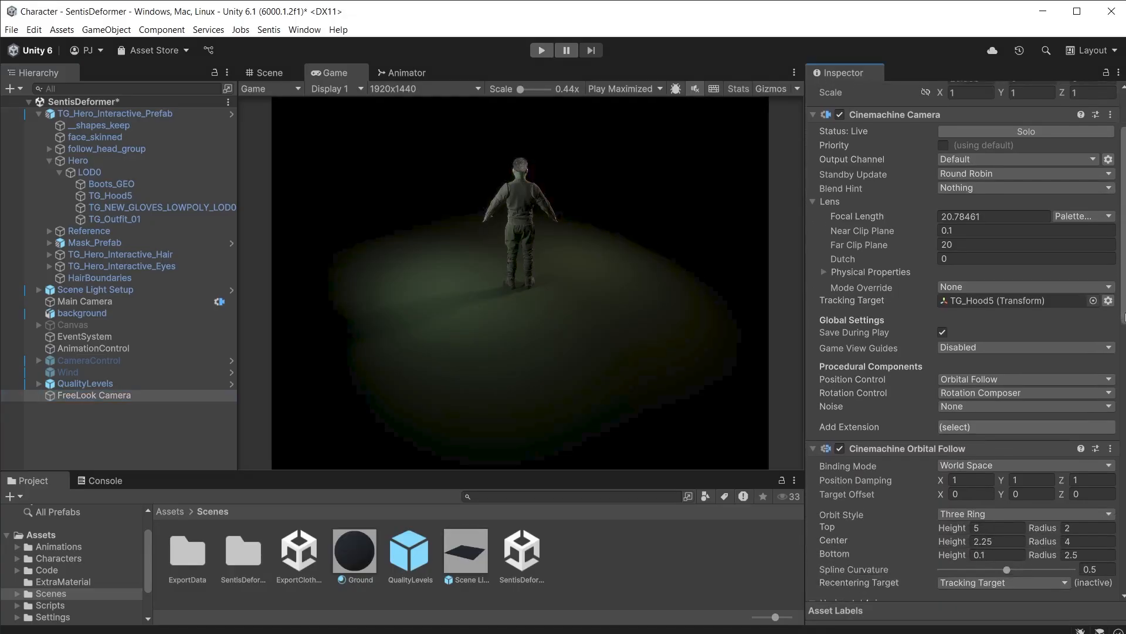
scroll("down", 3)
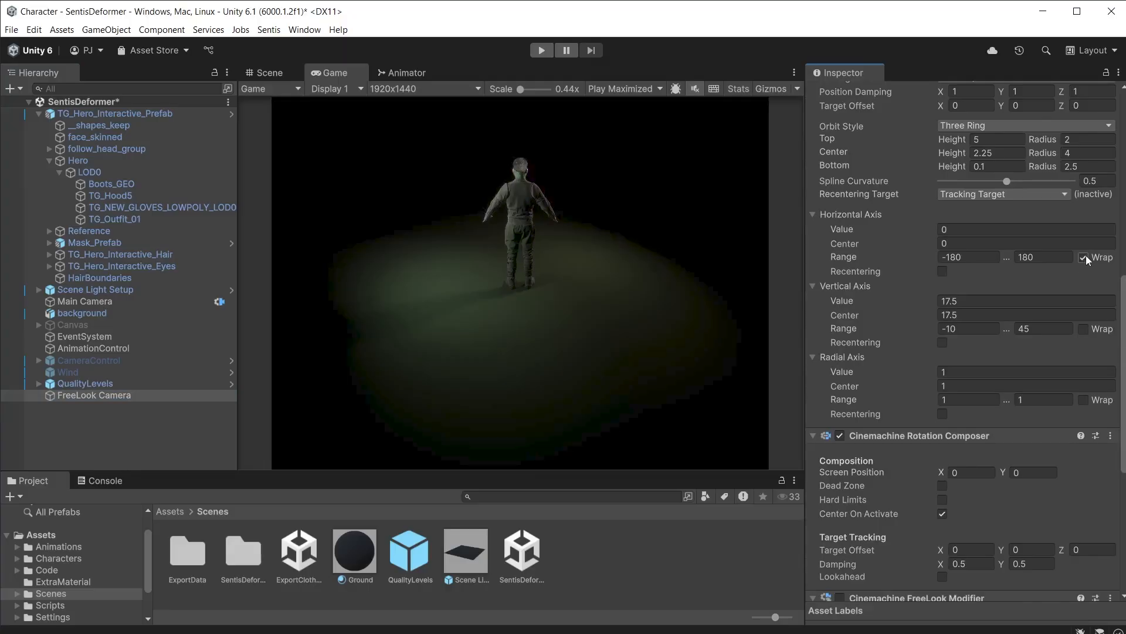
left_click(1086, 256)
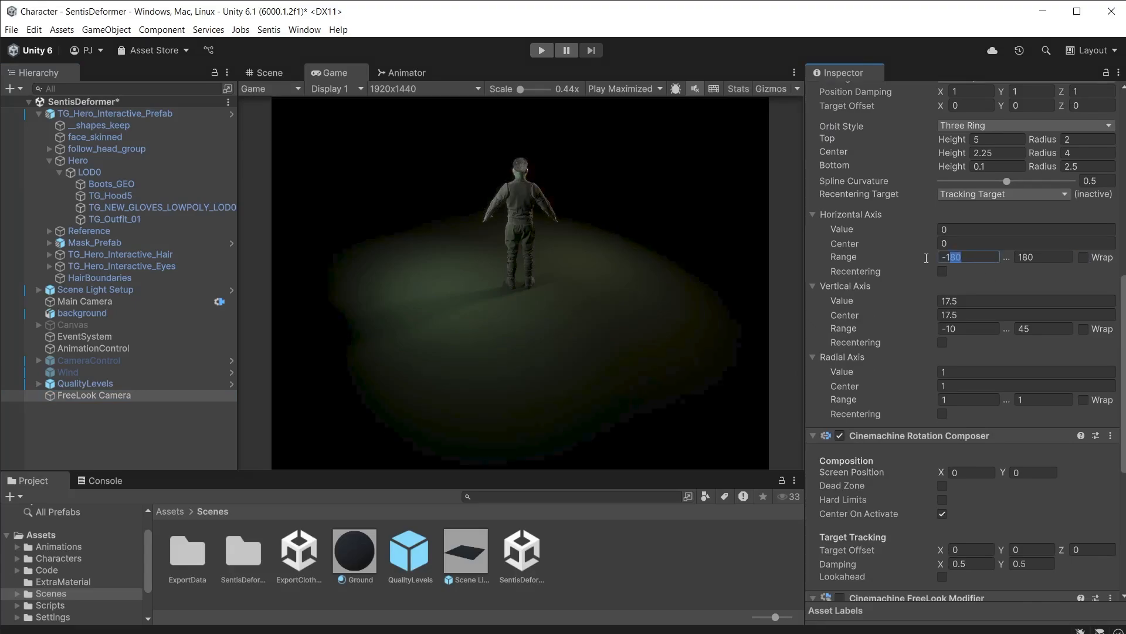
type("-270")
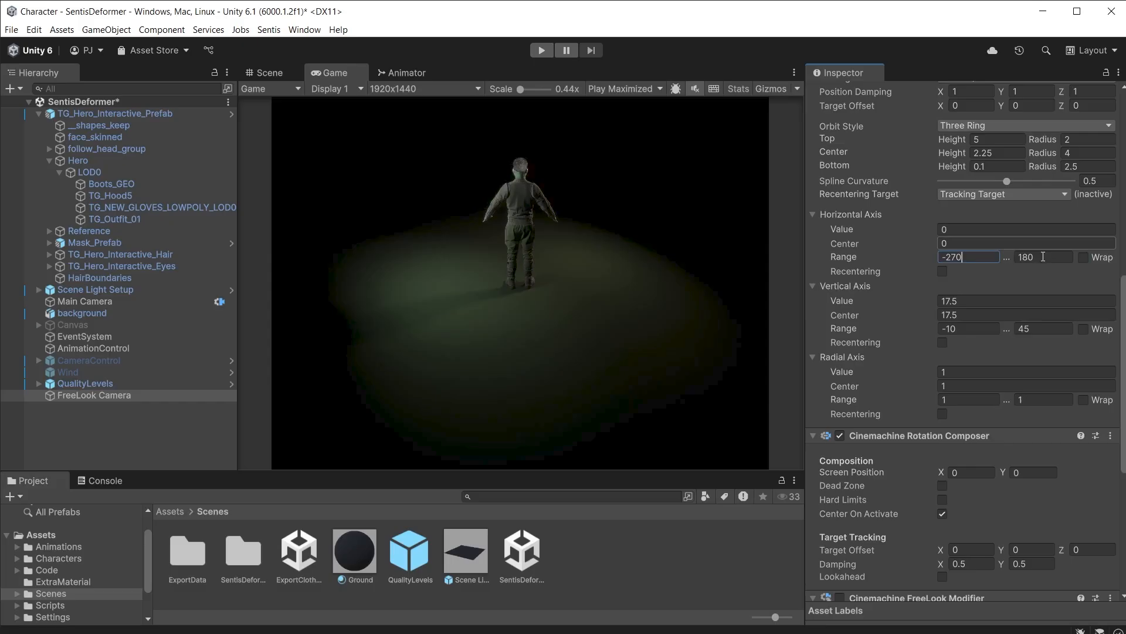
type("-90")
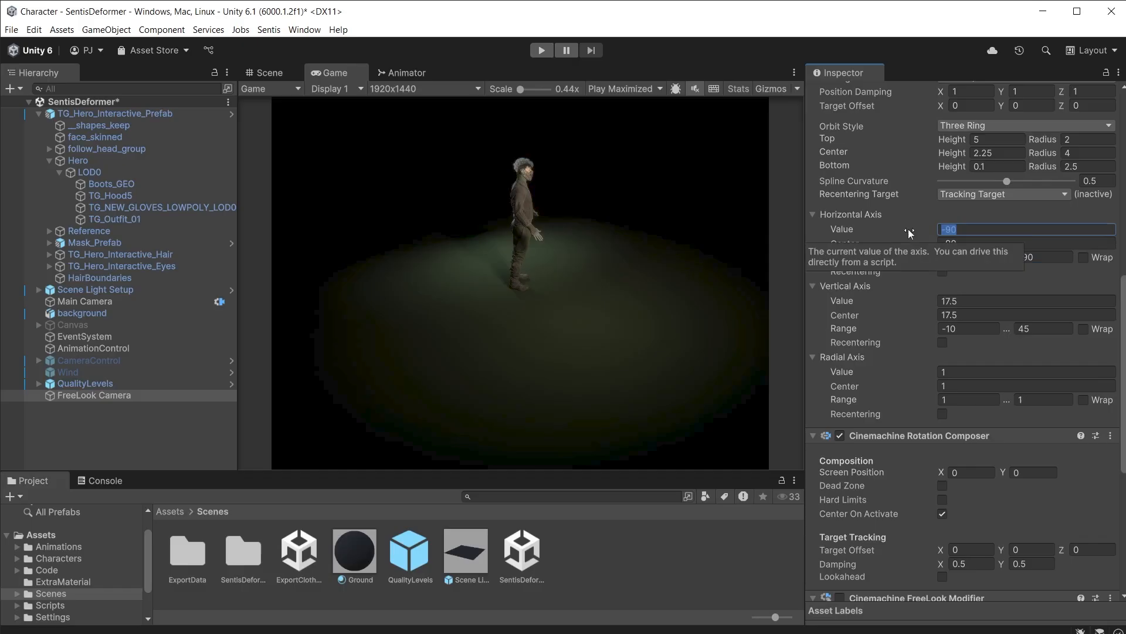
type("-18")
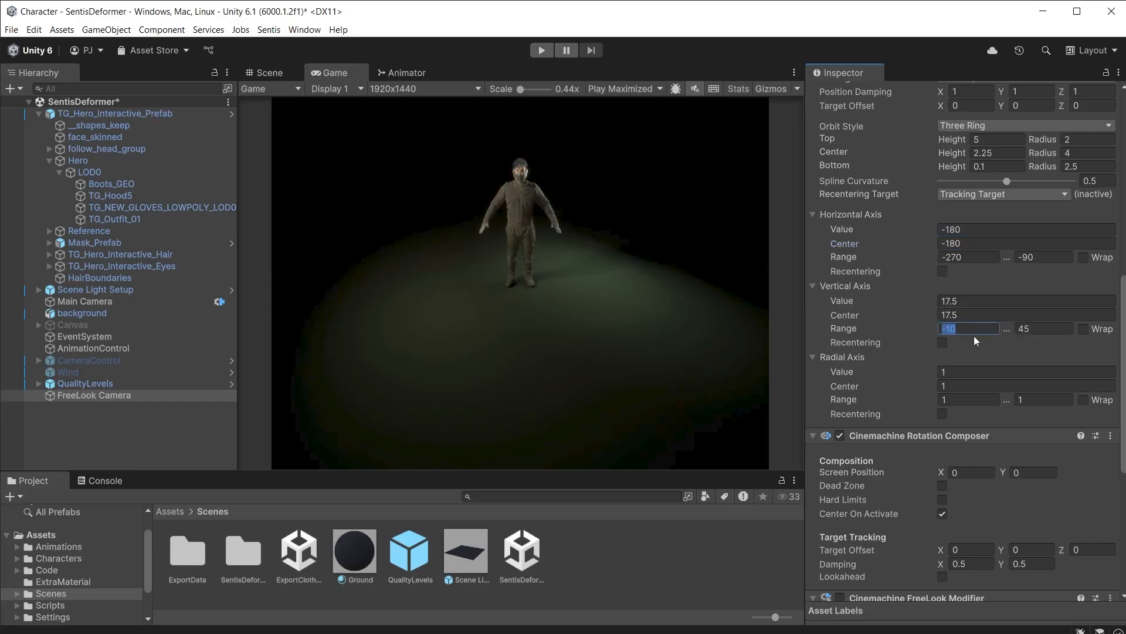
type("45")
left_click(1033, 106)
type("1.09")
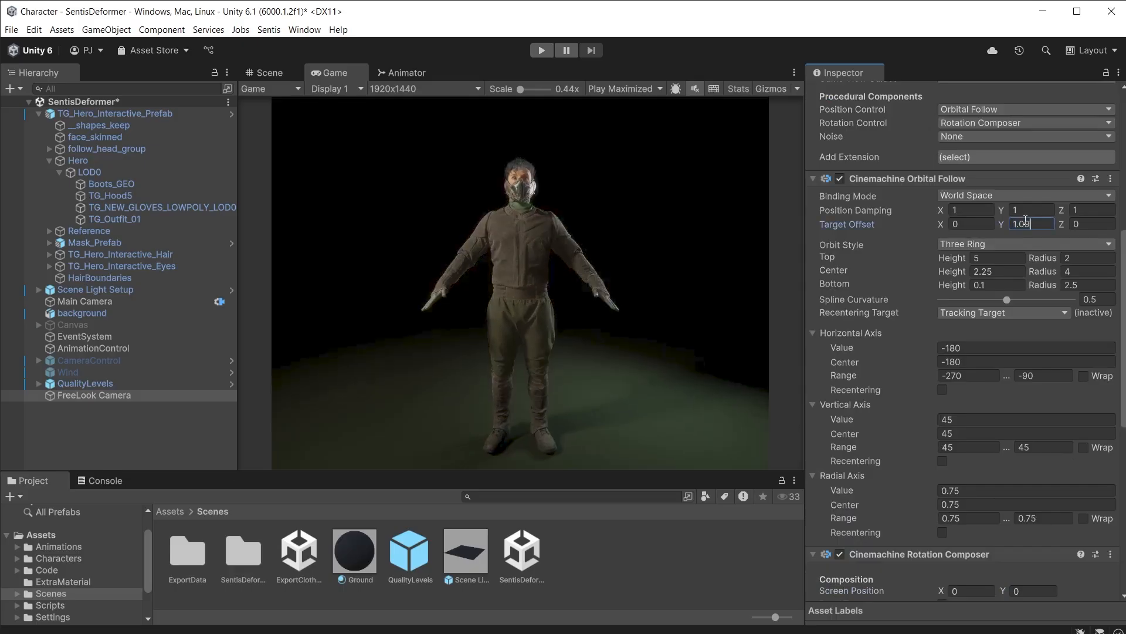
Step: Confirm the raised target offset value on the FreeLook Camera
left_click(541, 50)
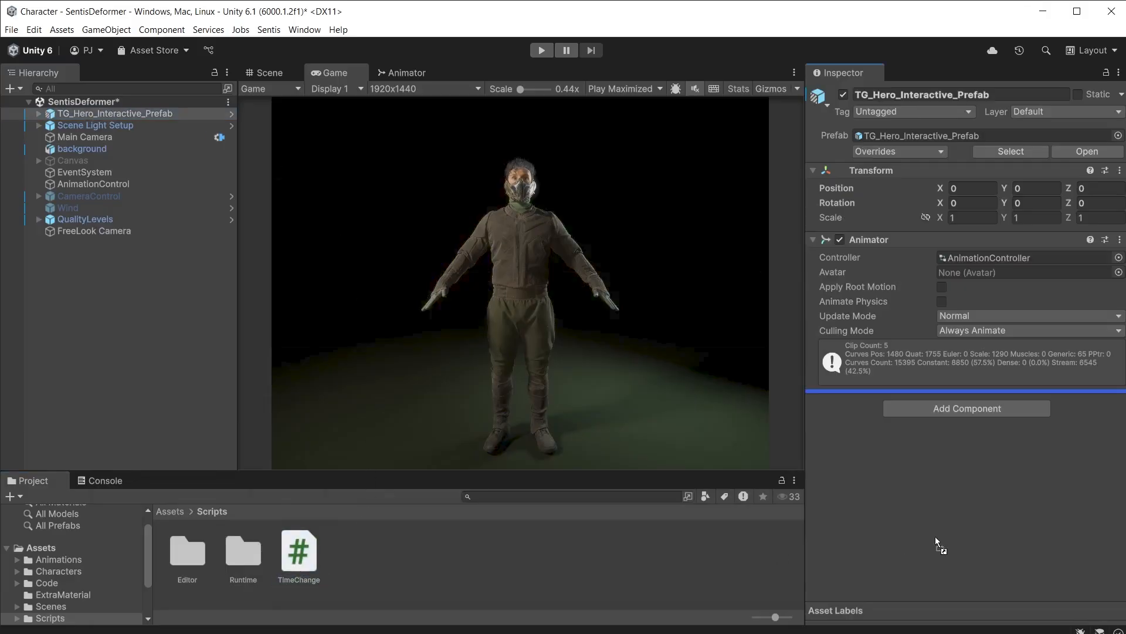
Step: Preview the game, tick Ignore Time Scale on the Input Axis Controller, and replay
left_click(541, 49)
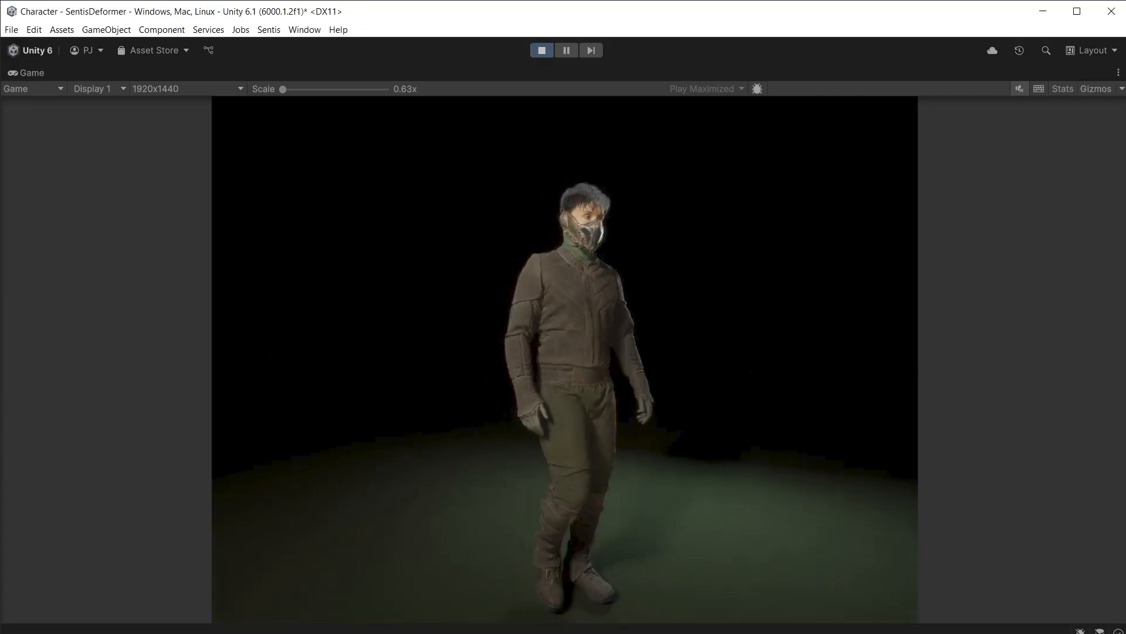
left_click(540, 49)
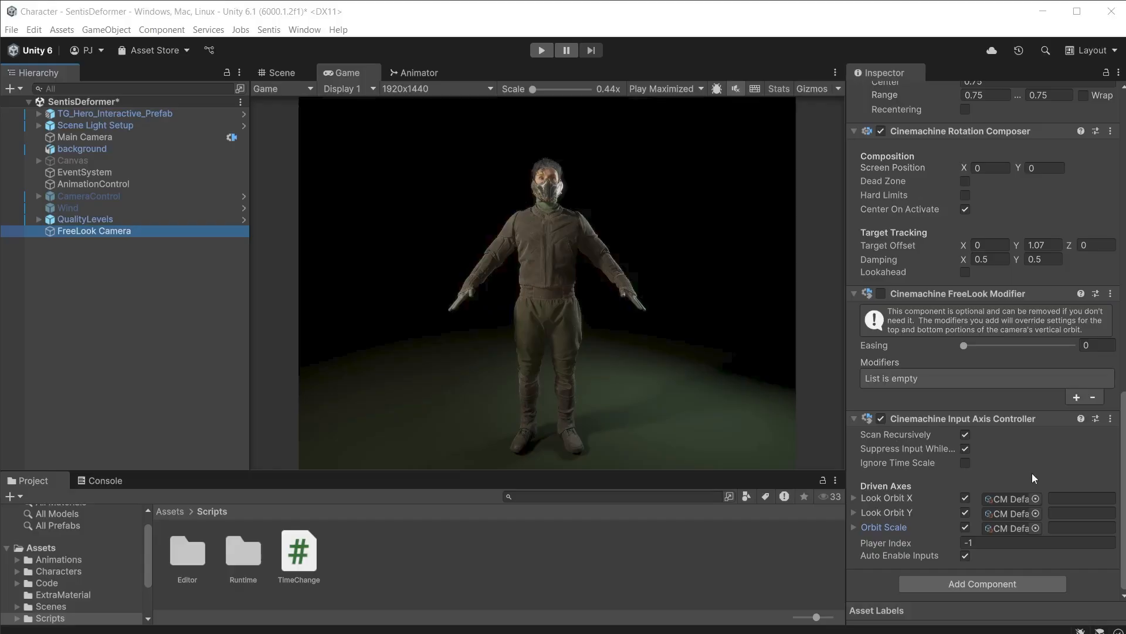
mouse_move(966, 465)
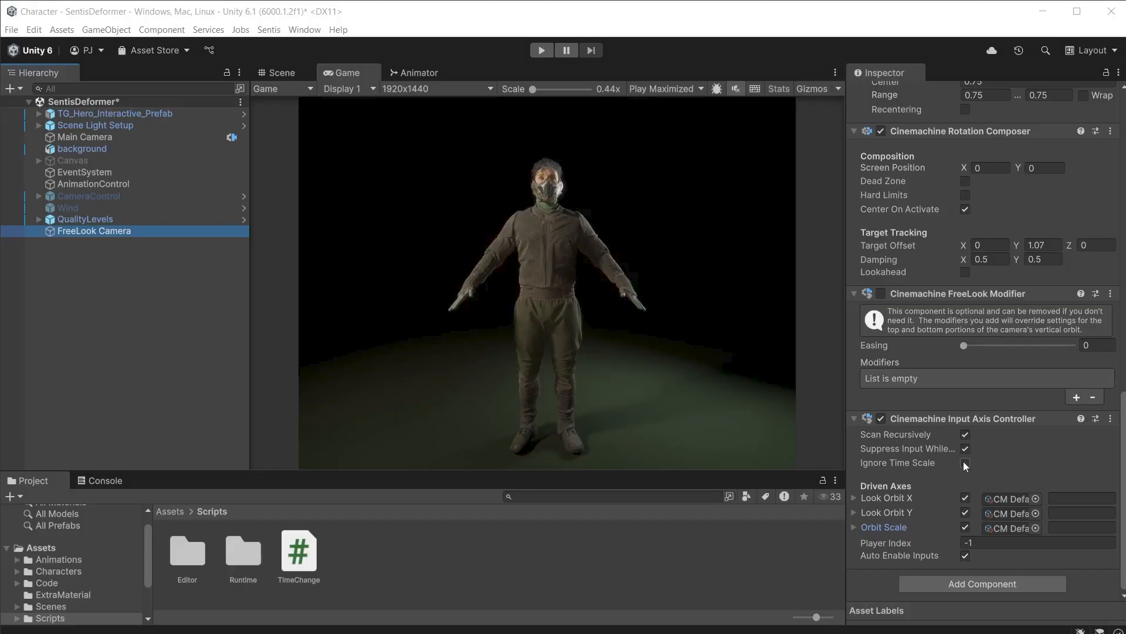
left_click(965, 464)
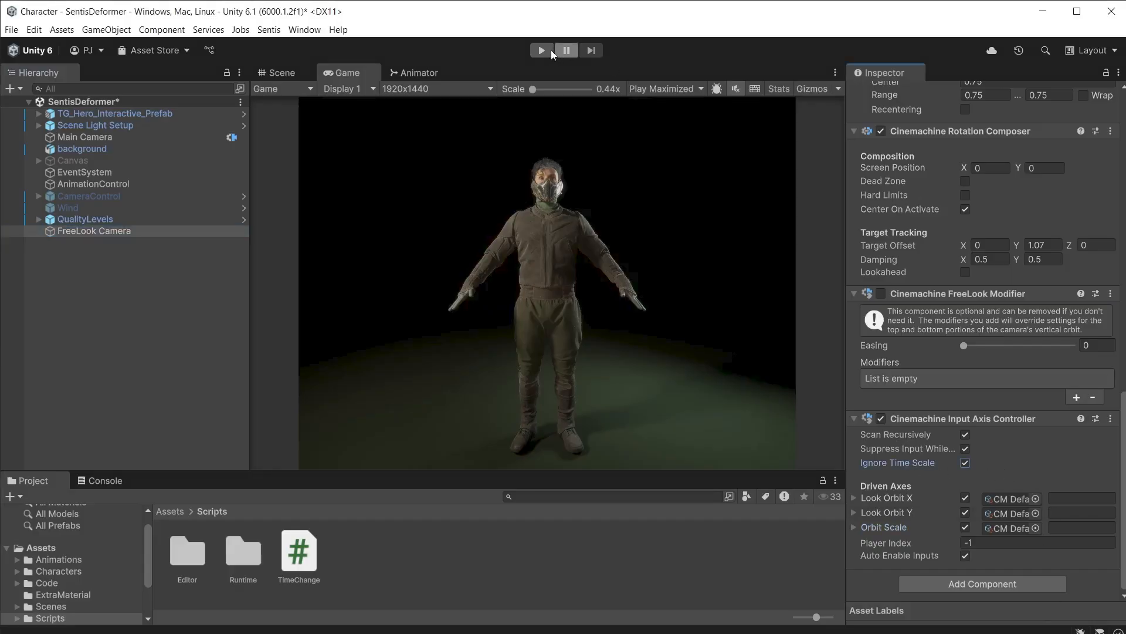
left_click(541, 49)
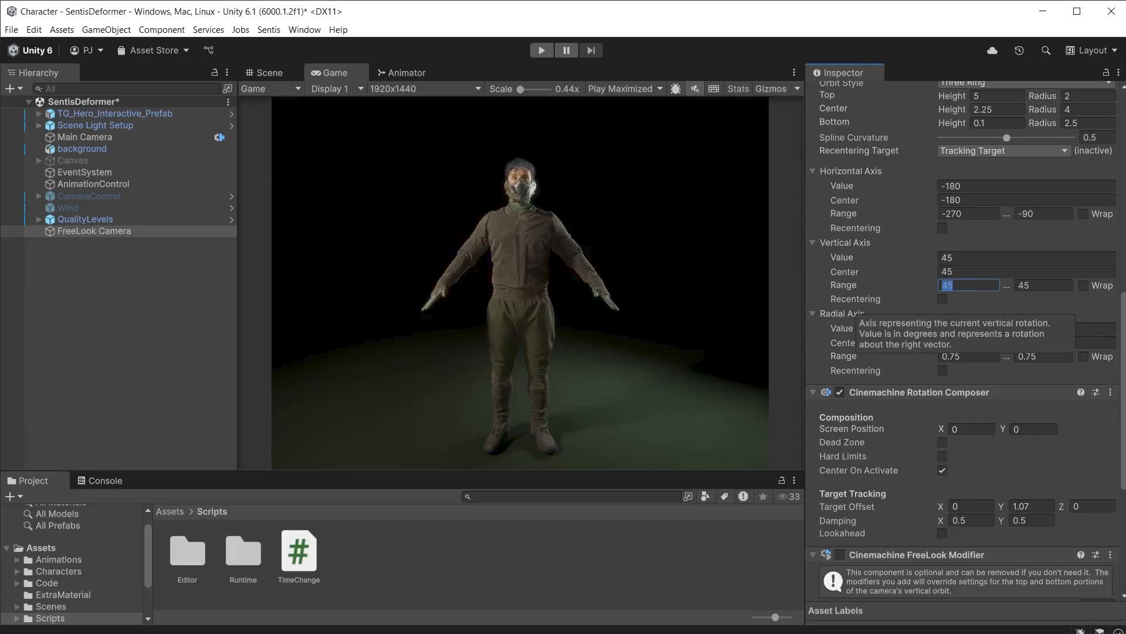
Step: Set the vertical axis range minimum to -10 with value and center at 0
type("-10")
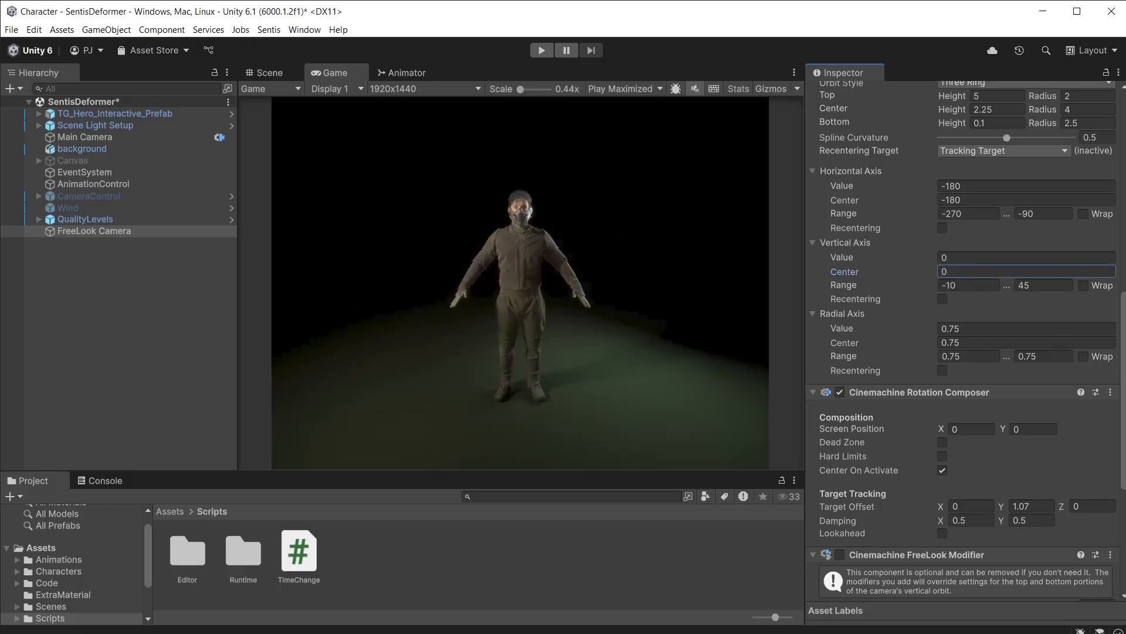
scroll("down", 3)
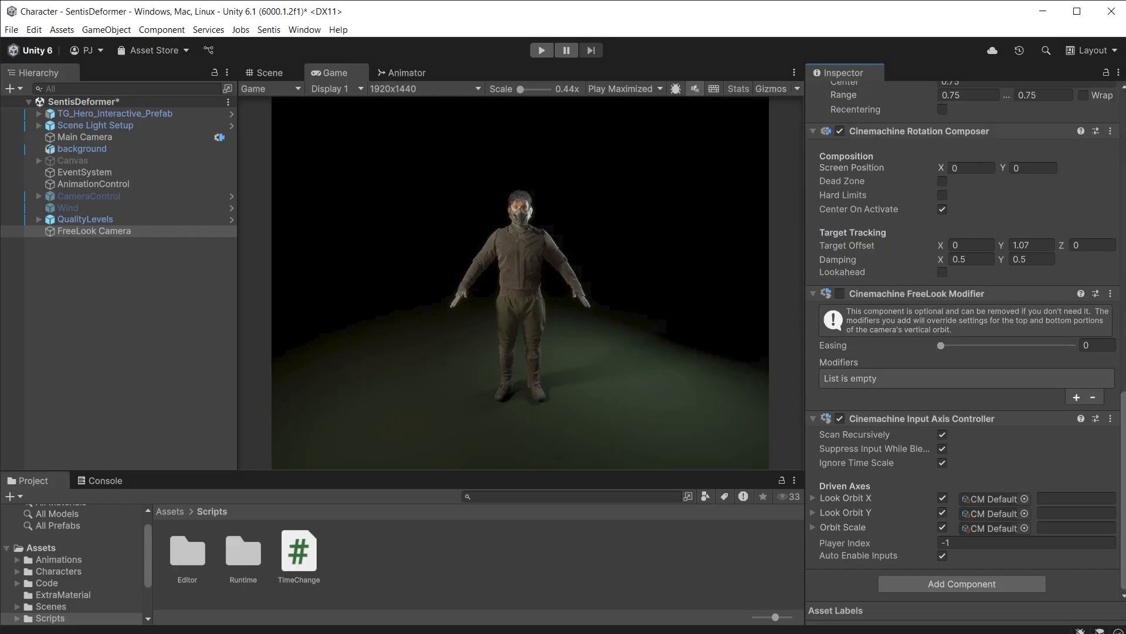
Step: Enable the FreeLook Modifier and add a Lens modifier with bottom FOV 45 (top 60)
left_click(838, 293)
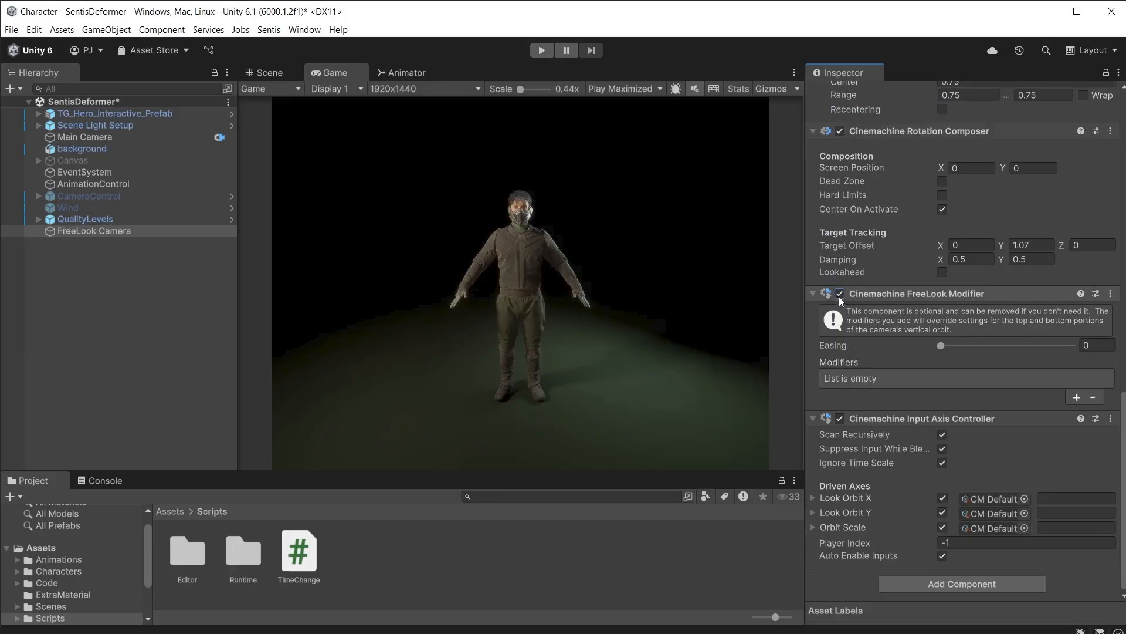
left_click(268, 73)
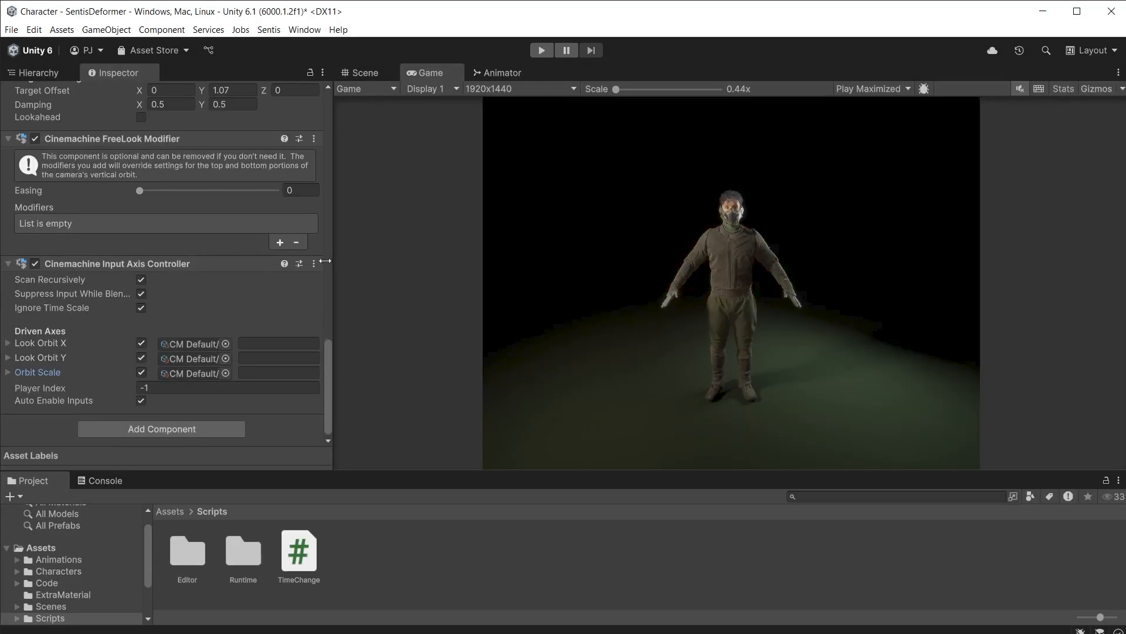
left_click(278, 242)
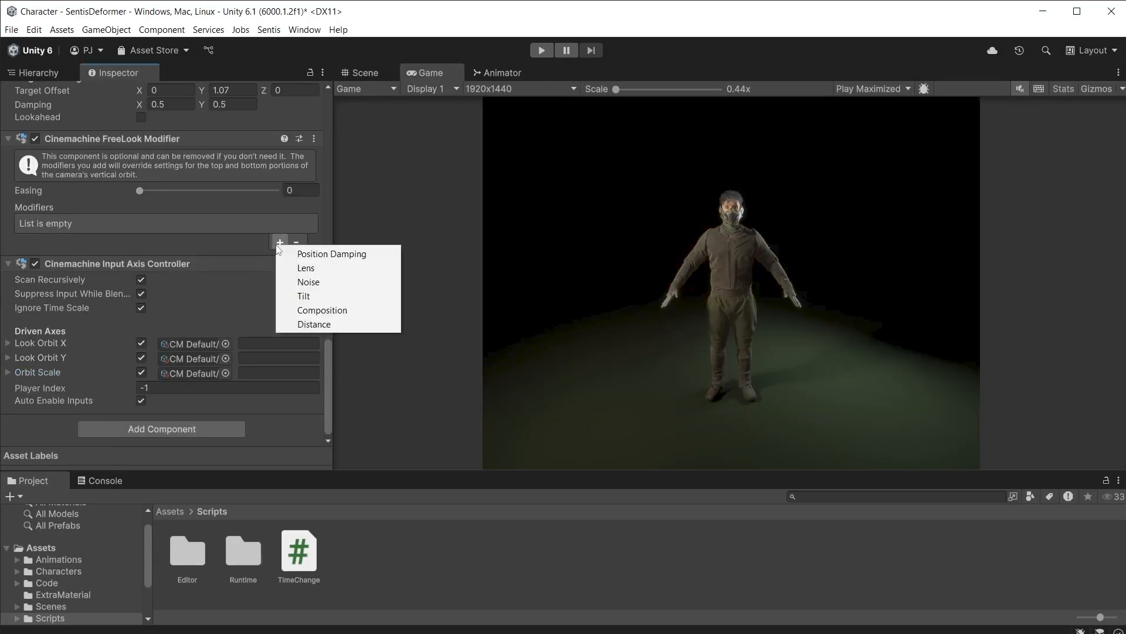
mouse_move(306, 268)
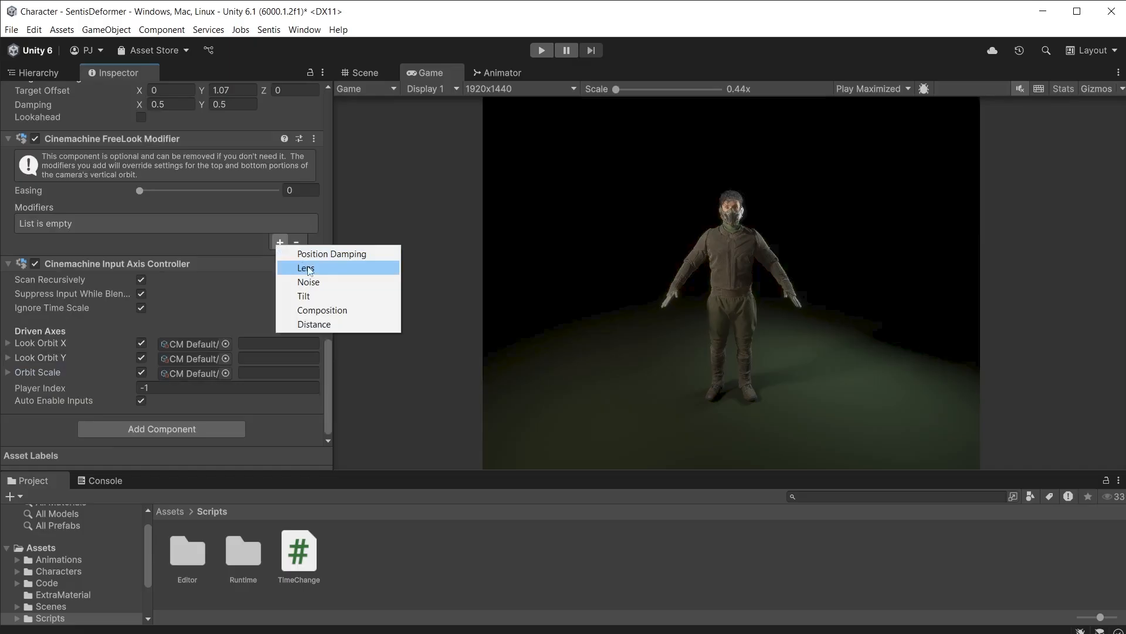
left_click(305, 267)
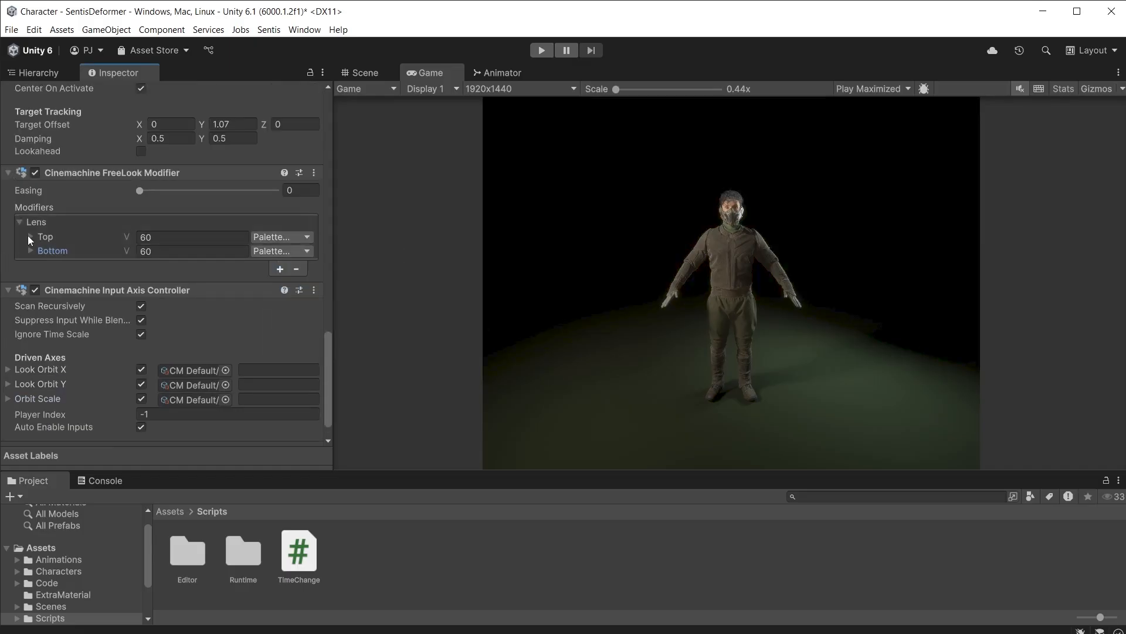
left_click(31, 236)
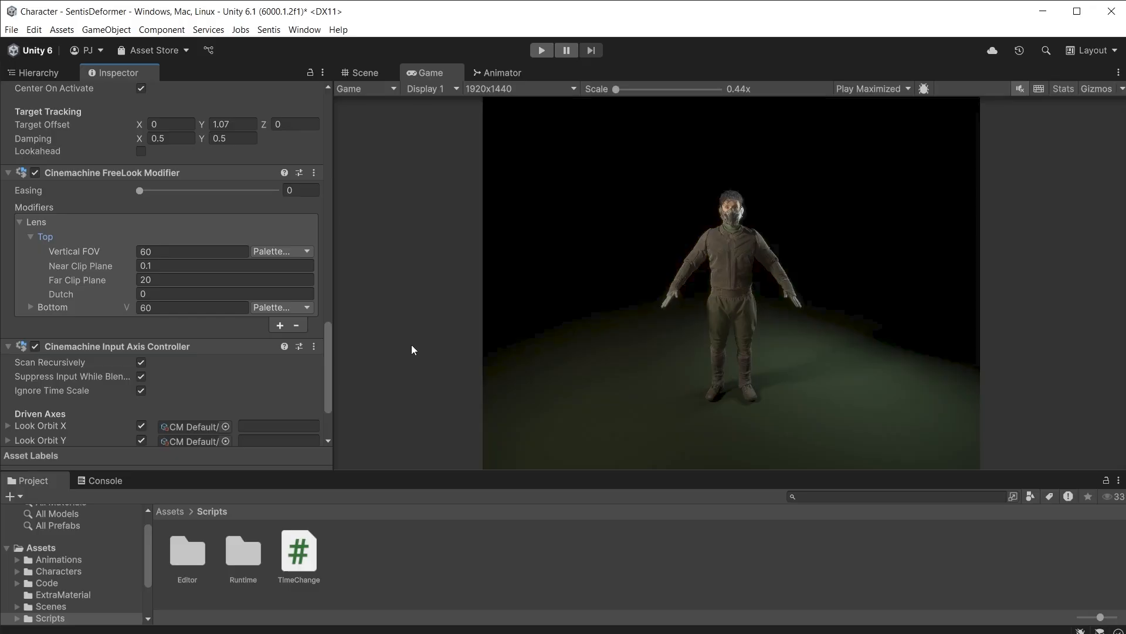
left_click(30, 237)
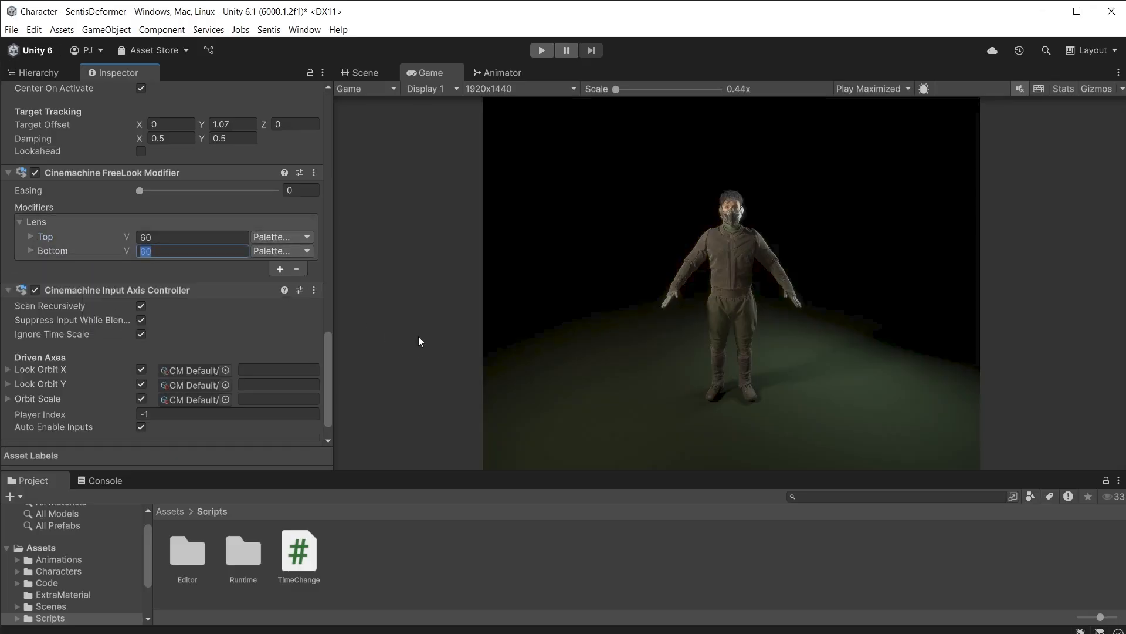
type("45")
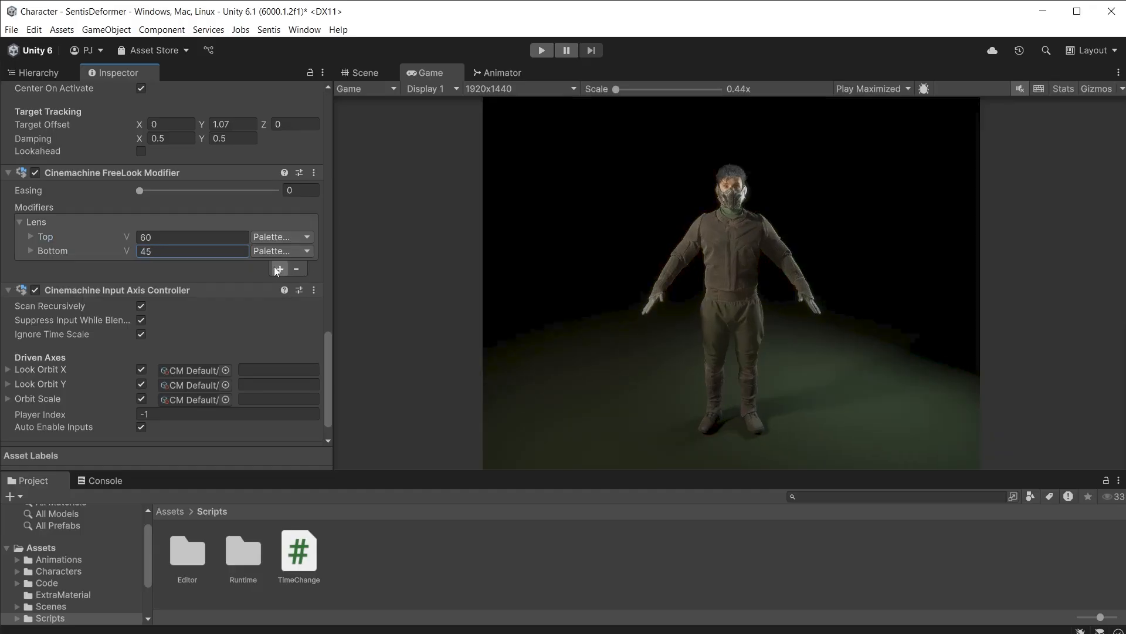
Step: Add a Composition modifier with bottom screen position Y set to 0.3
left_click(279, 268)
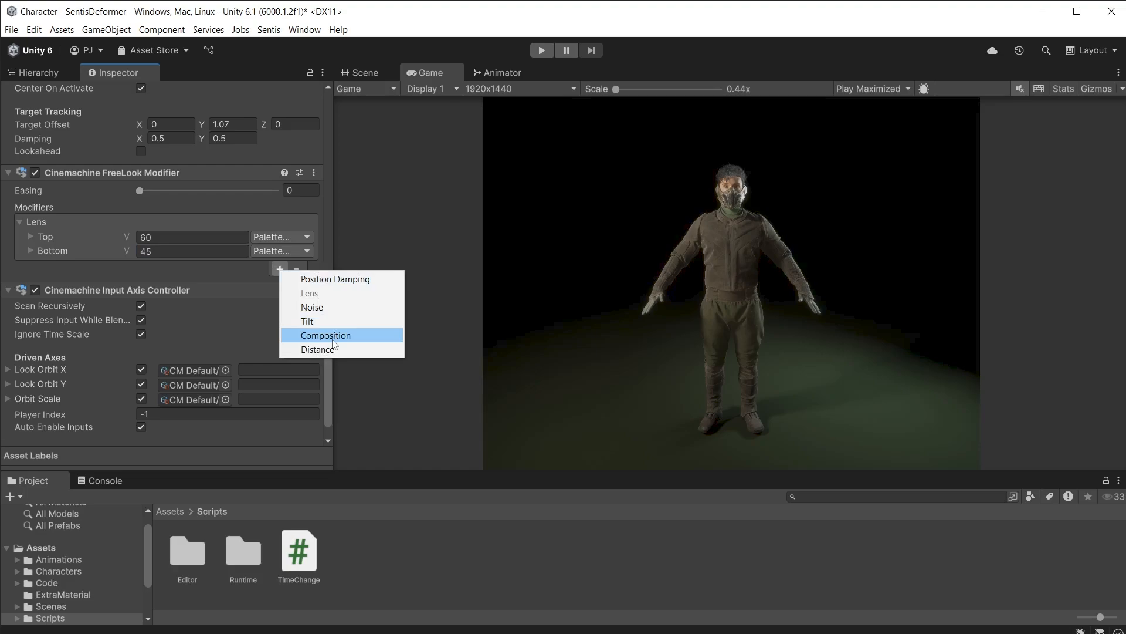
left_click(325, 336)
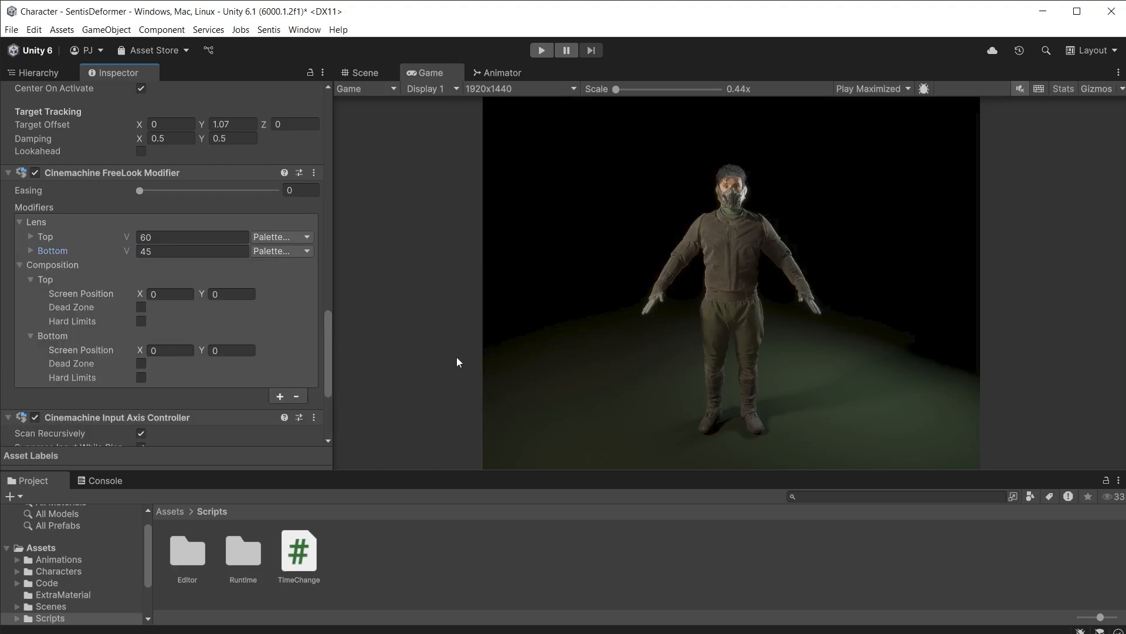
left_click(232, 350)
type(".3")
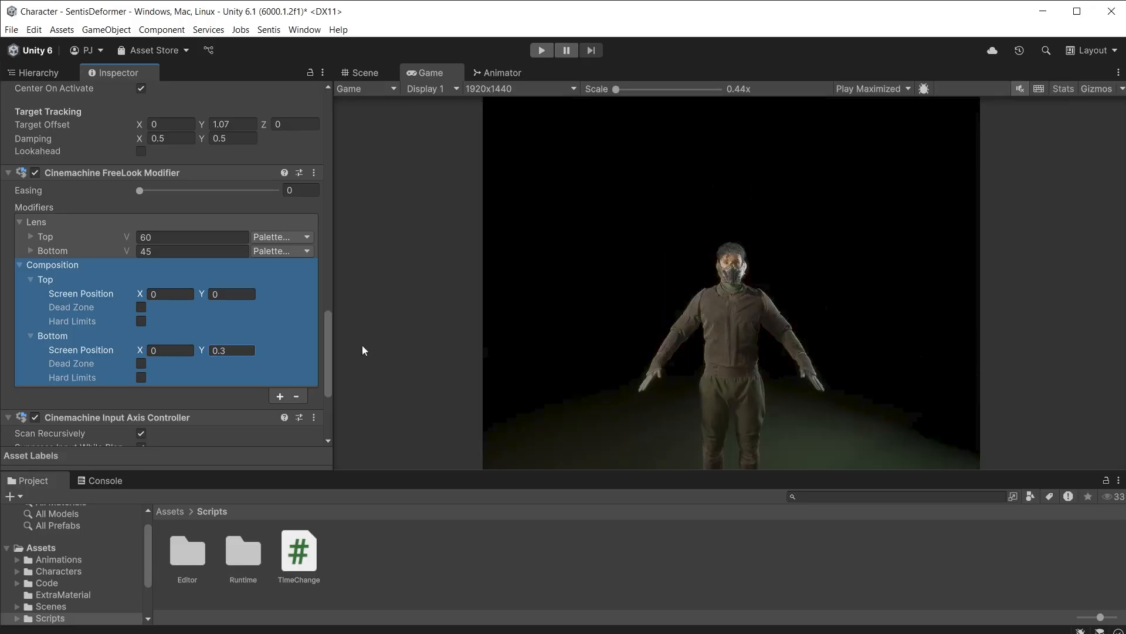
mouse_move(20, 268)
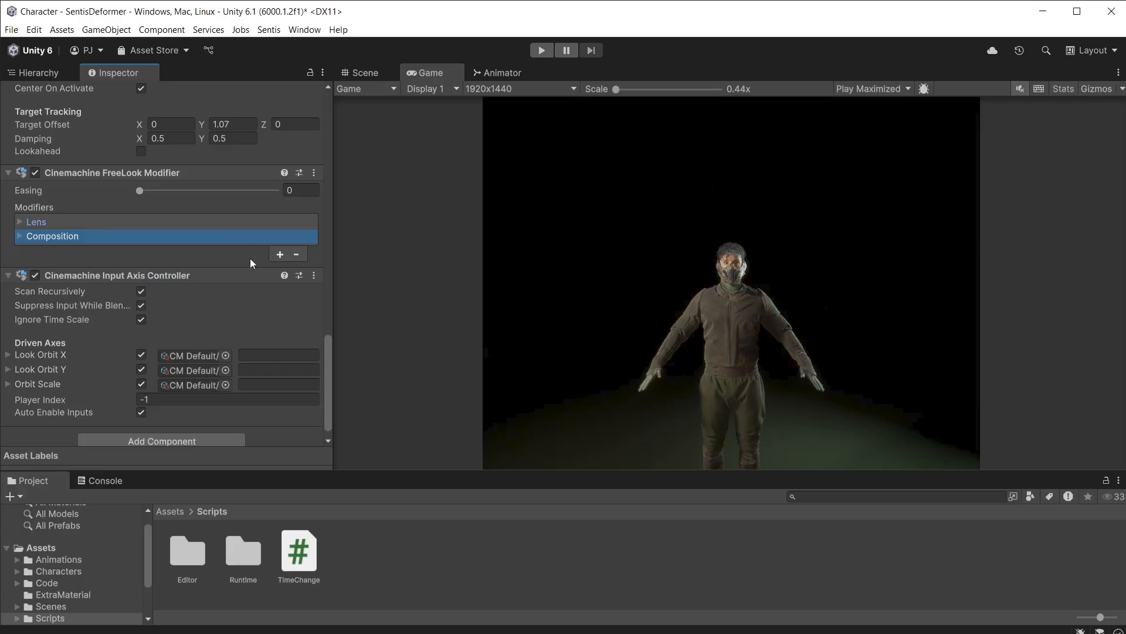
Step: Add a Distance modifier with Top 10 and Bottom distance 4
left_click(279, 254)
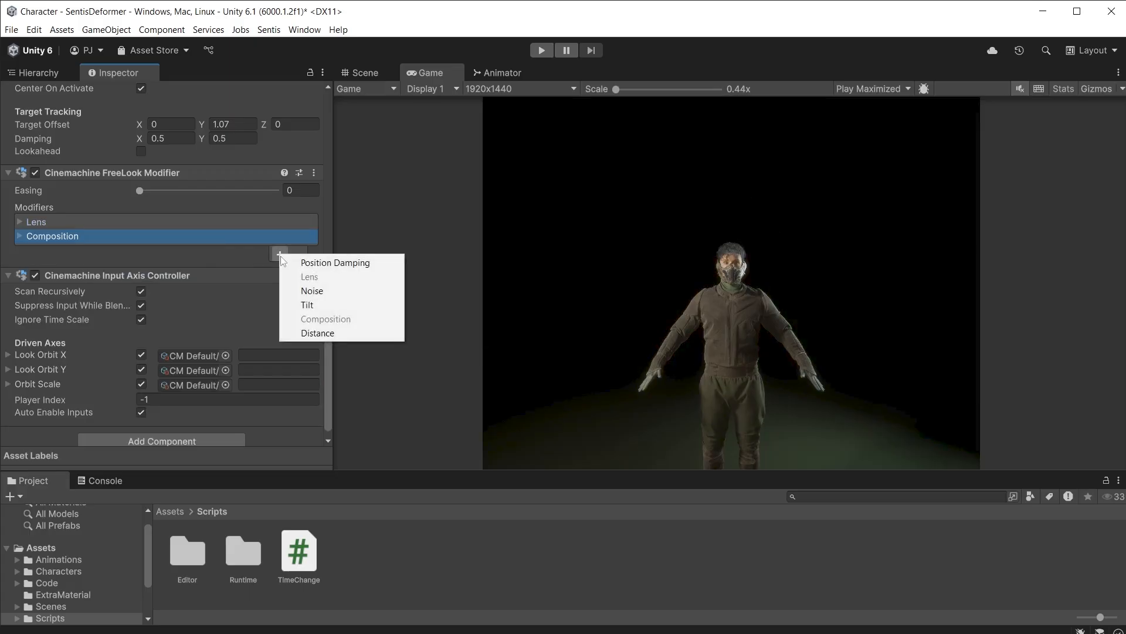
left_click(317, 332)
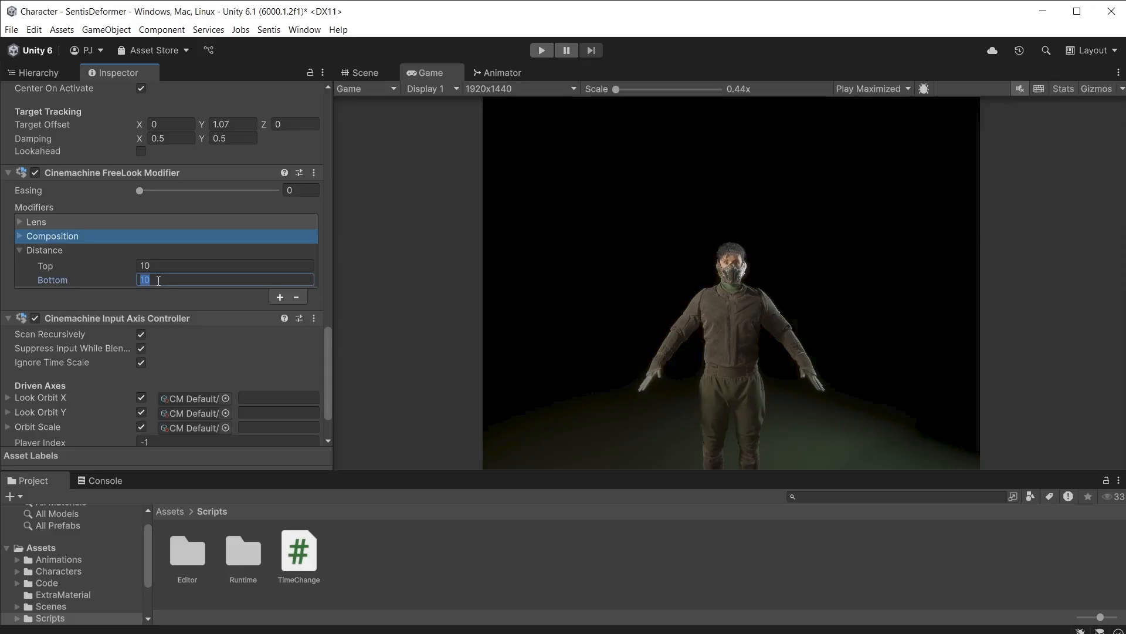
type("4")
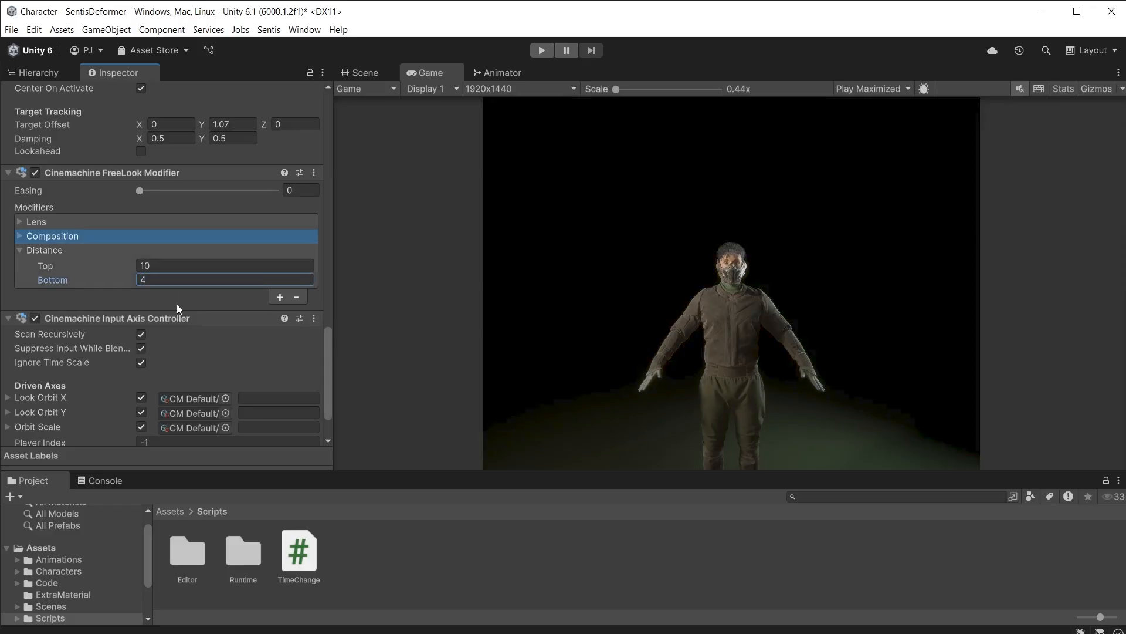
left_click(541, 49)
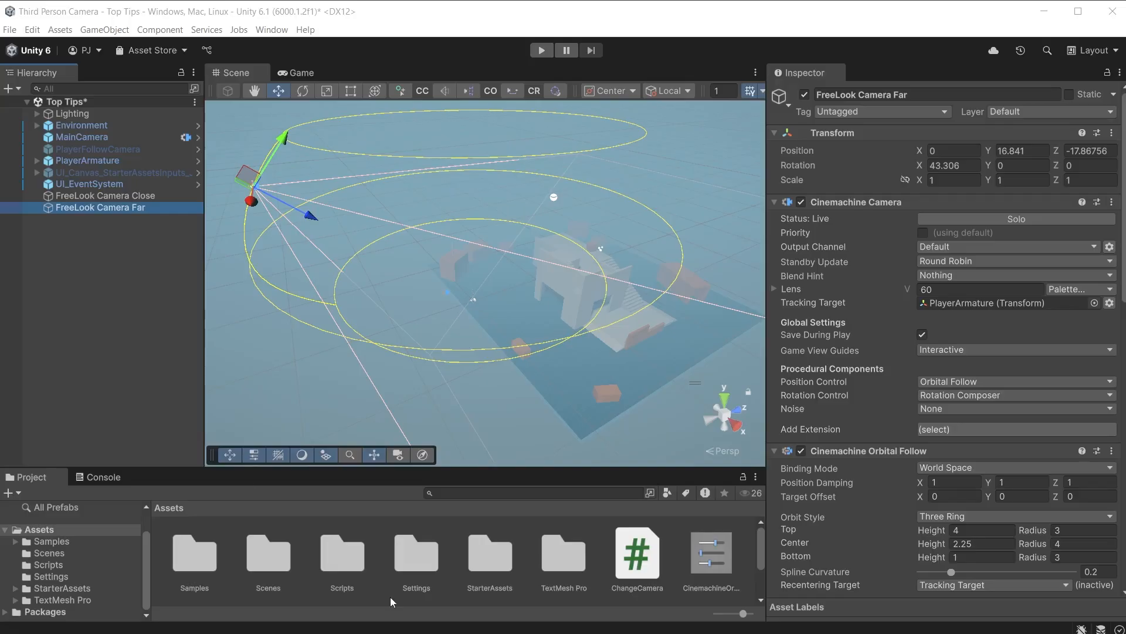
Step: Select FreeLook Camera Close to compare its orbit ring heights 2.7, 2.25 and 2.15
left_click(105, 195)
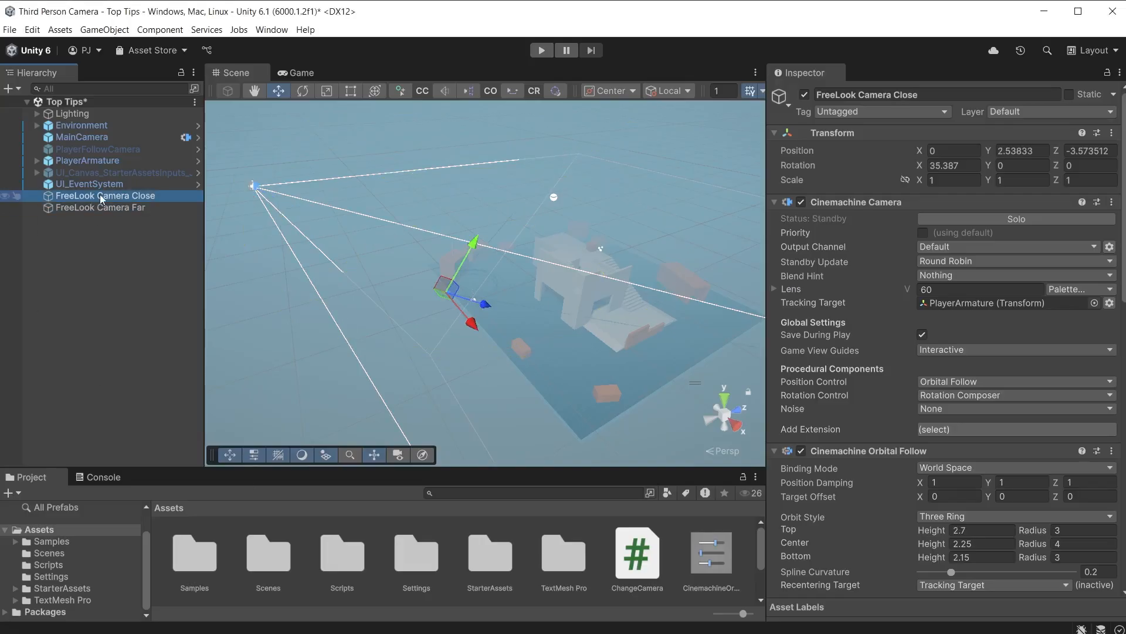
mouse_move(100, 224)
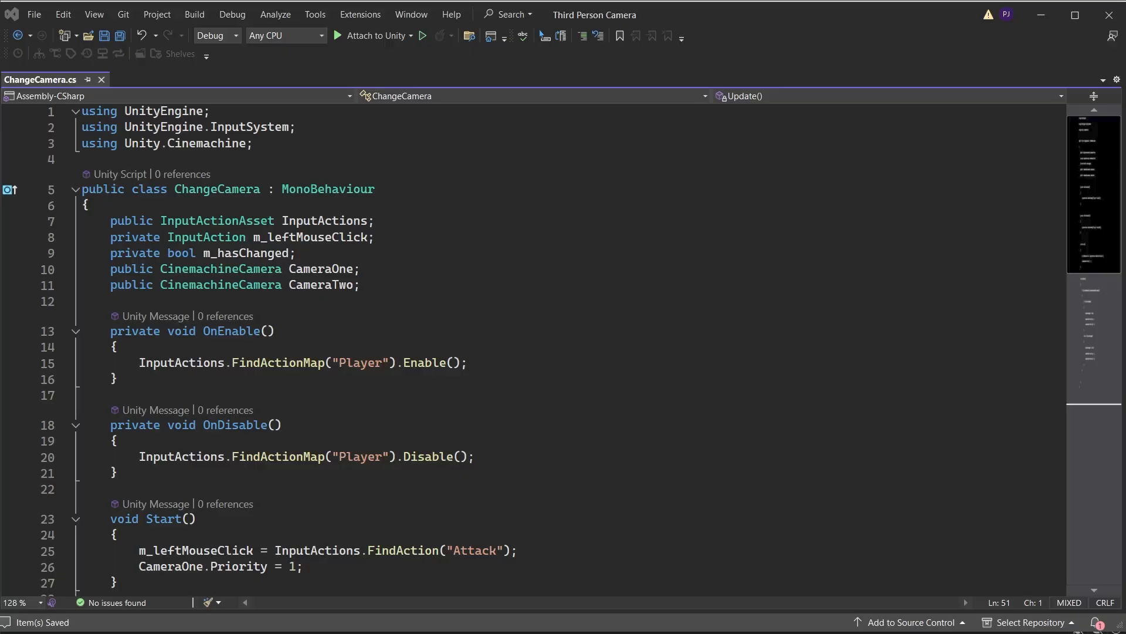
Step: Scroll through ChangeCamera.cs to review the CameraOne, CameraTwo and Attack fields
scroll("down", 3)
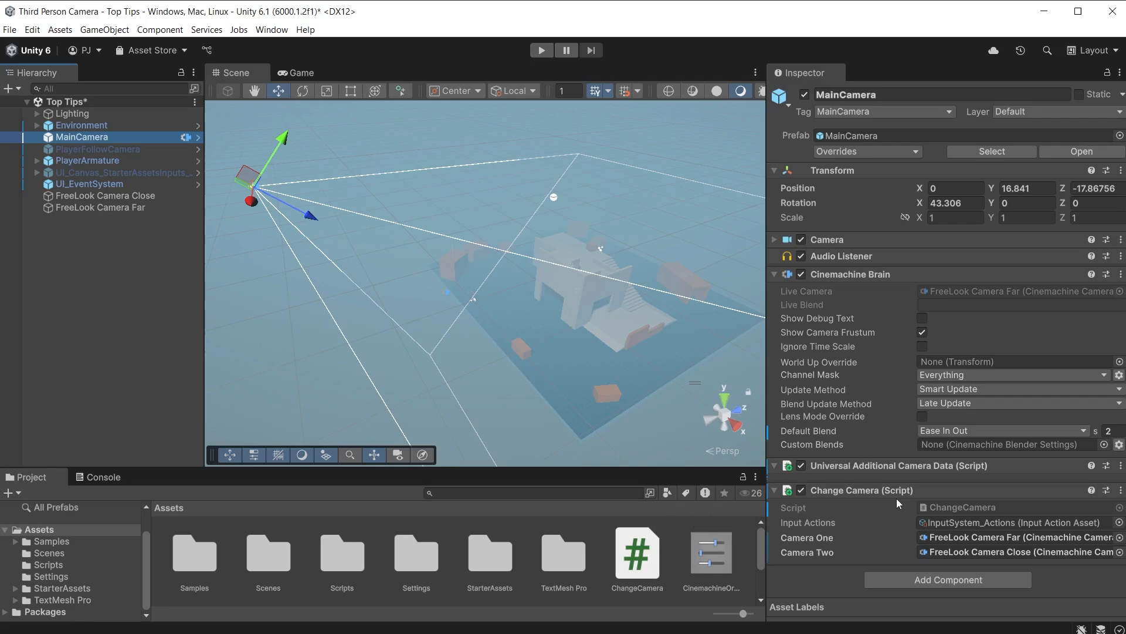
Step: Play-test switching between FreeLook Camera Far and Close, then stop Play mode
left_click(541, 49)
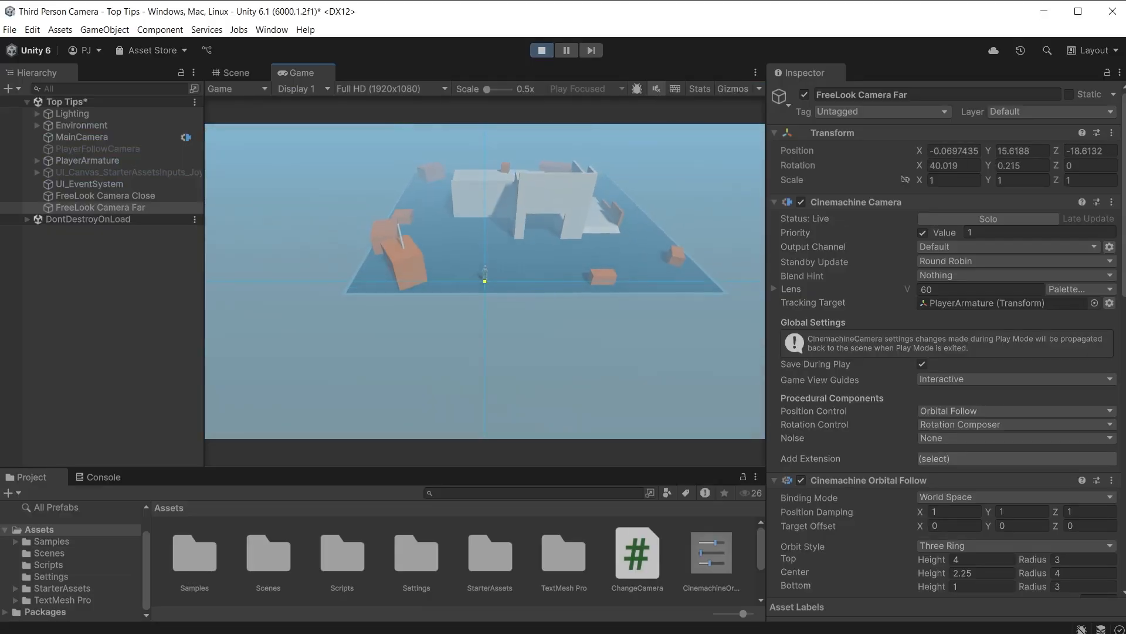
left_click(541, 50)
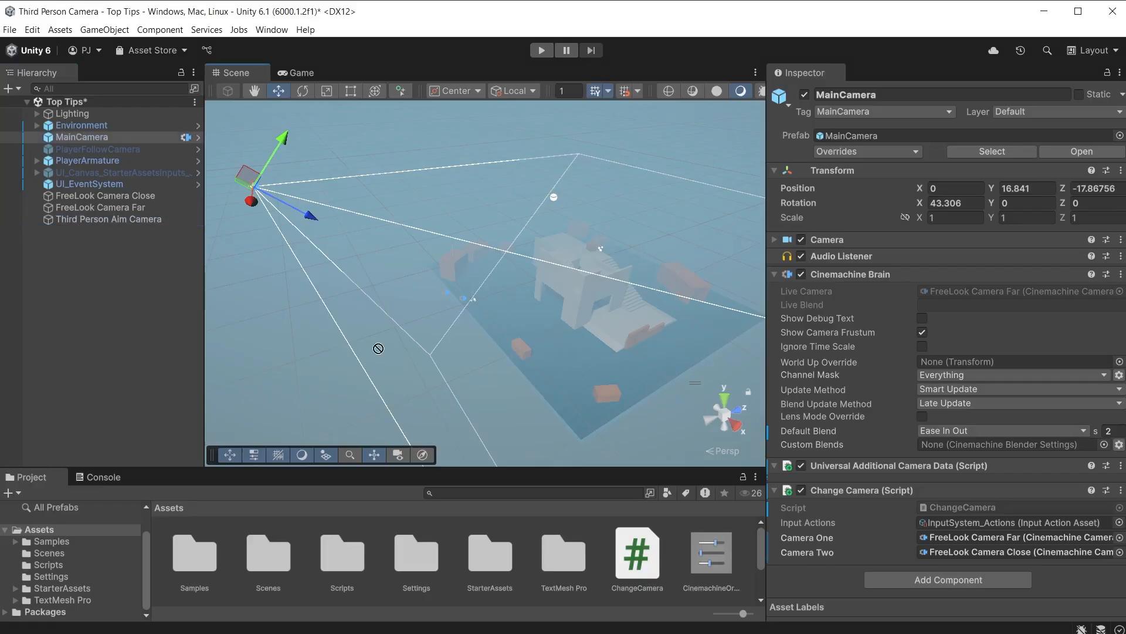
Step: Assign Third Person Aim Camera as Camera Two and play-test it
left_click(1021, 552)
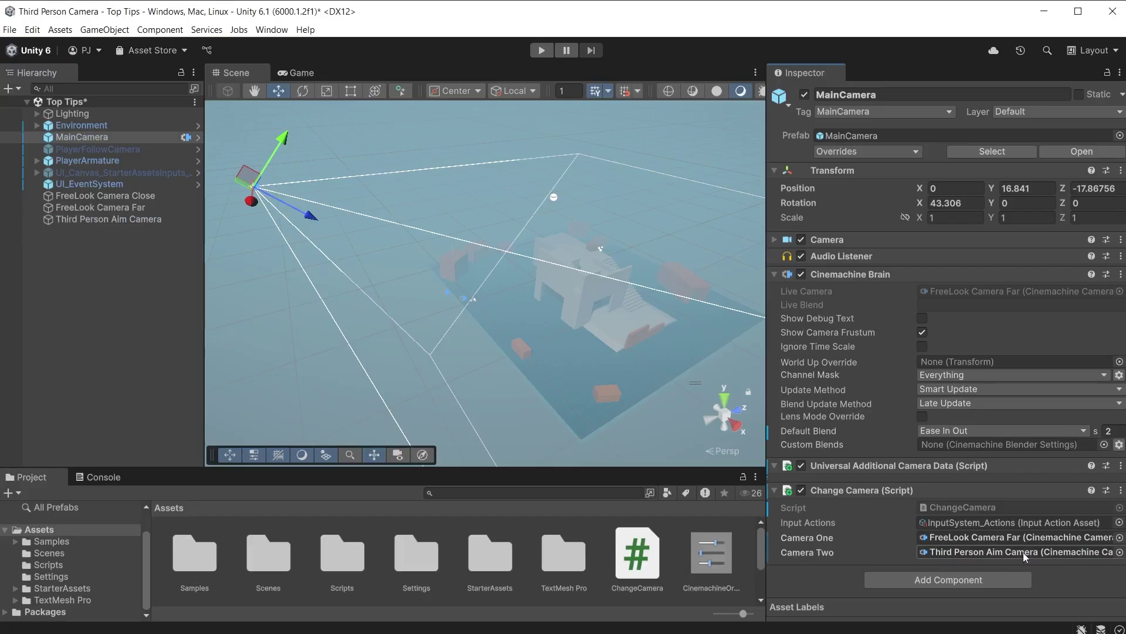
left_click(541, 49)
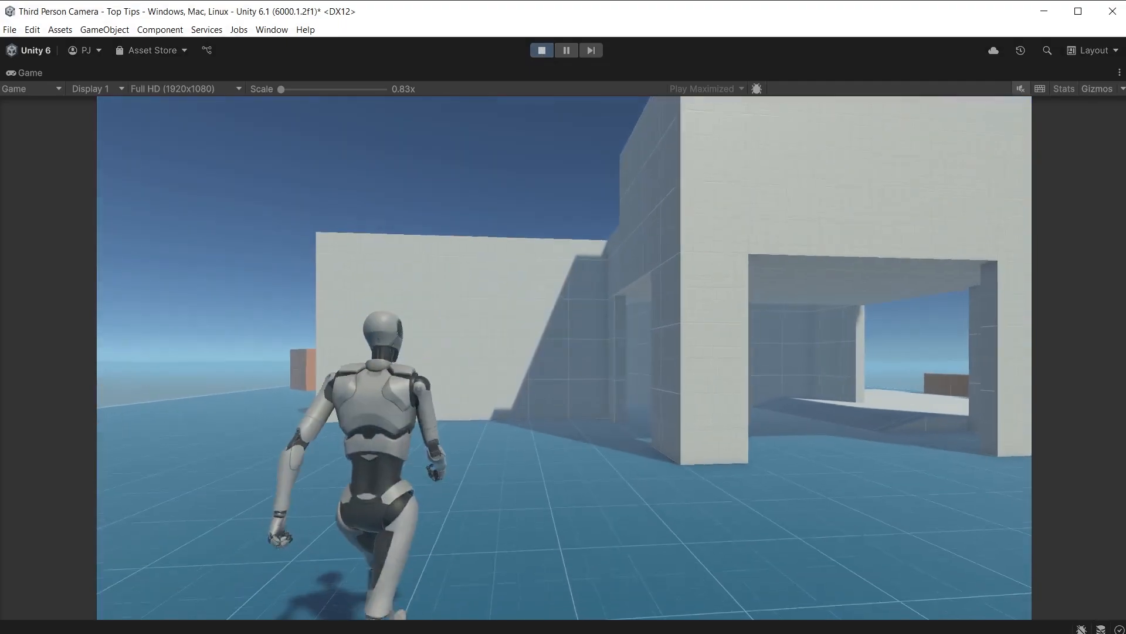
left_click(541, 50)
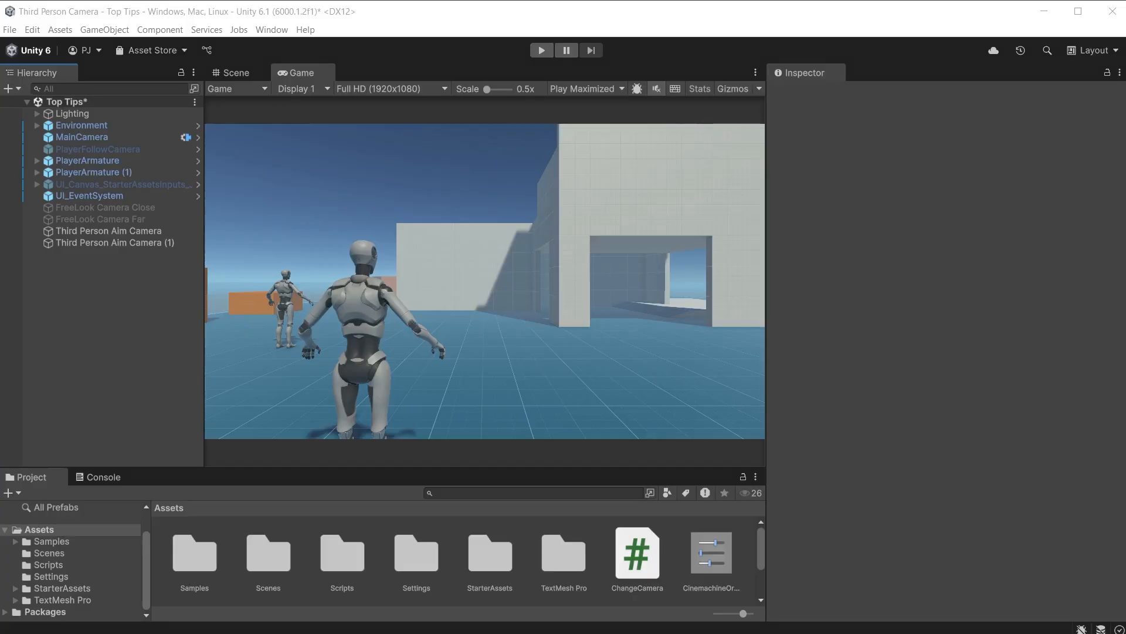
Step: Check both players' aim cameras and MainCamera's slots, then play-test switching between players
left_click(109, 230)
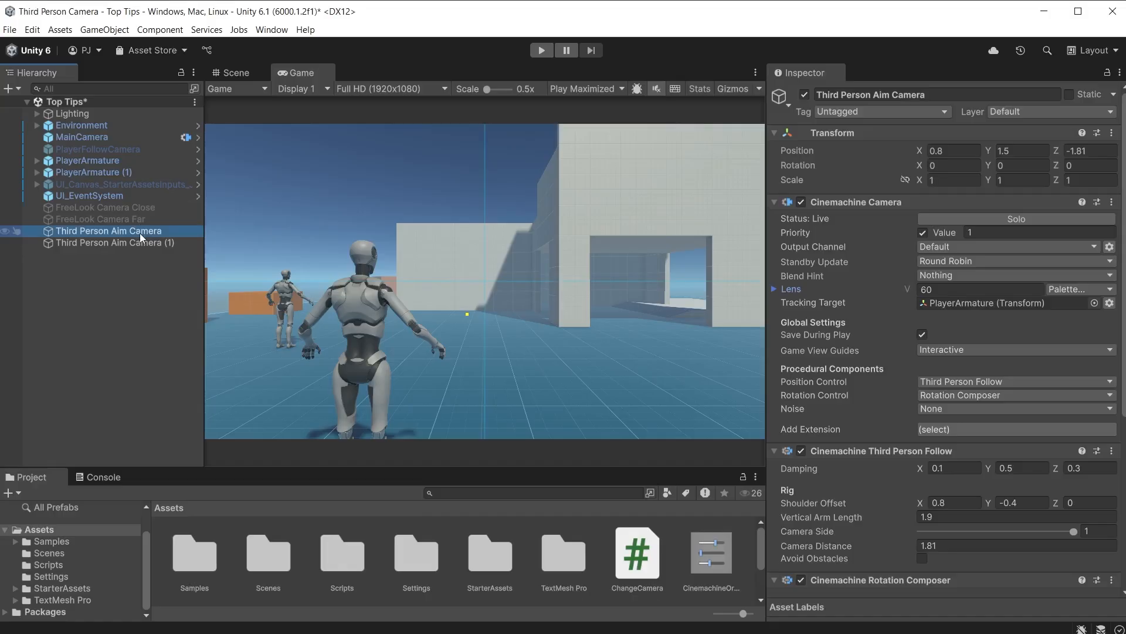
left_click(114, 242)
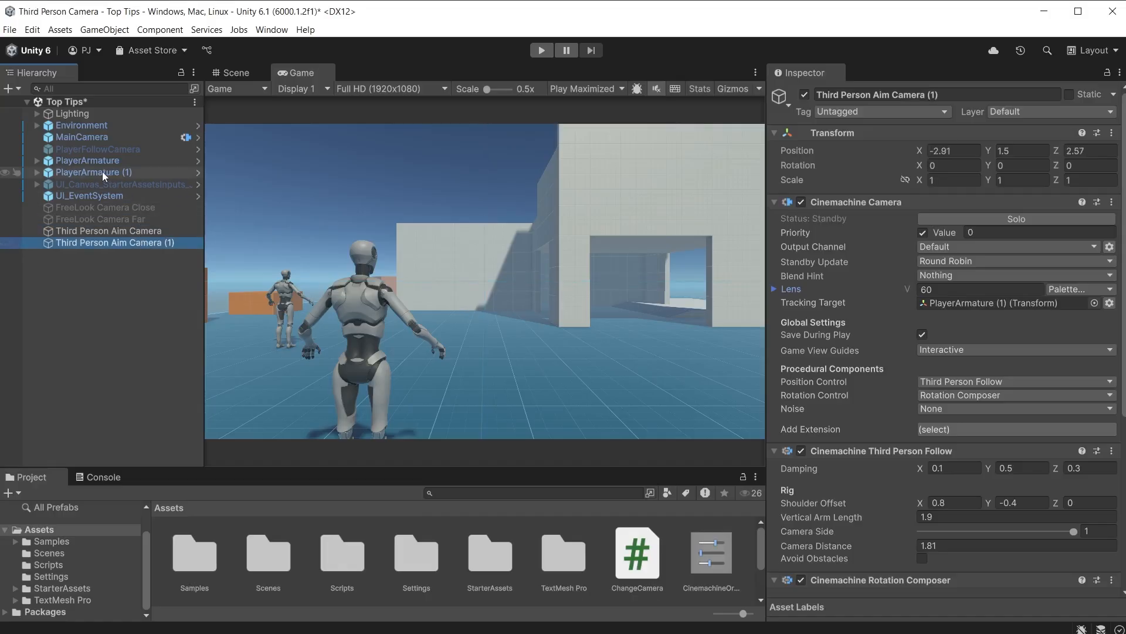
mouse_move(561, 137)
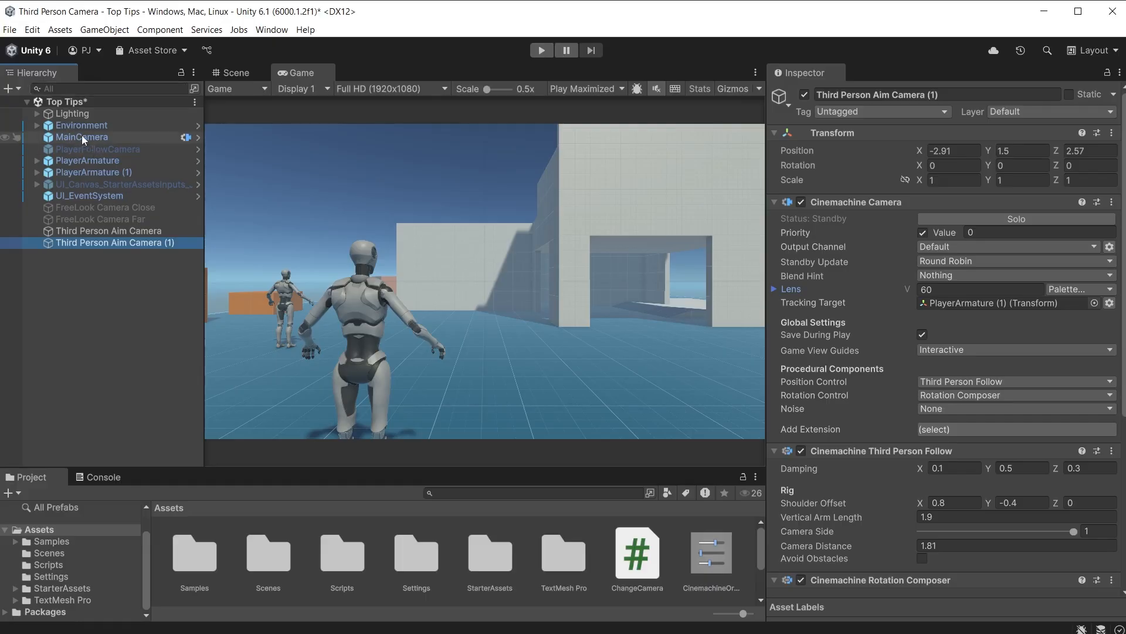
left_click(81, 137)
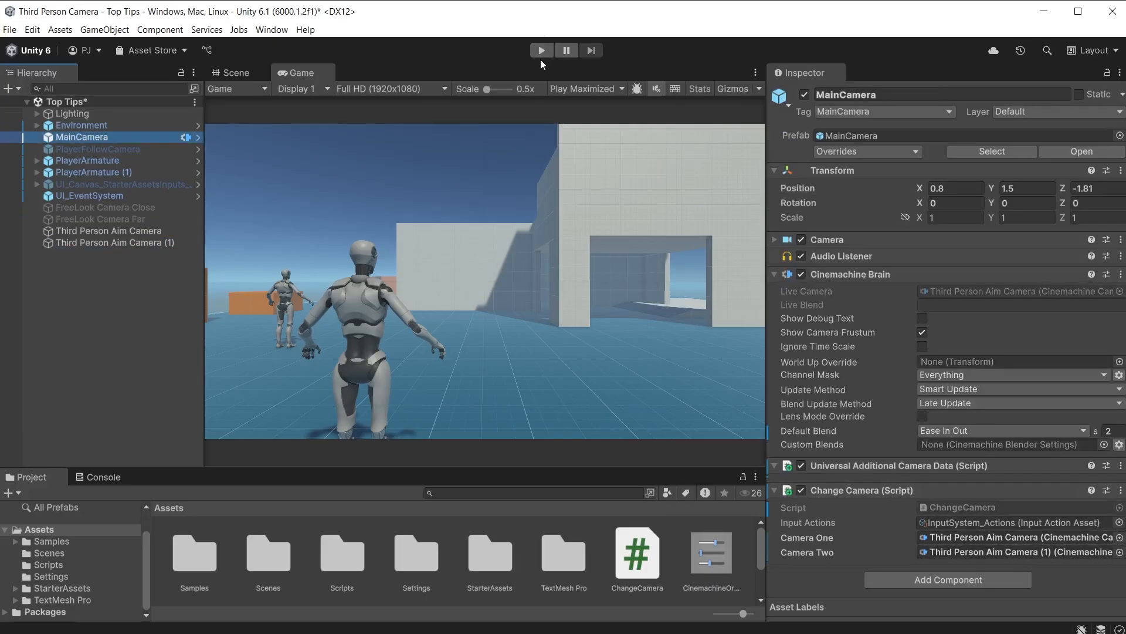
left_click(541, 49)
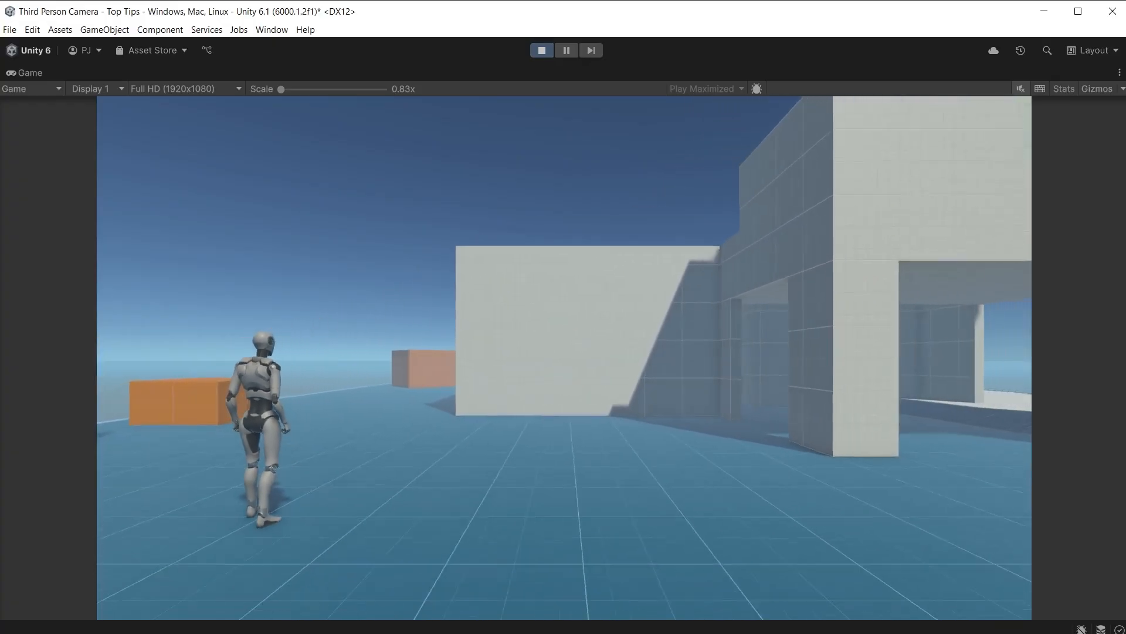
left_click(541, 50)
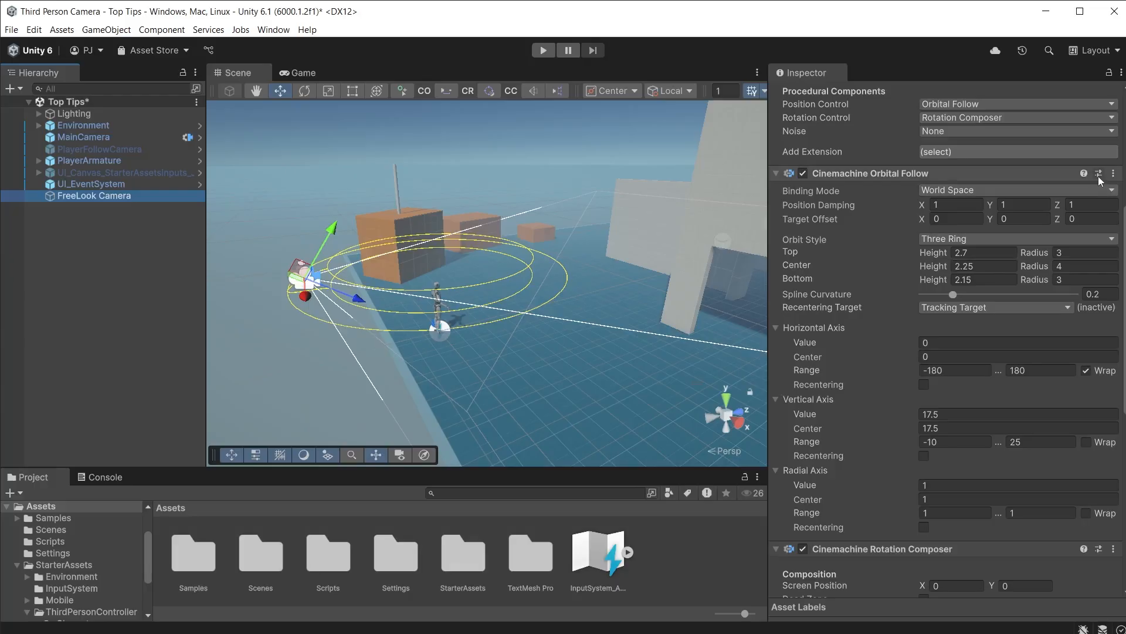
Step: Save the Orbital Follow settings as a new preset named CinemachineOrbitalFollow
left_click(1100, 173)
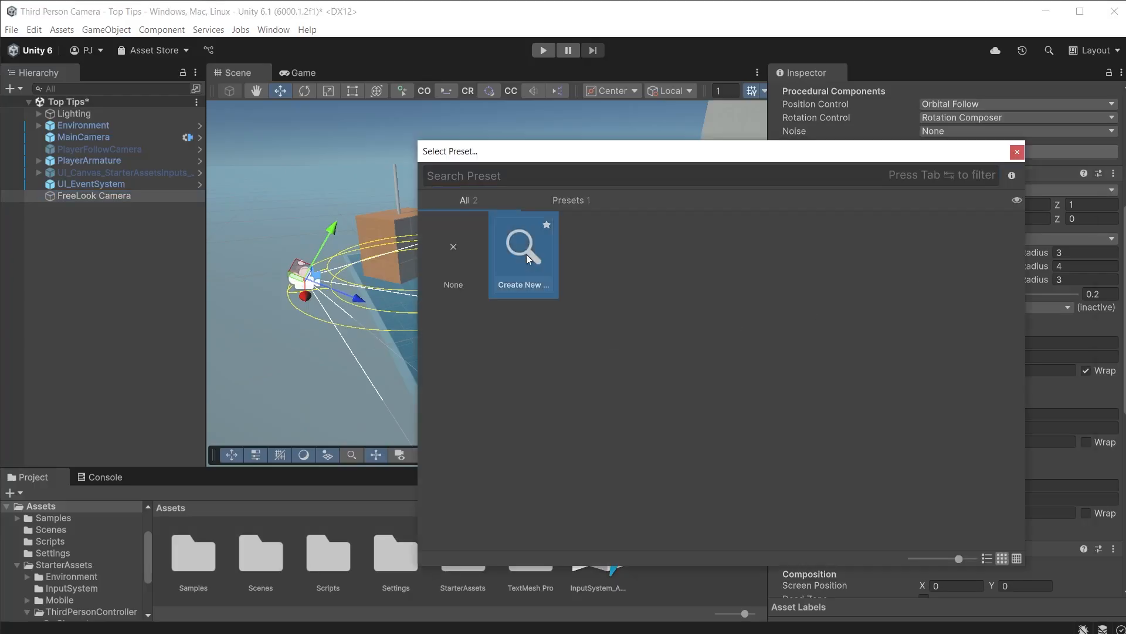
left_click(523, 245)
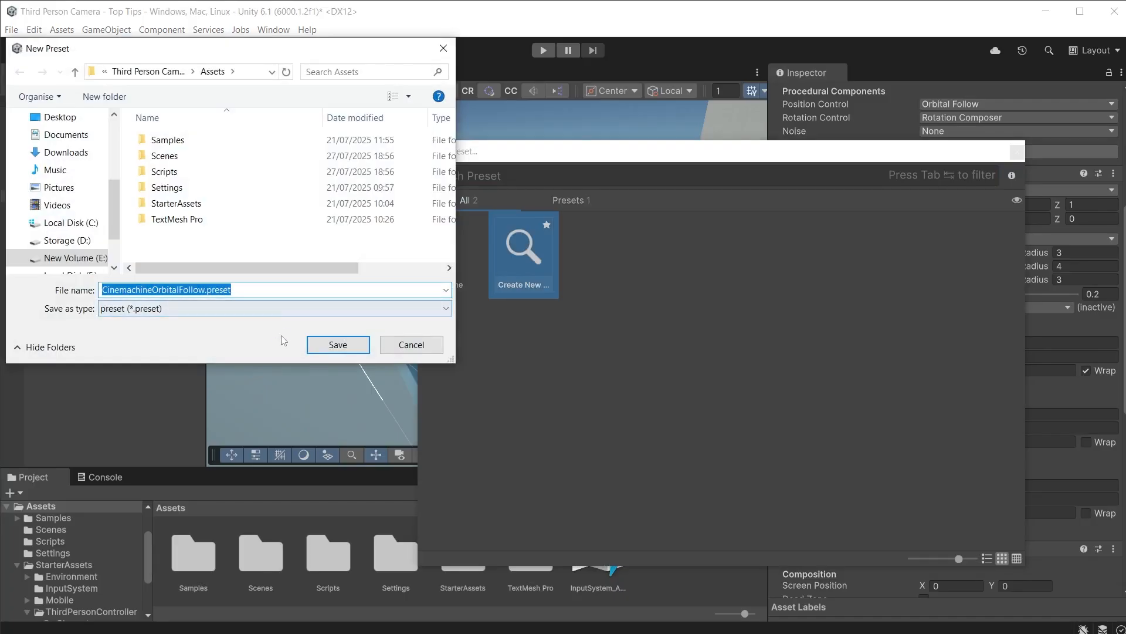
left_click(336, 345)
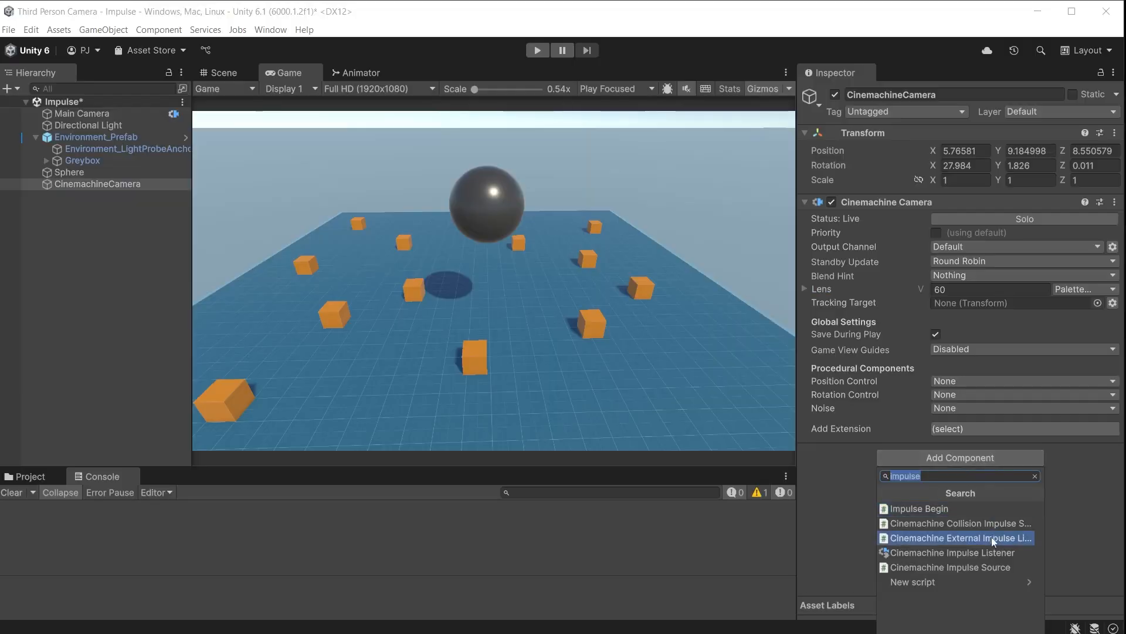
mouse_move(827, 537)
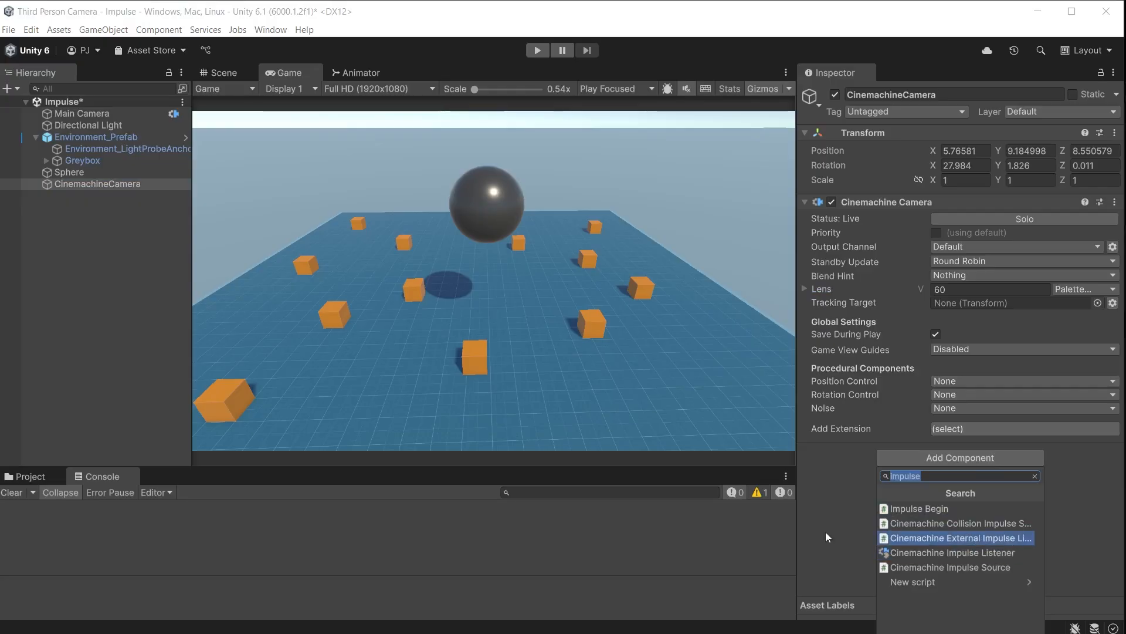
Step: Select the Sphere and add a Cinemachine Impulse Source component
left_click(71, 173)
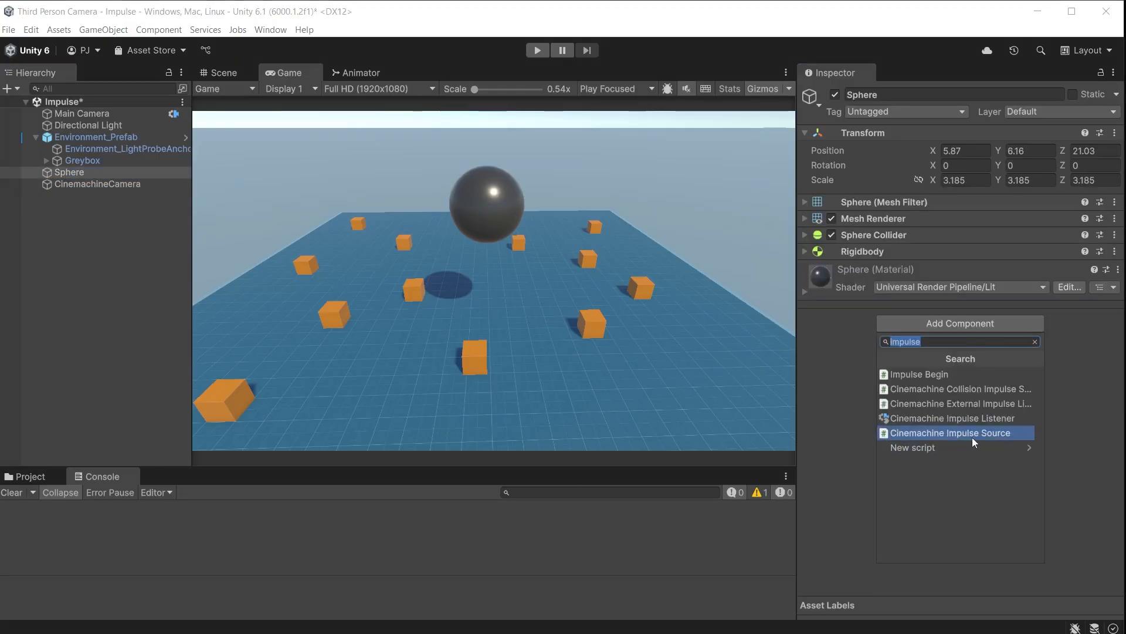
mouse_move(977, 443)
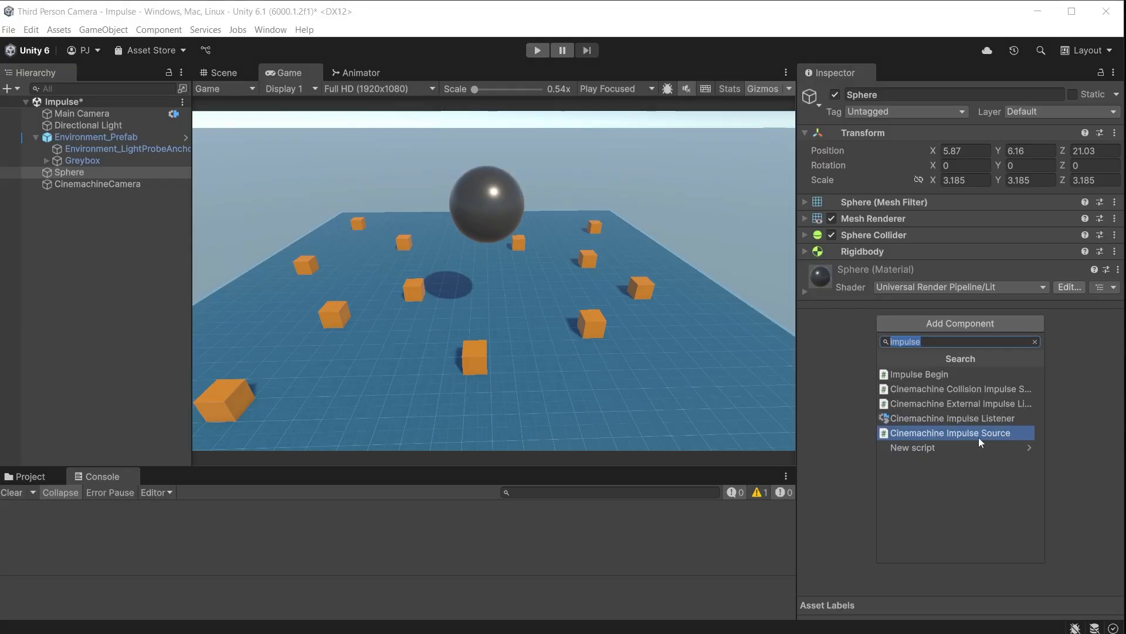
left_click(950, 433)
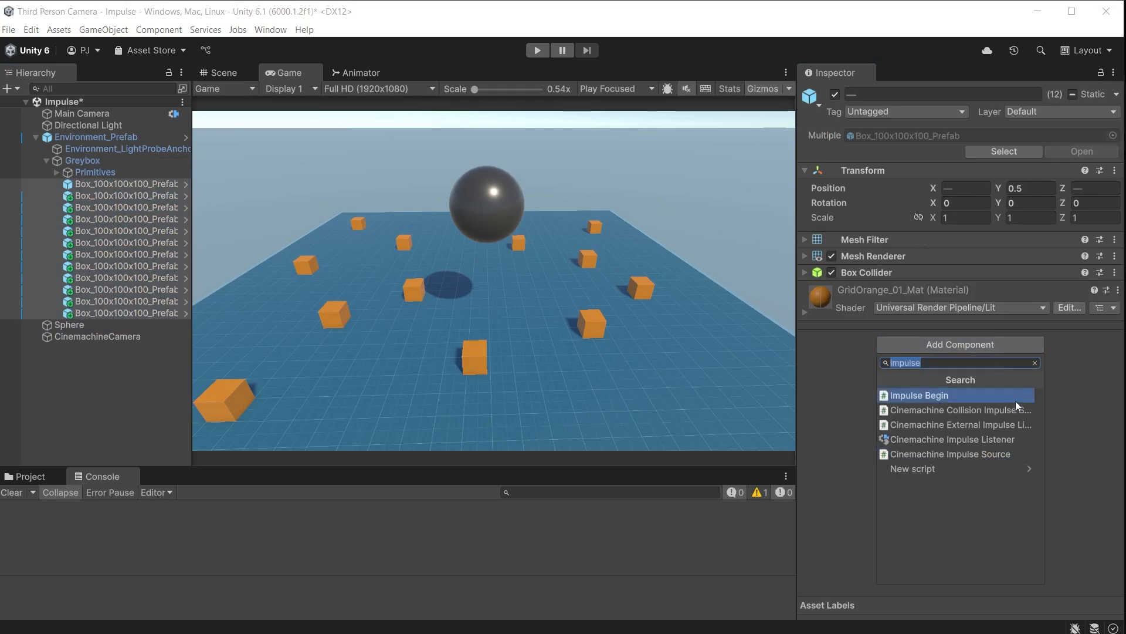
mouse_move(1008, 425)
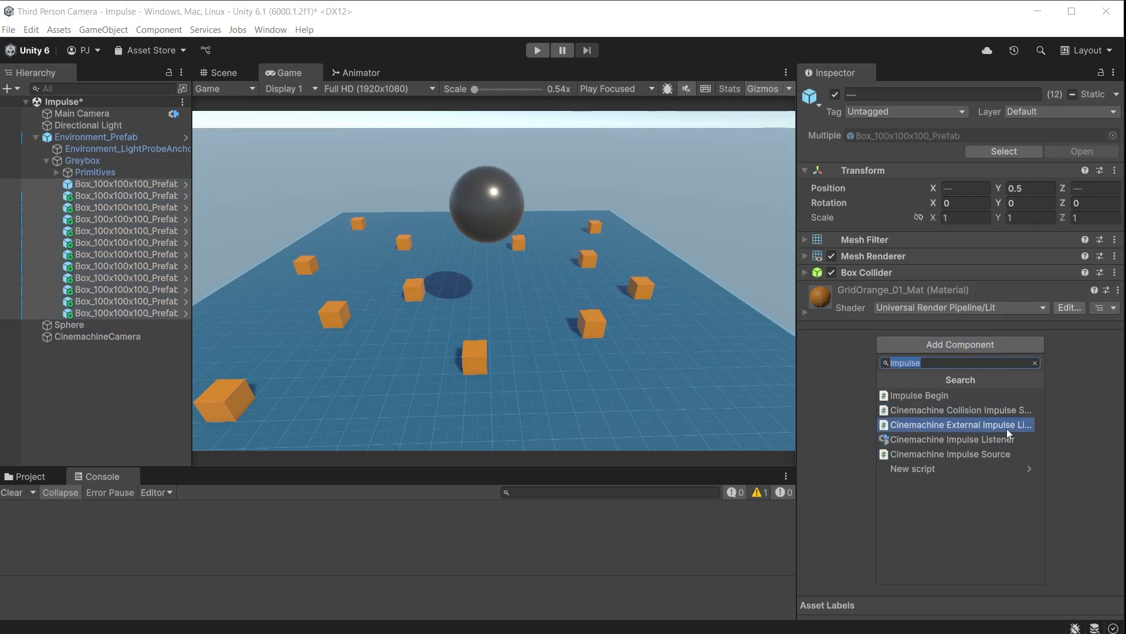
Step: Give the boxes' impulse listeners Handheld_tele_strong secondary noise and amplitude gain 2
left_click(960, 423)
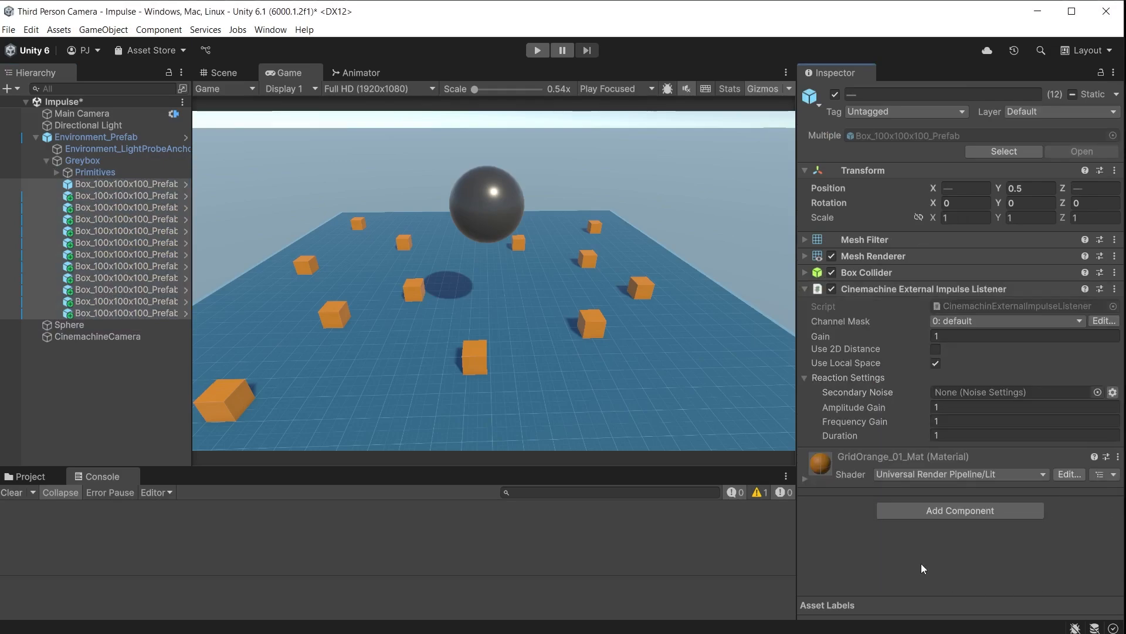
left_click(1021, 407)
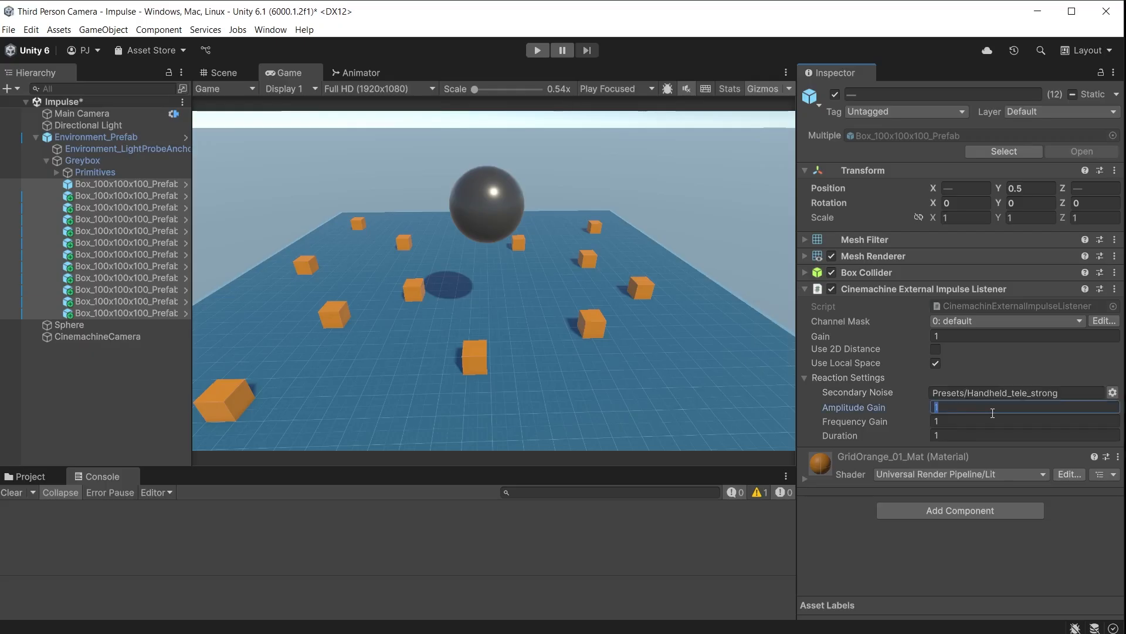
type("2")
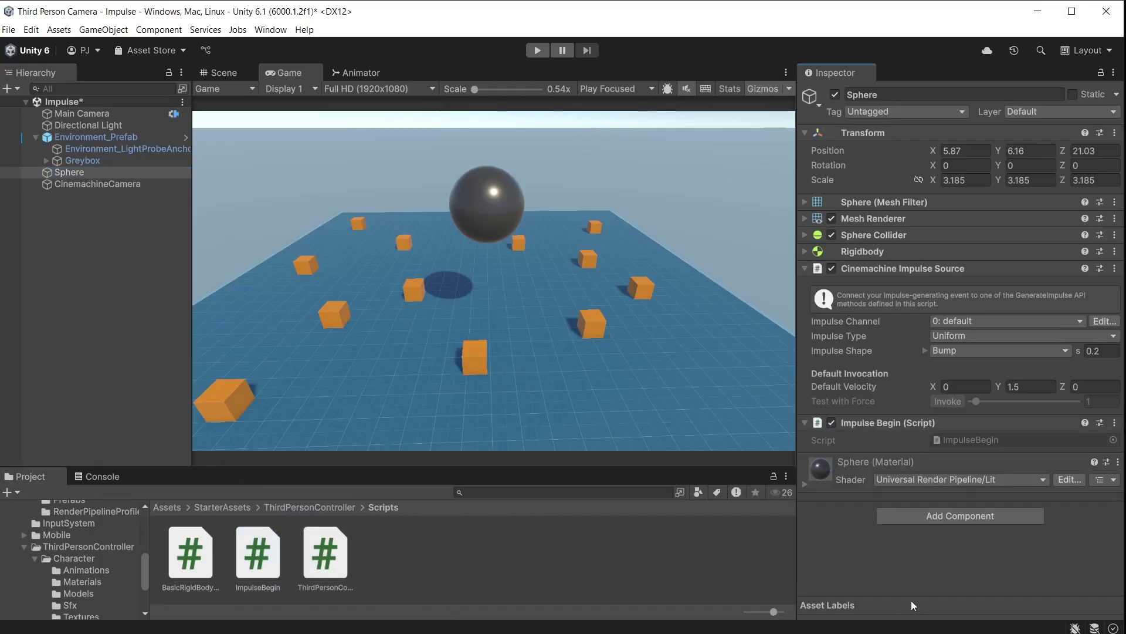
Step: Enter play mode and fire two test impulses from the Sphere
left_click(537, 50)
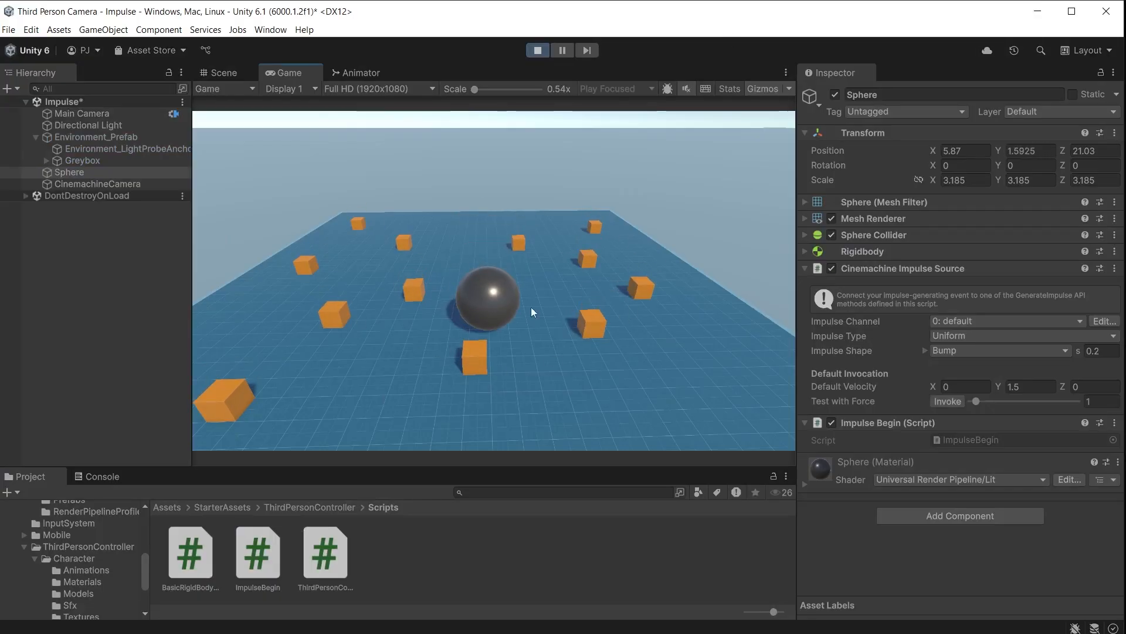
left_click(947, 401)
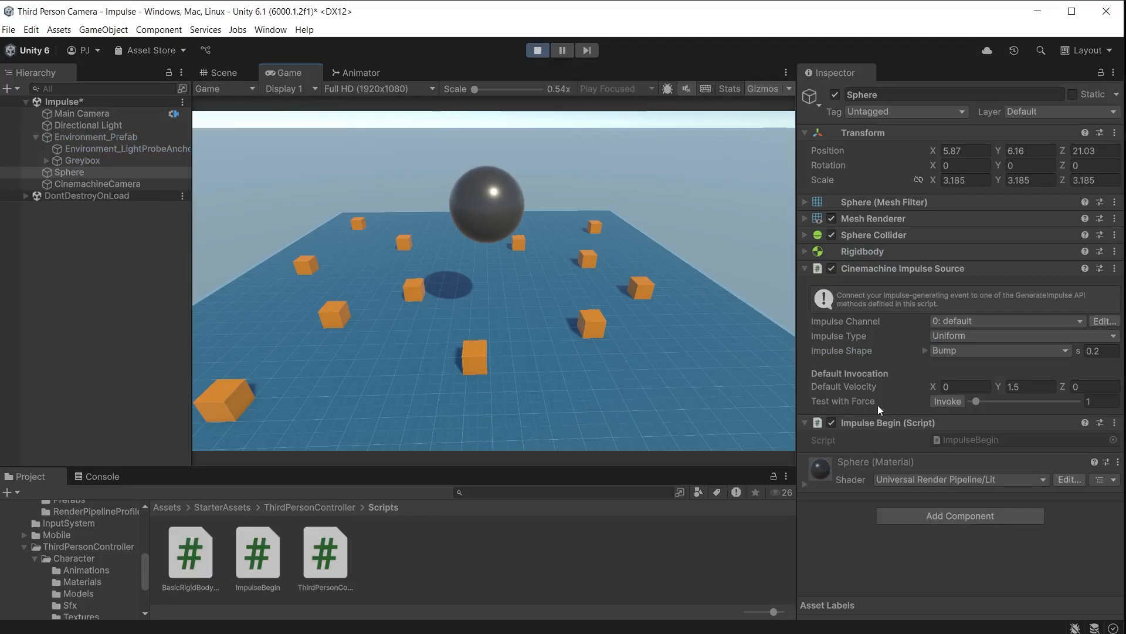
mouse_move(882, 409)
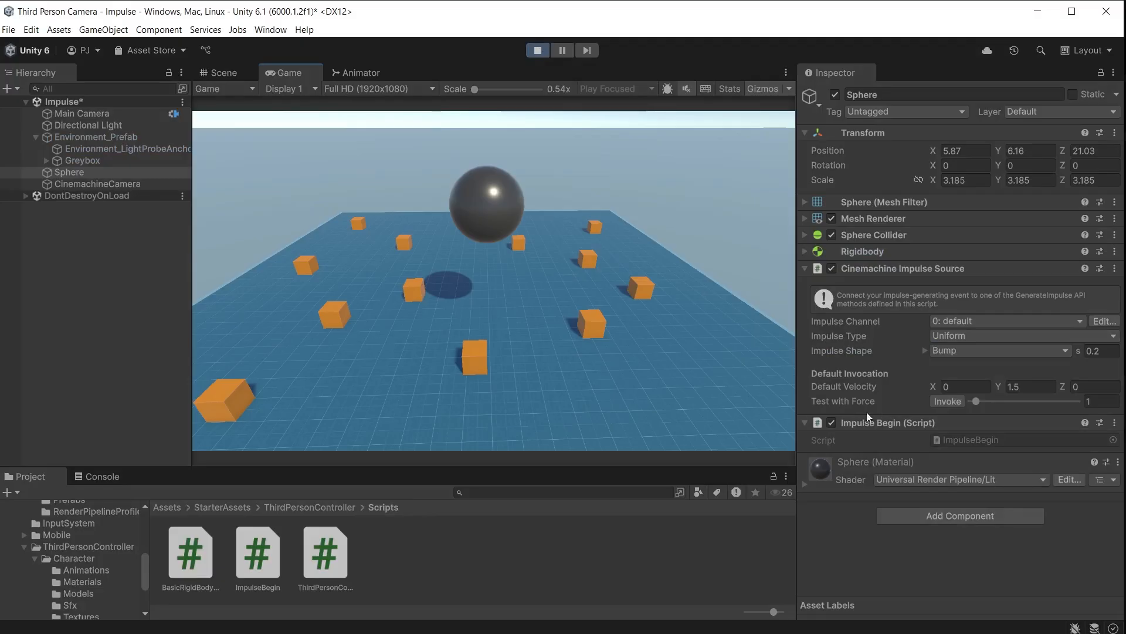
left_click(948, 400)
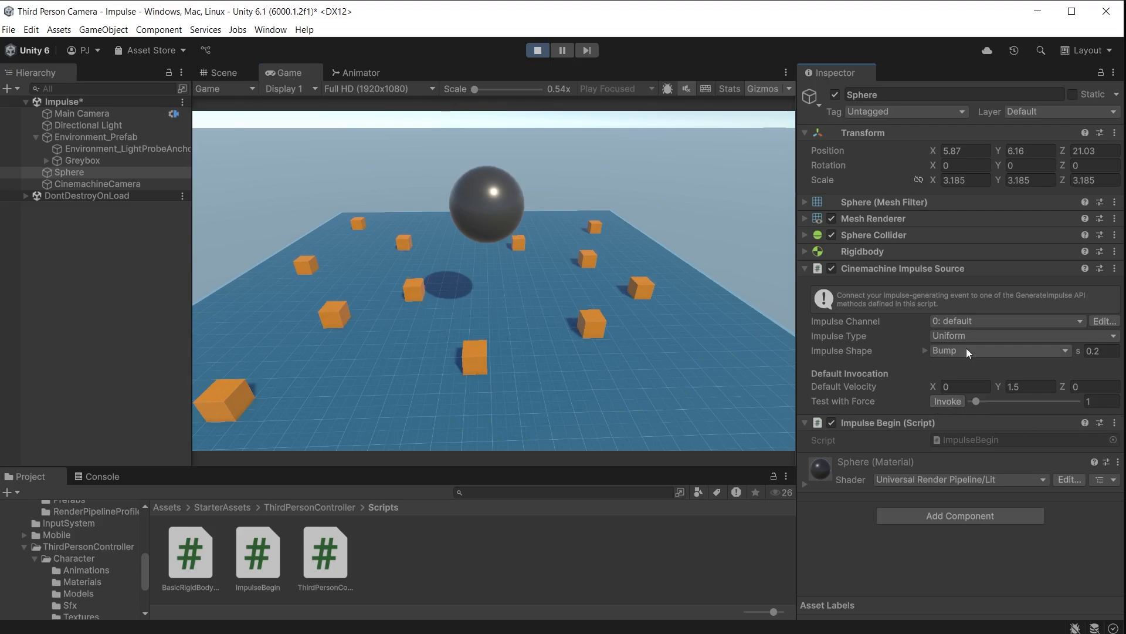
Step: Change the Sphere's impulse shape to Explosion, then Rumble, and test it
left_click(999, 350)
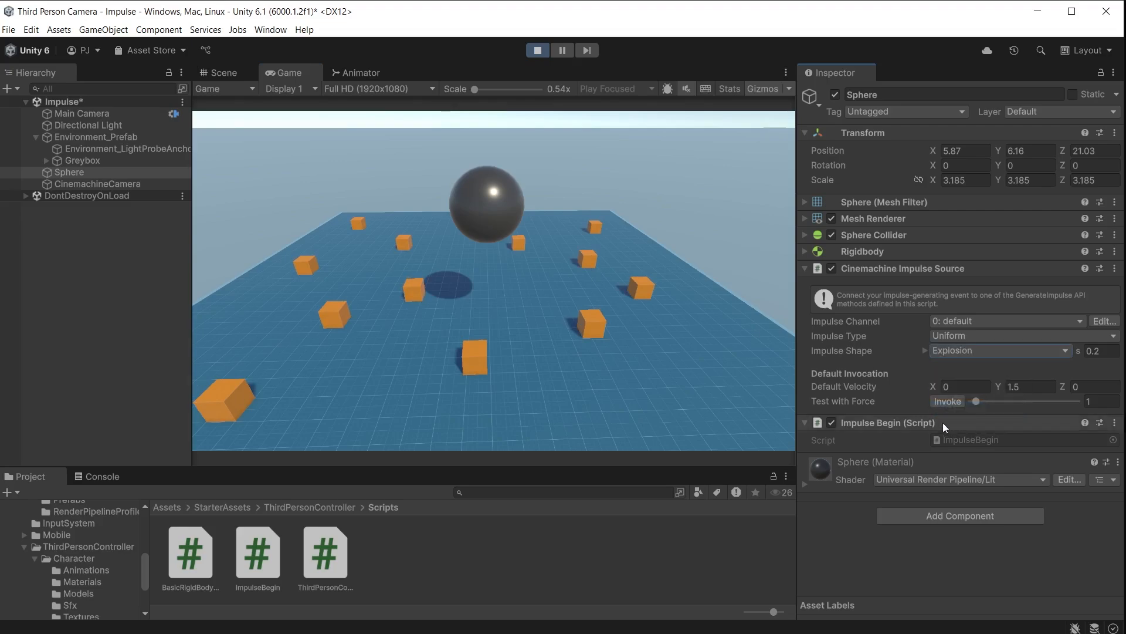
mouse_move(970, 366)
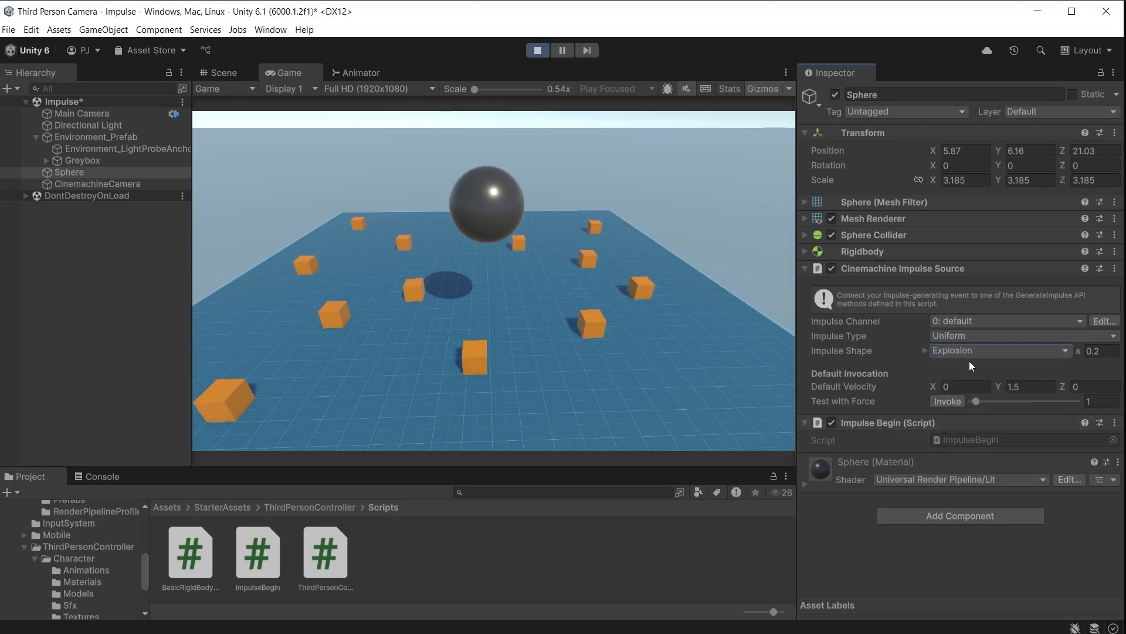
left_click(998, 350)
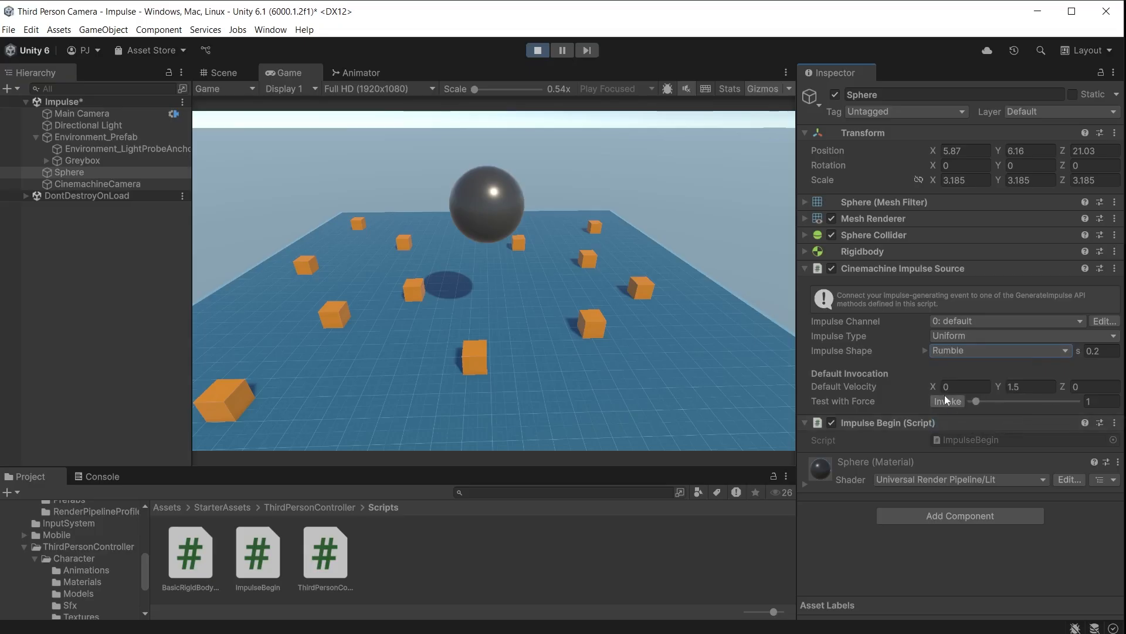
left_click(1021, 336)
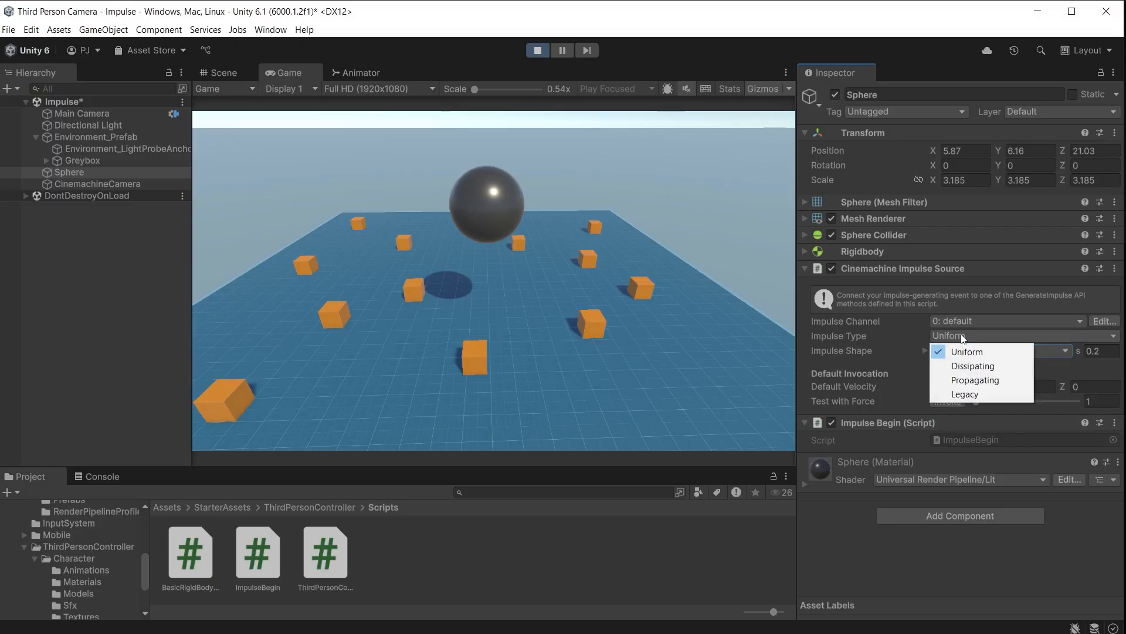
Step: Set the Sphere's impulse type to Propagating and invoke a test impulse
left_click(976, 380)
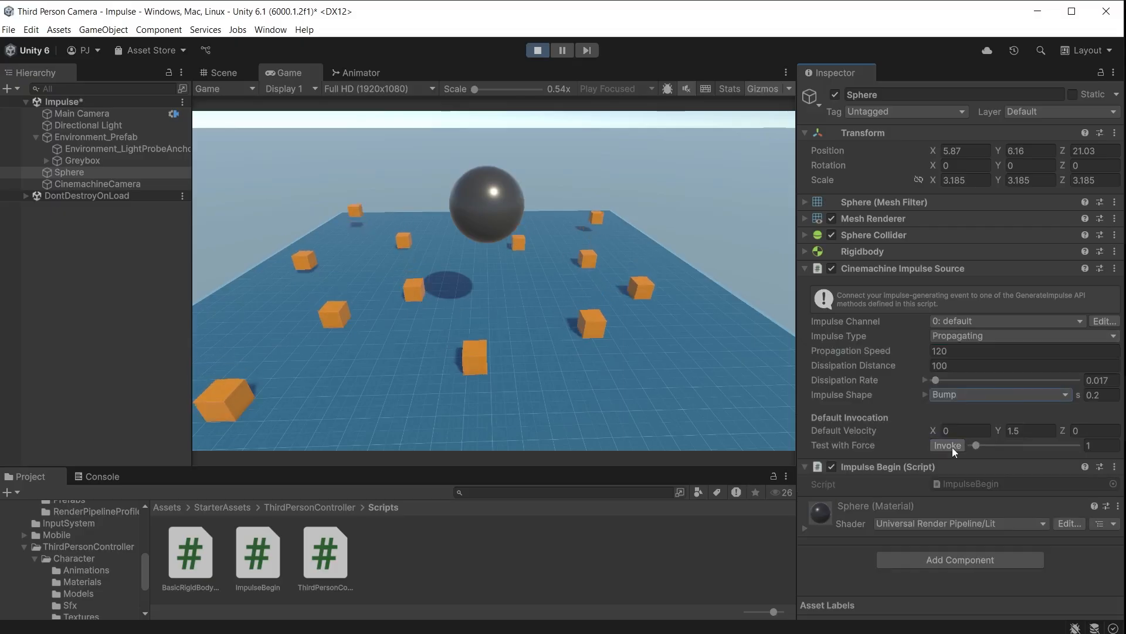
left_click(947, 444)
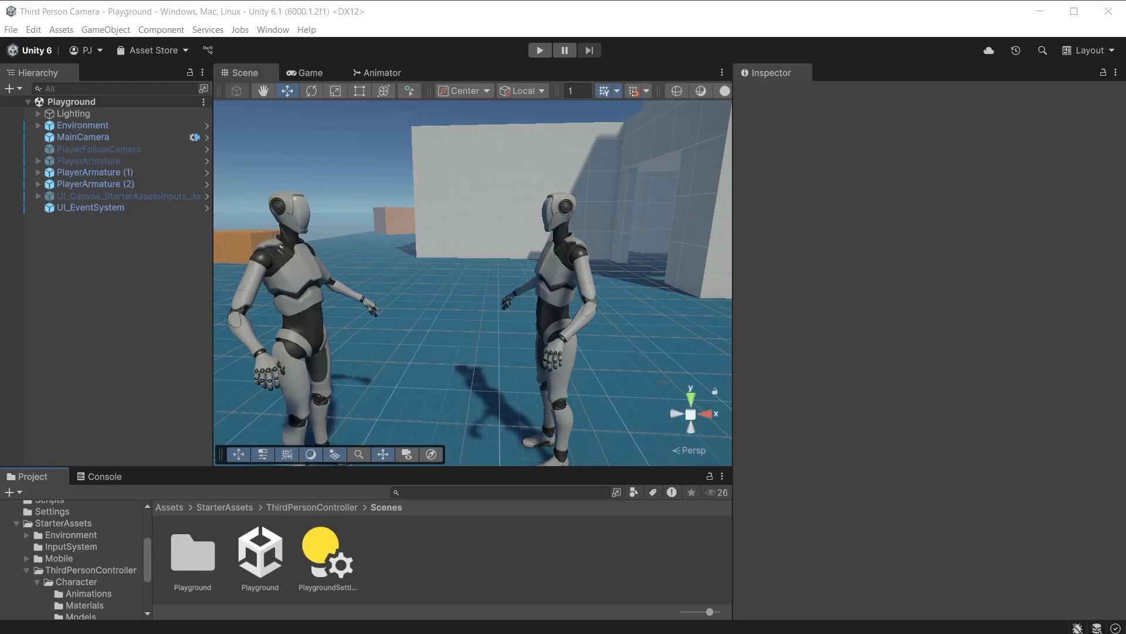
Step: Create a Cinemachine Target Group Camera in the Playground scene
left_click(105, 30)
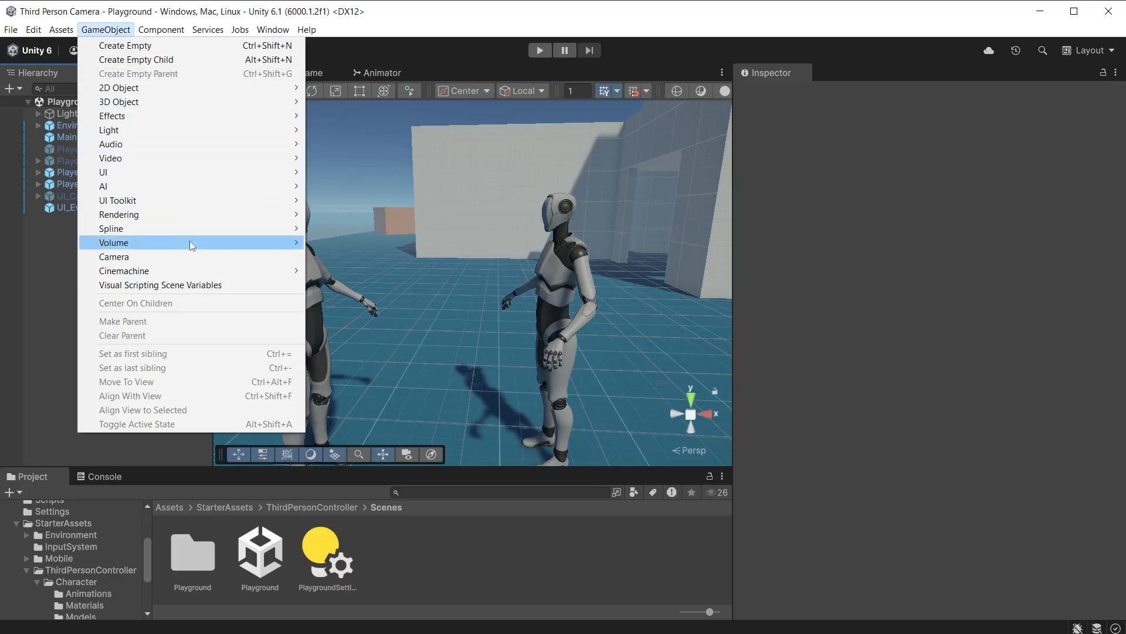
mouse_move(124, 271)
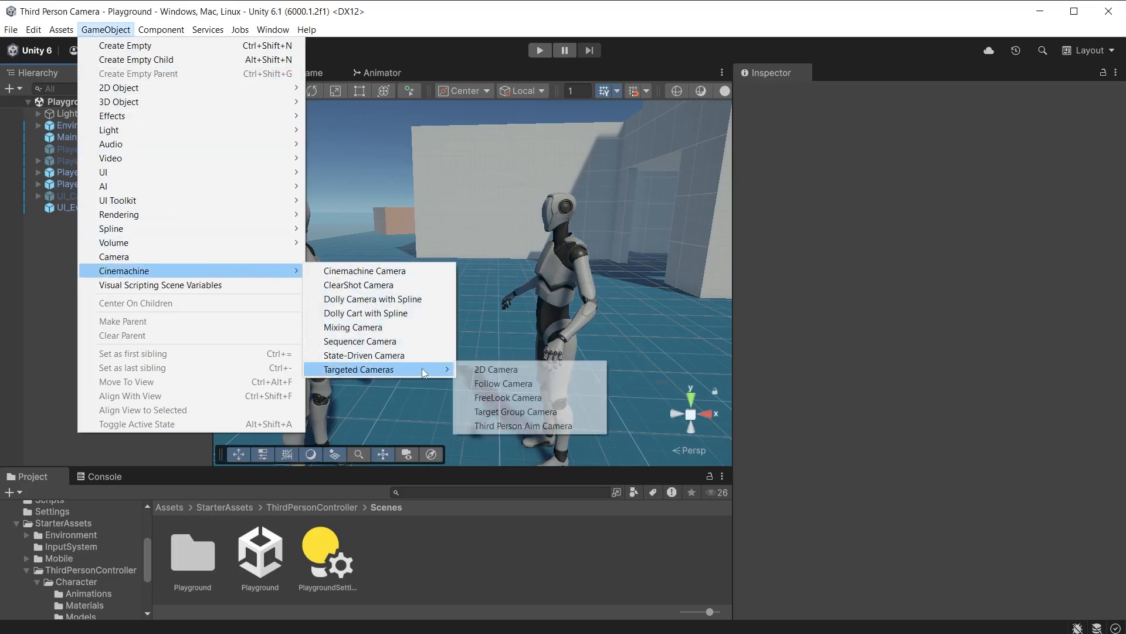
mouse_move(515, 412)
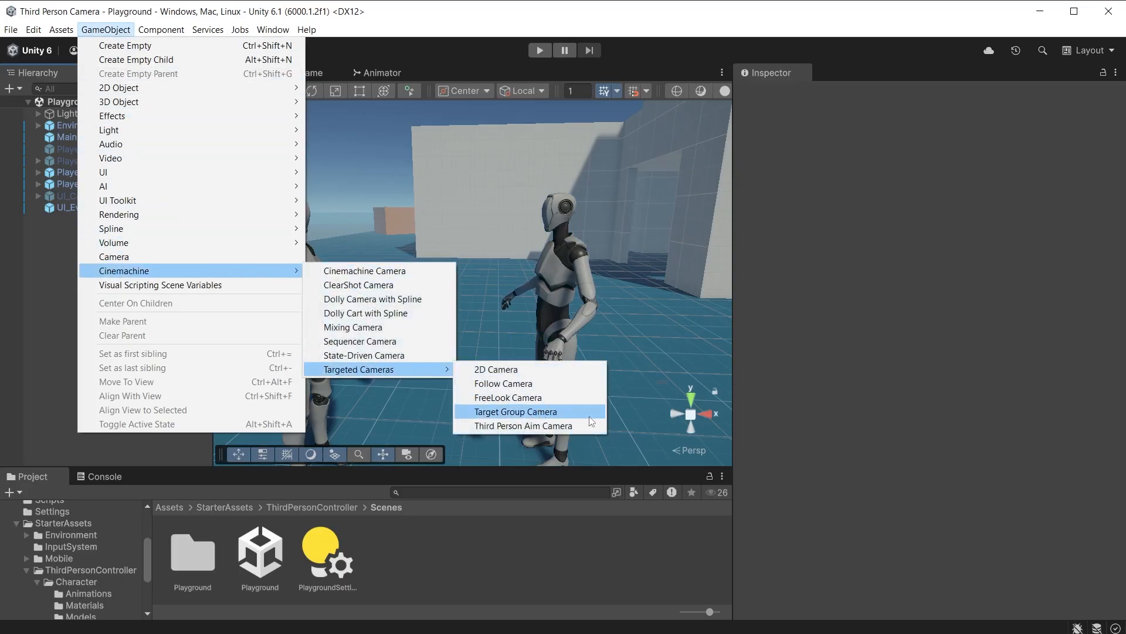
left_click(515, 411)
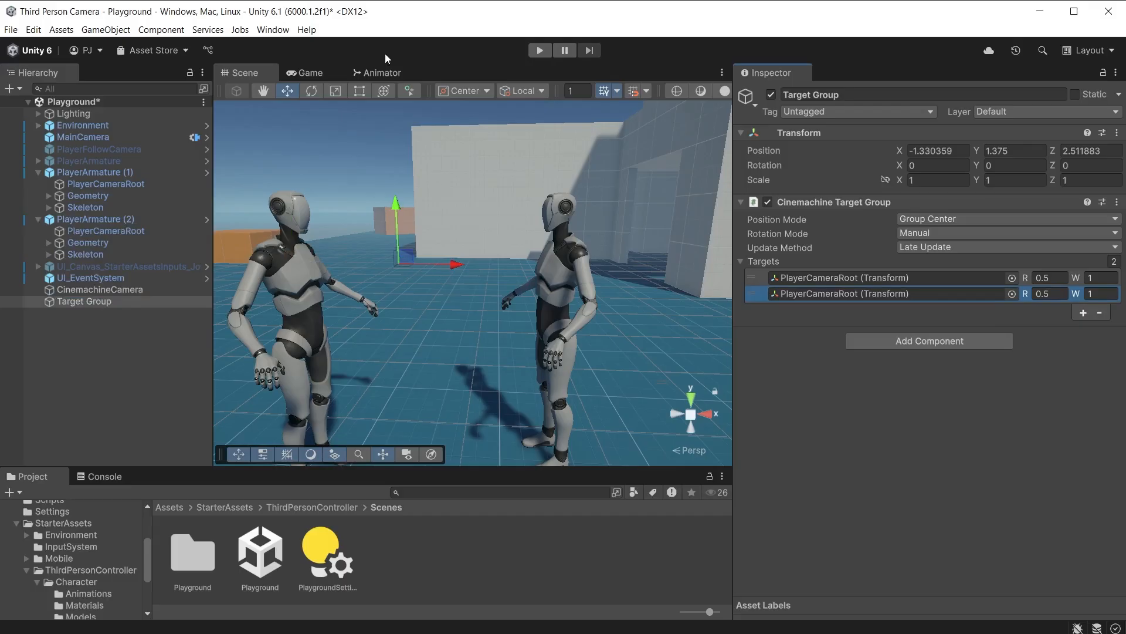
mouse_move(1075, 294)
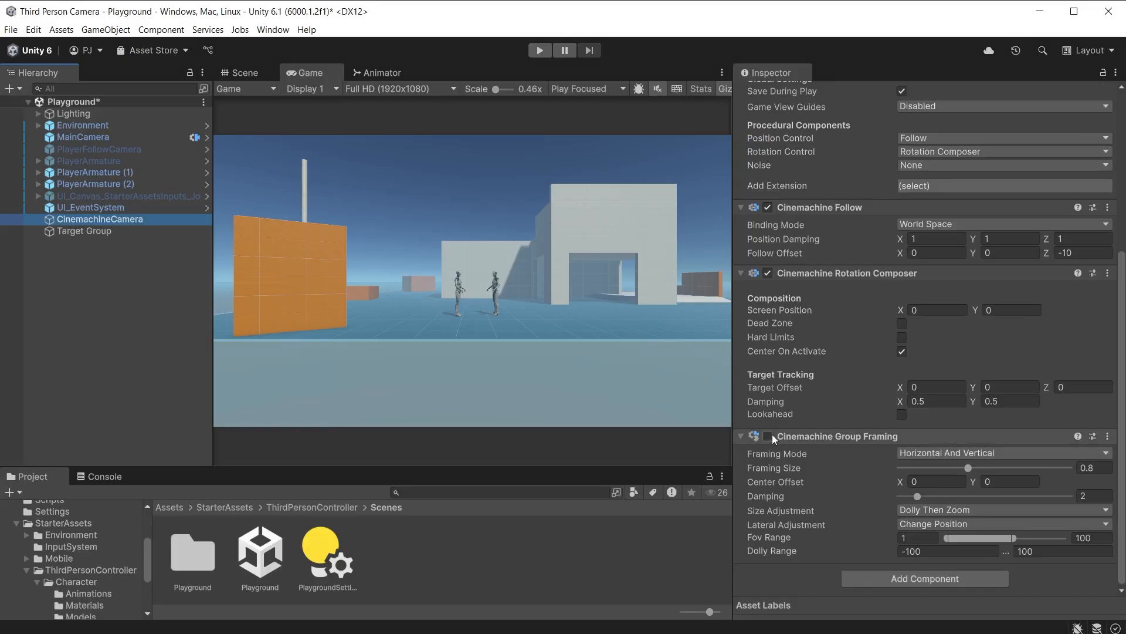
Step: Enable Group Framing on the Cinemachine camera and set framing size 0.8
left_click(767, 436)
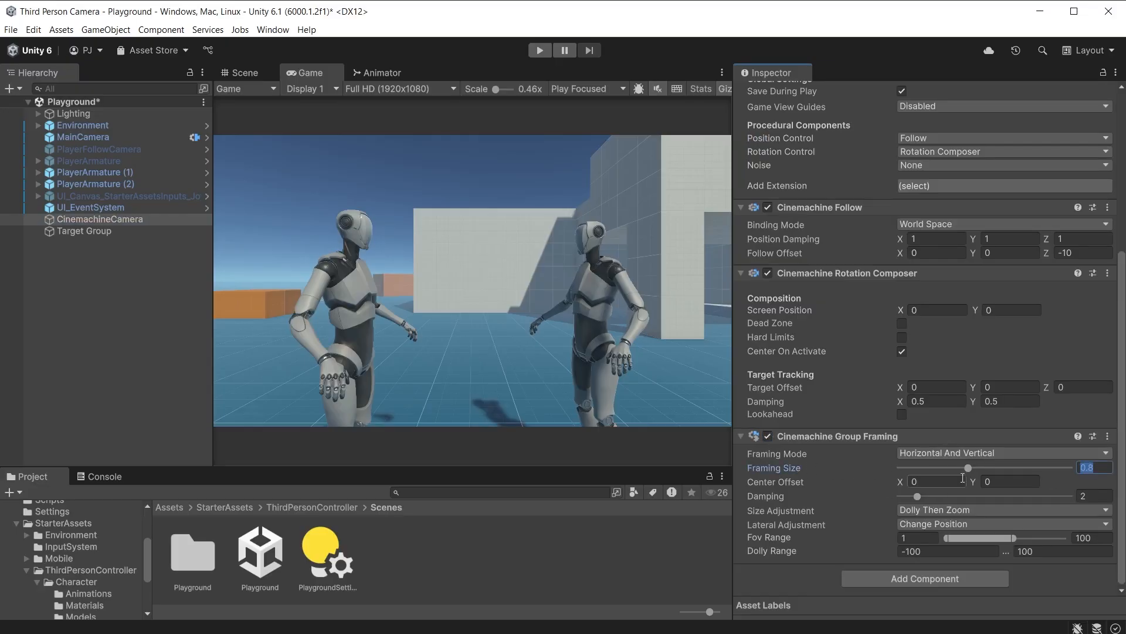
left_click(247, 71)
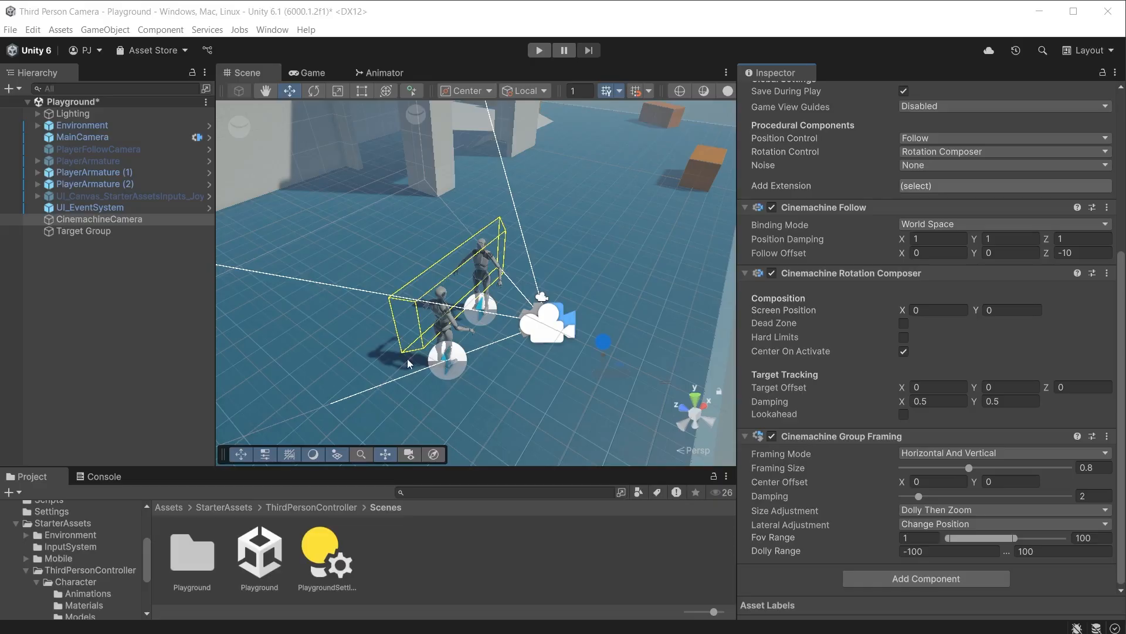
left_click(308, 73)
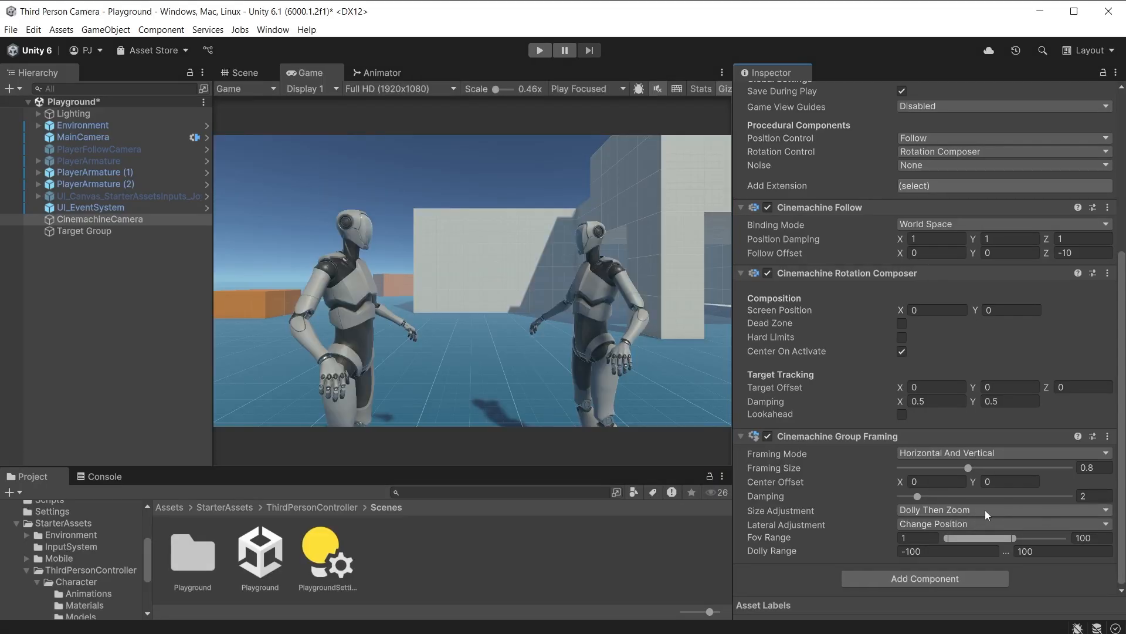
Step: Leave Size and Lateral Adjustment unchanged, then enter play mode to test framing
left_click(1002, 510)
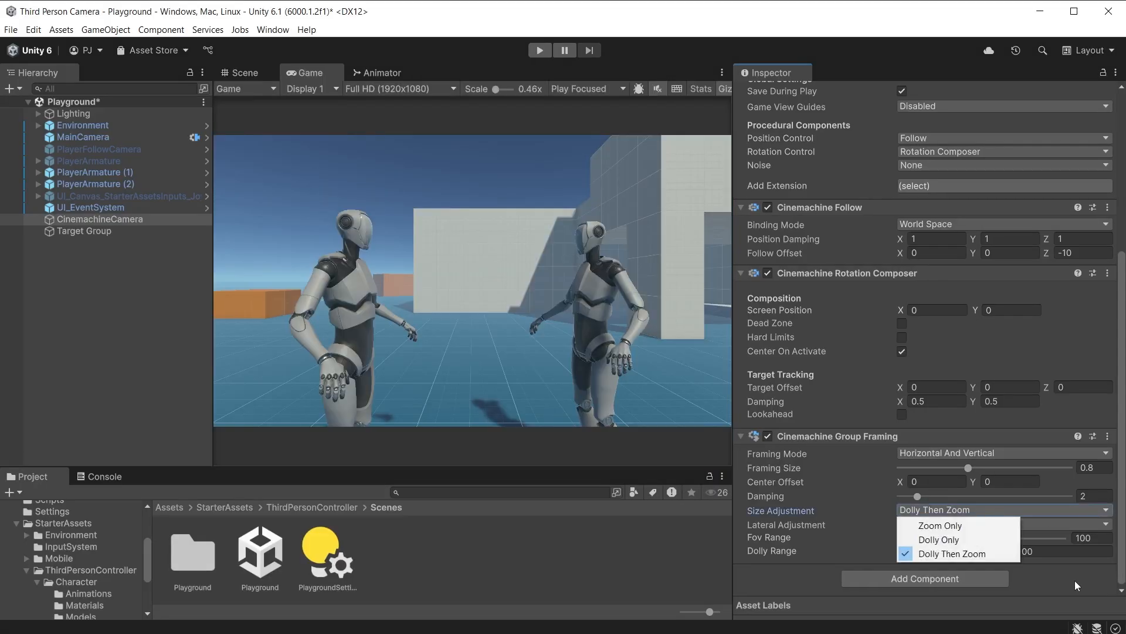
left_click(1003, 525)
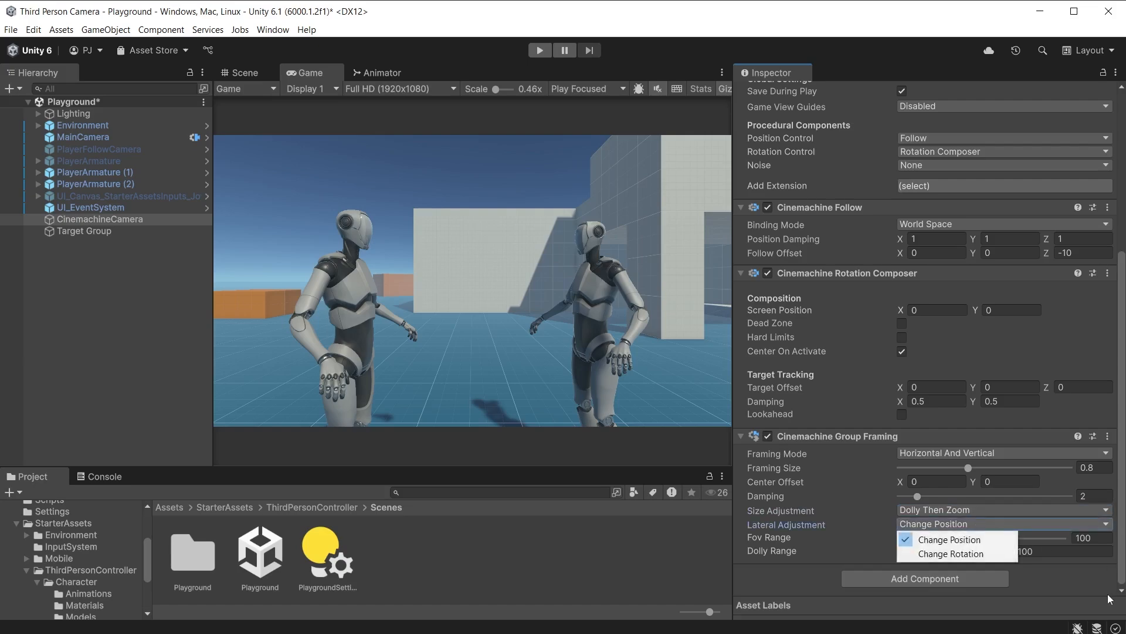
left_click(950, 540)
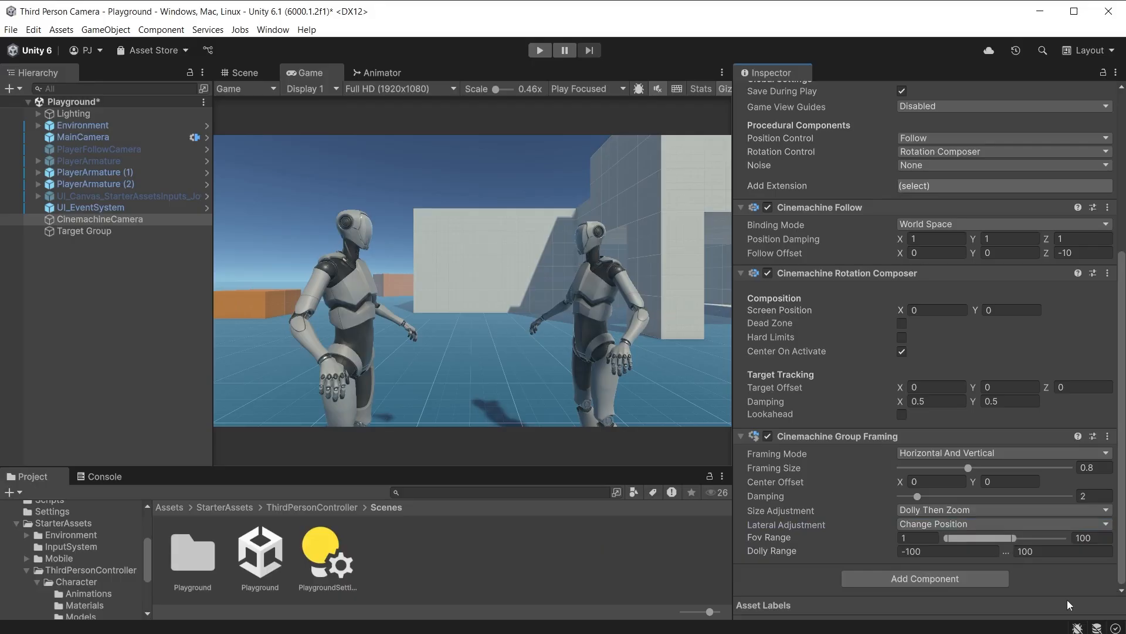
left_click(538, 49)
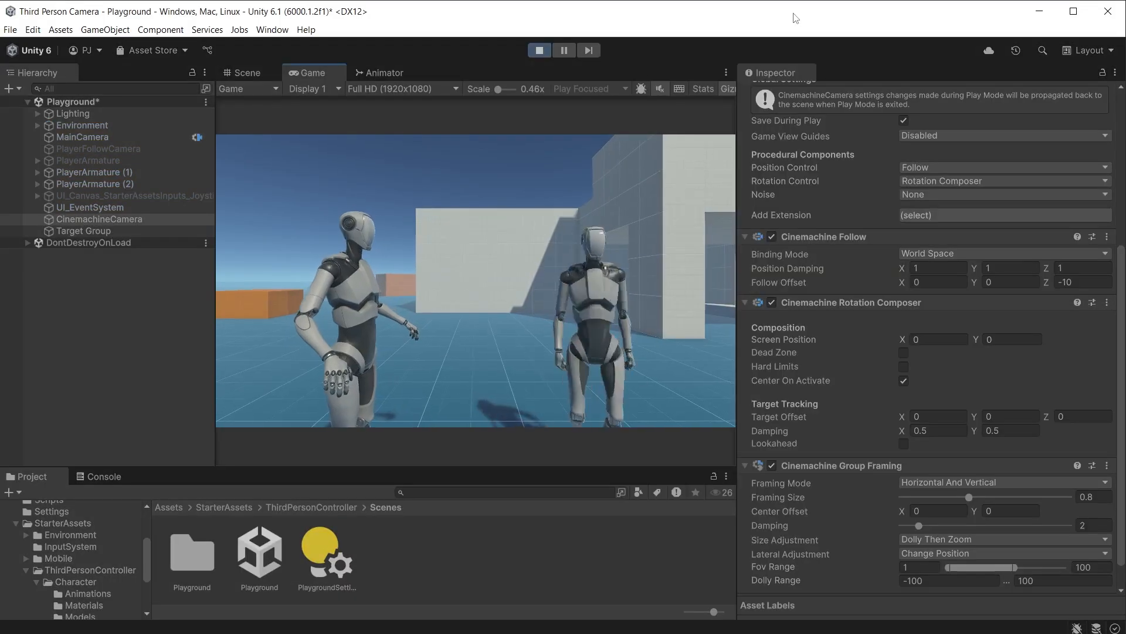